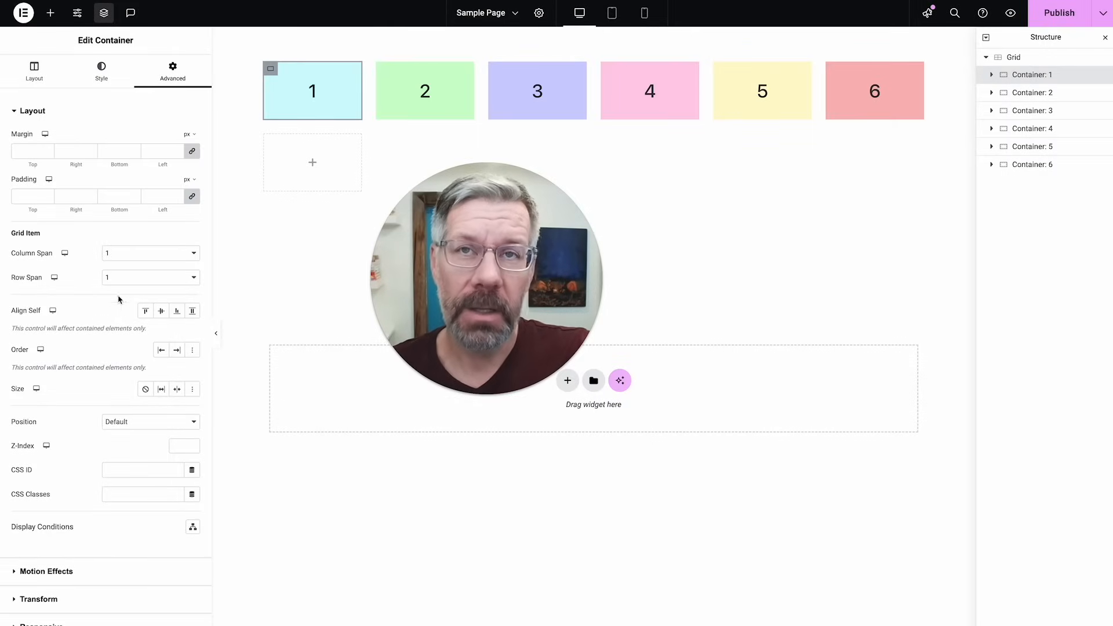
{"action": "mouse_move", "coordinate": [74, 257]}
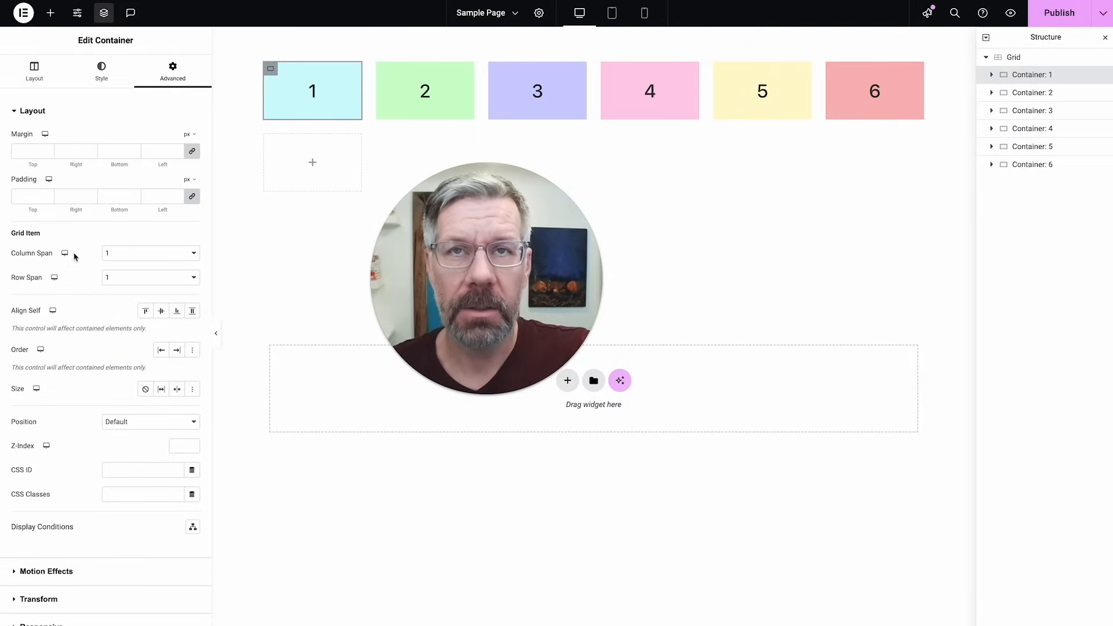
{"action": "mouse_move", "coordinate": [56, 282]}
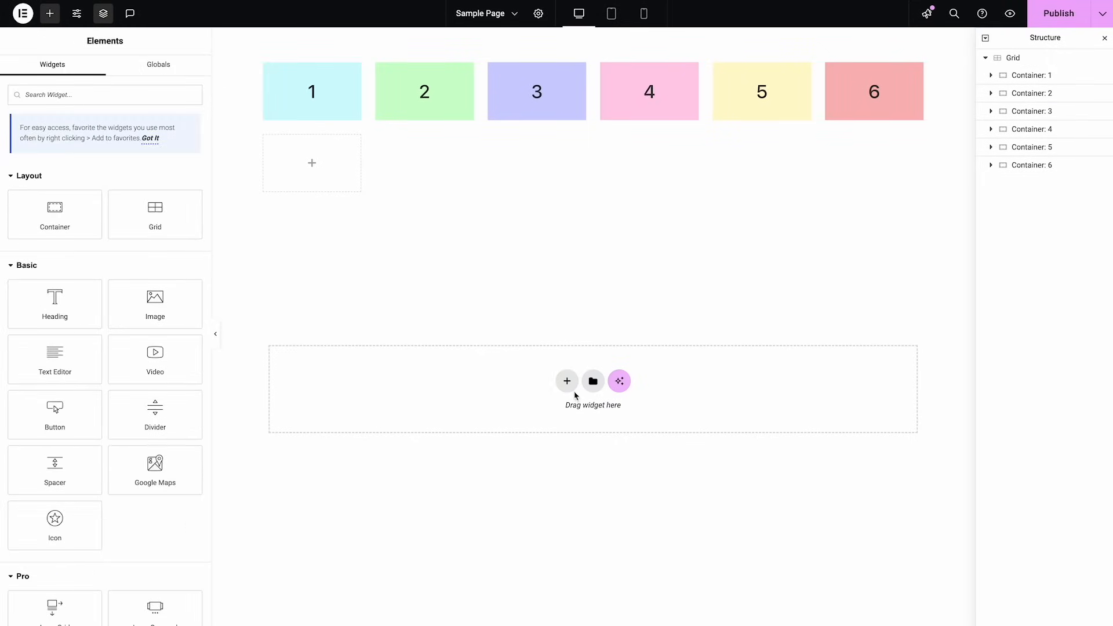
{"action": "mouse_move", "coordinate": [569, 405]}
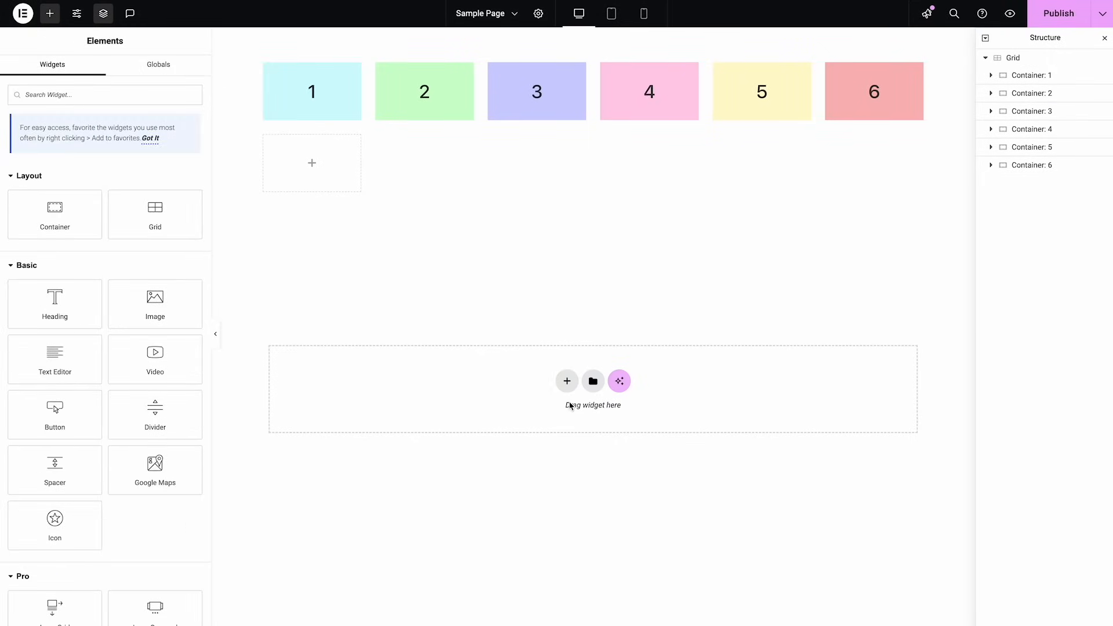
Add a new section in the empty drop area below the colored boxes
{"action": "left_click", "coordinate": [566, 381]}
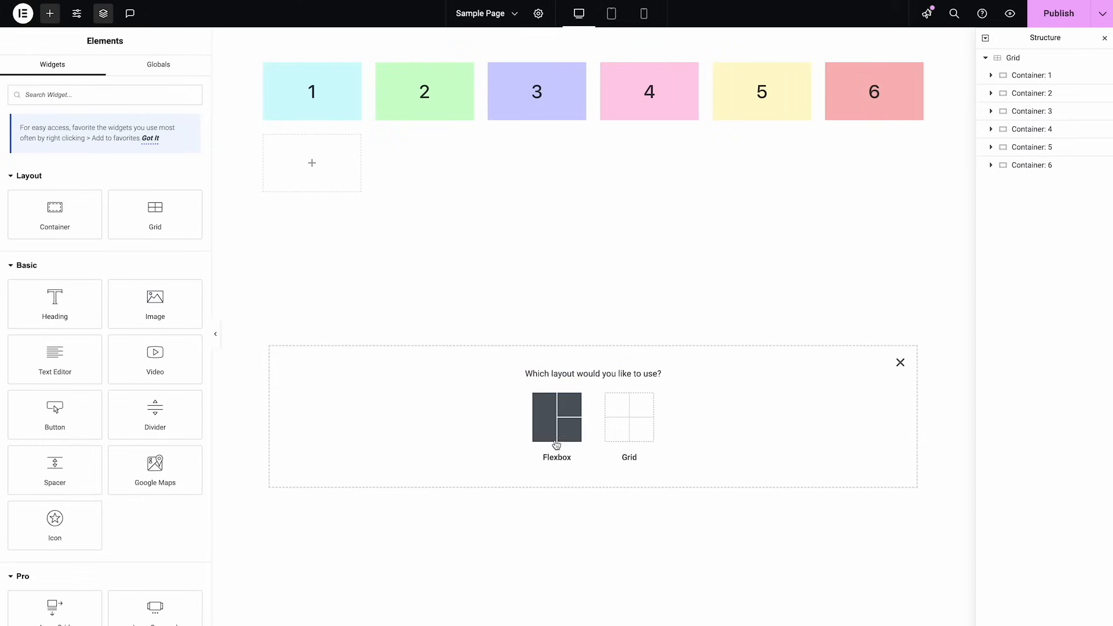
{"action": "mouse_move", "coordinate": [558, 439]}
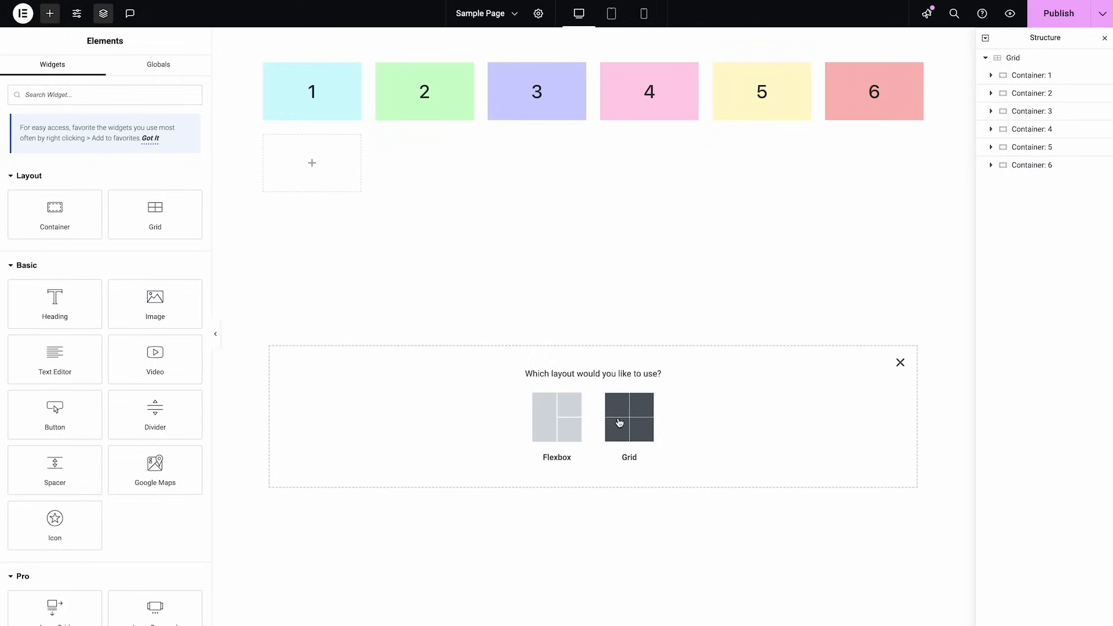
{"action": "mouse_move", "coordinate": [556, 418]}
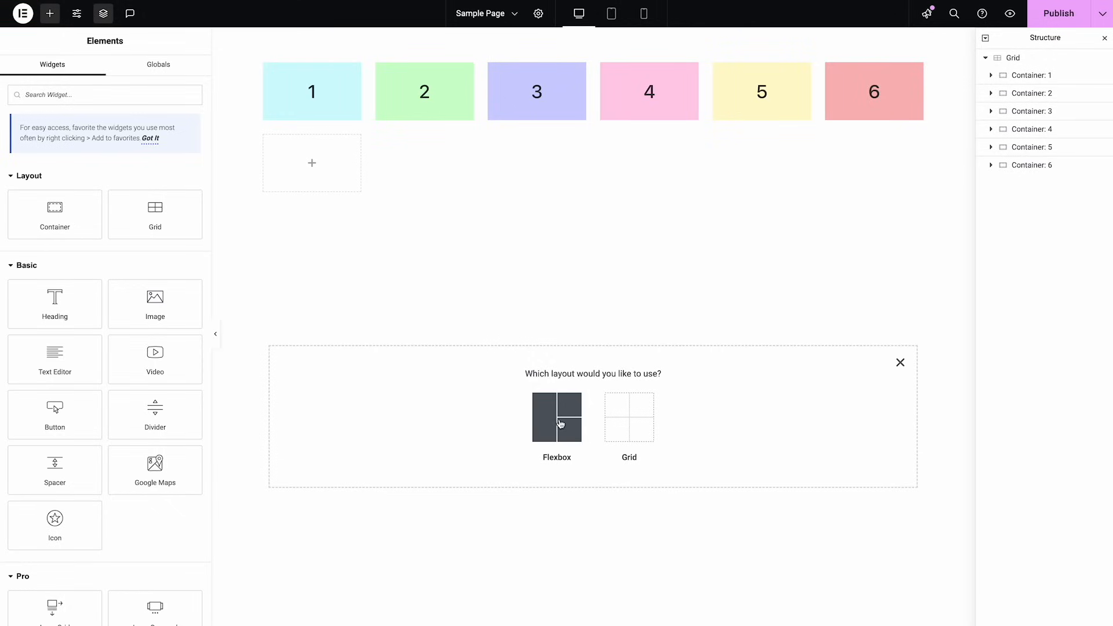
{"action": "mouse_move", "coordinate": [563, 417]}
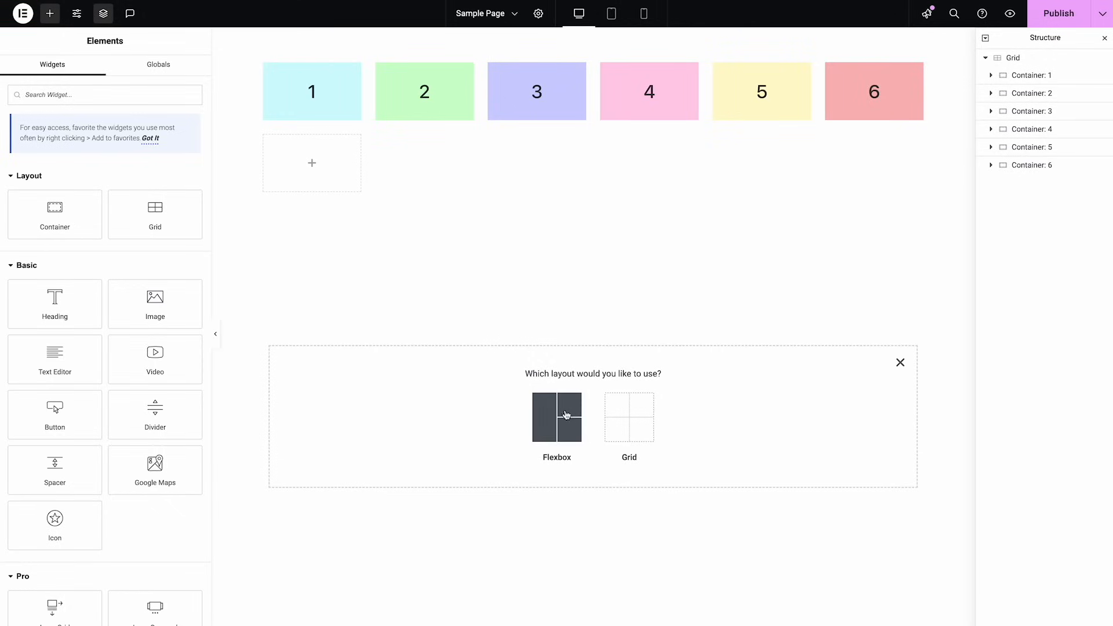
{"action": "mouse_move", "coordinate": [563, 422]}
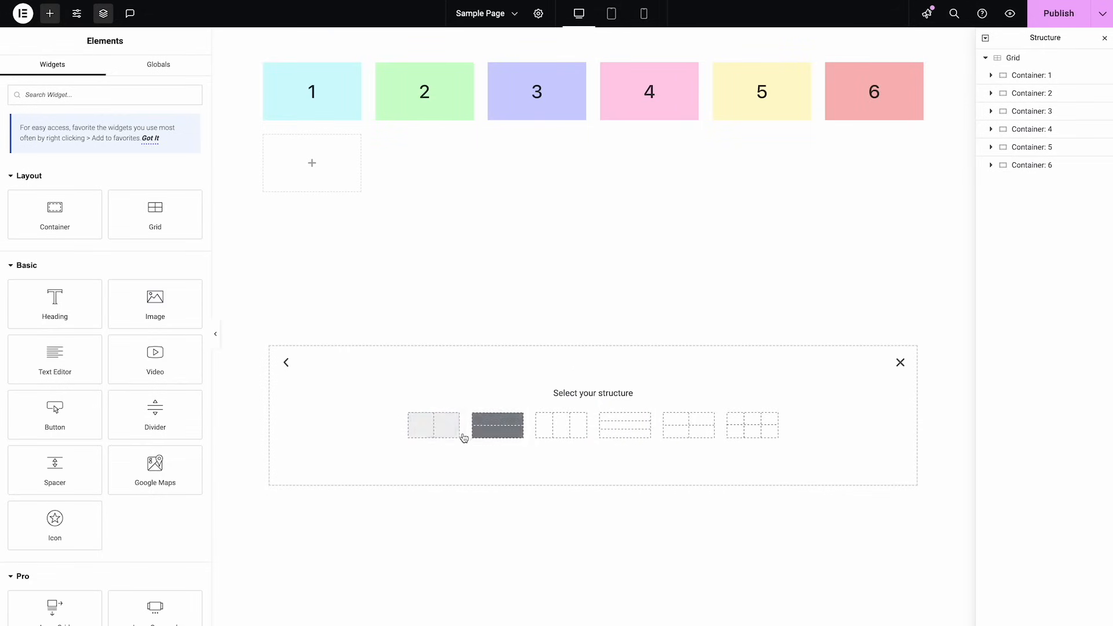
Create a six-column single-row grid section and add an Image widget to it
{"action": "left_click", "coordinate": [496, 425]}
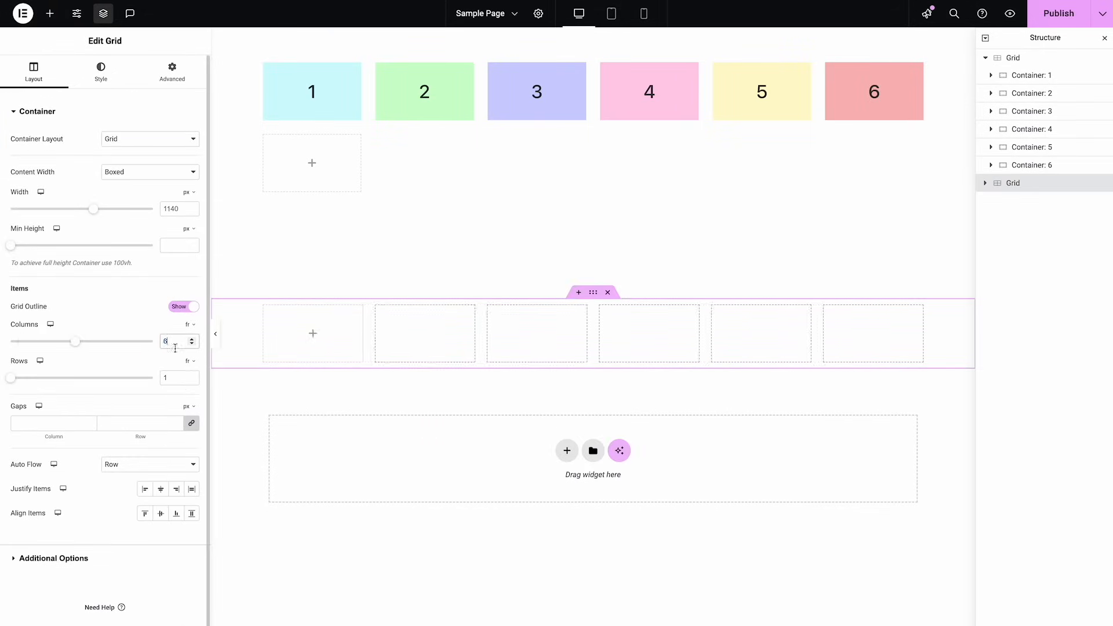
{"action": "mouse_move", "coordinate": [523, 357]}
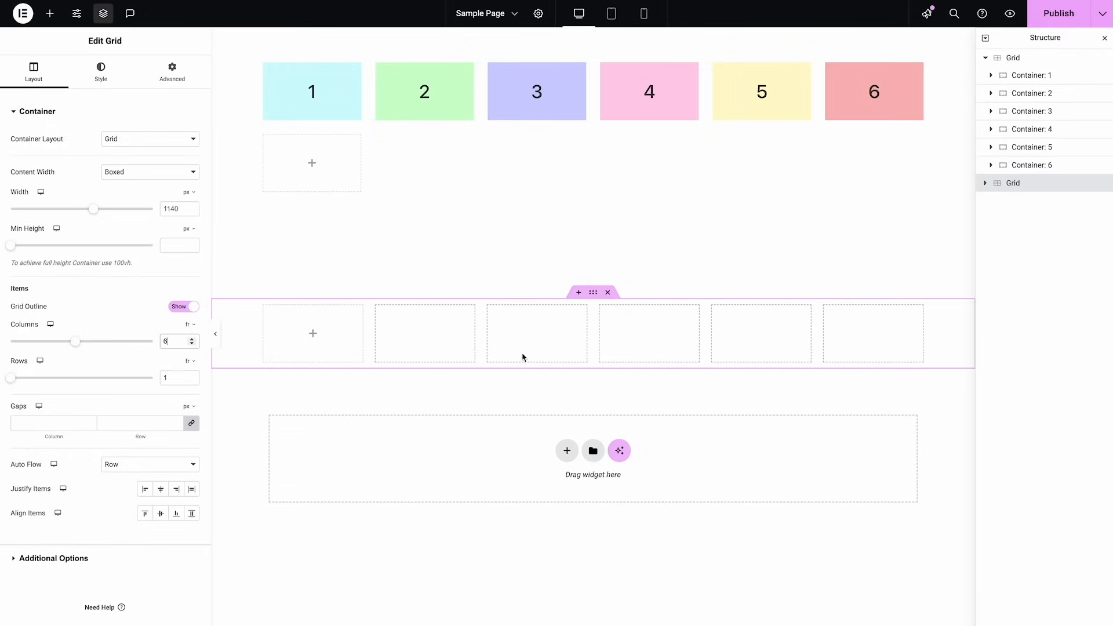
{"action": "mouse_move", "coordinate": [216, 405]}
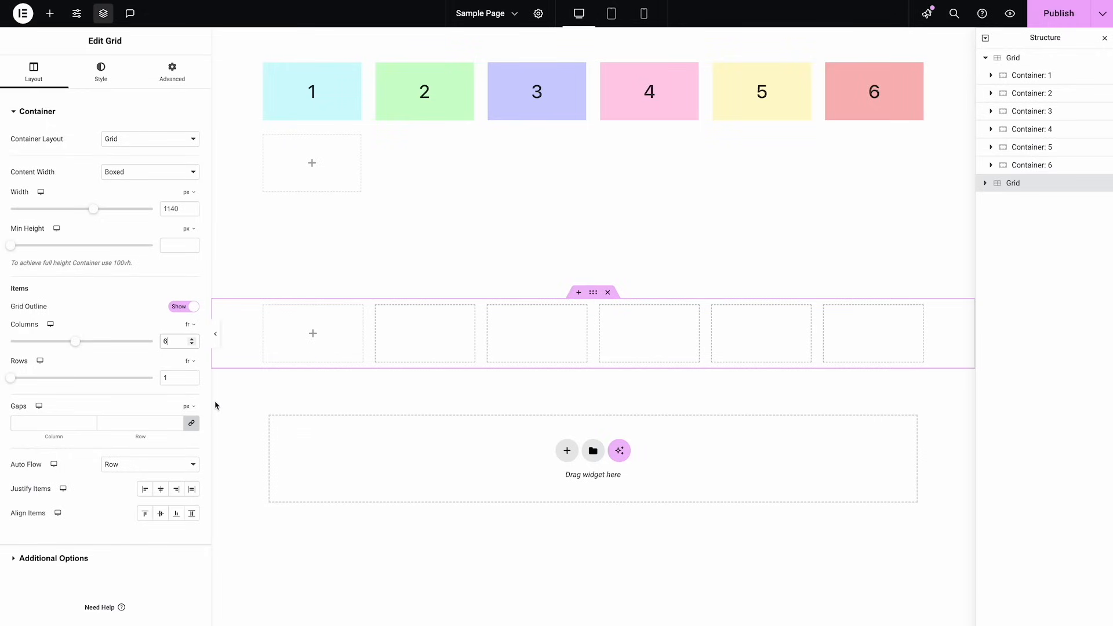
{"action": "mouse_move", "coordinate": [123, 64]}
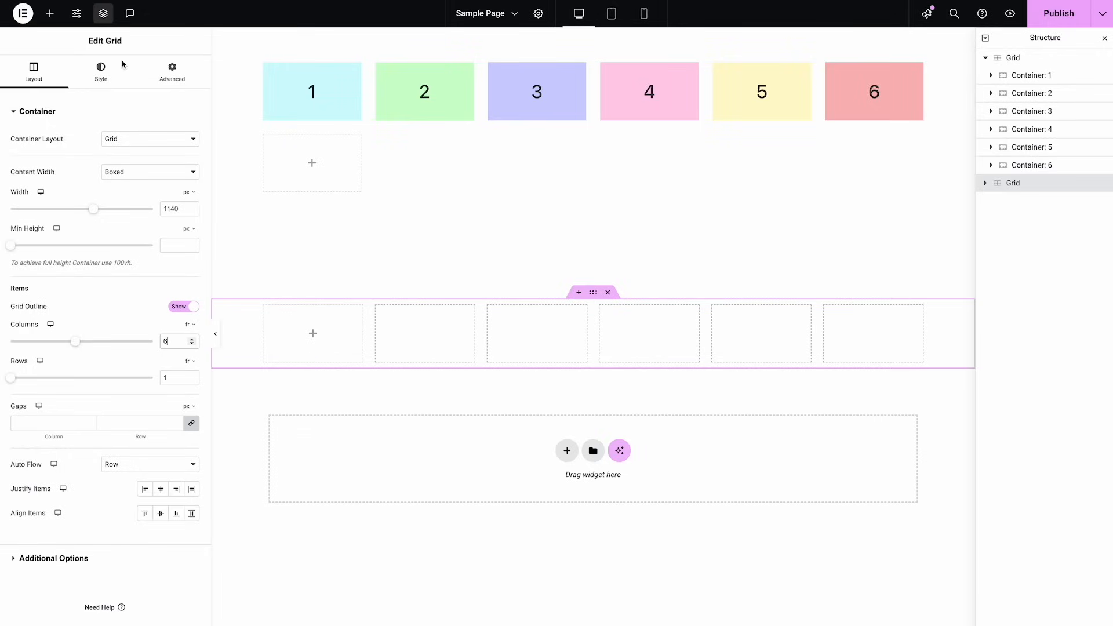
{"action": "left_click", "coordinate": [48, 12]}
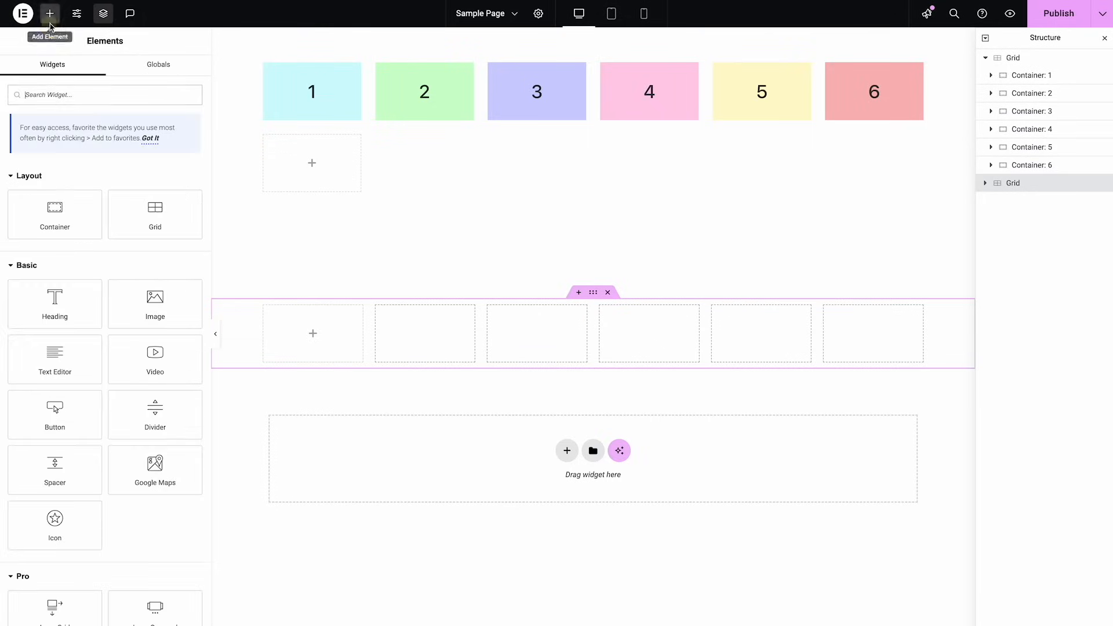
{"action": "mouse_move", "coordinate": [155, 303]}
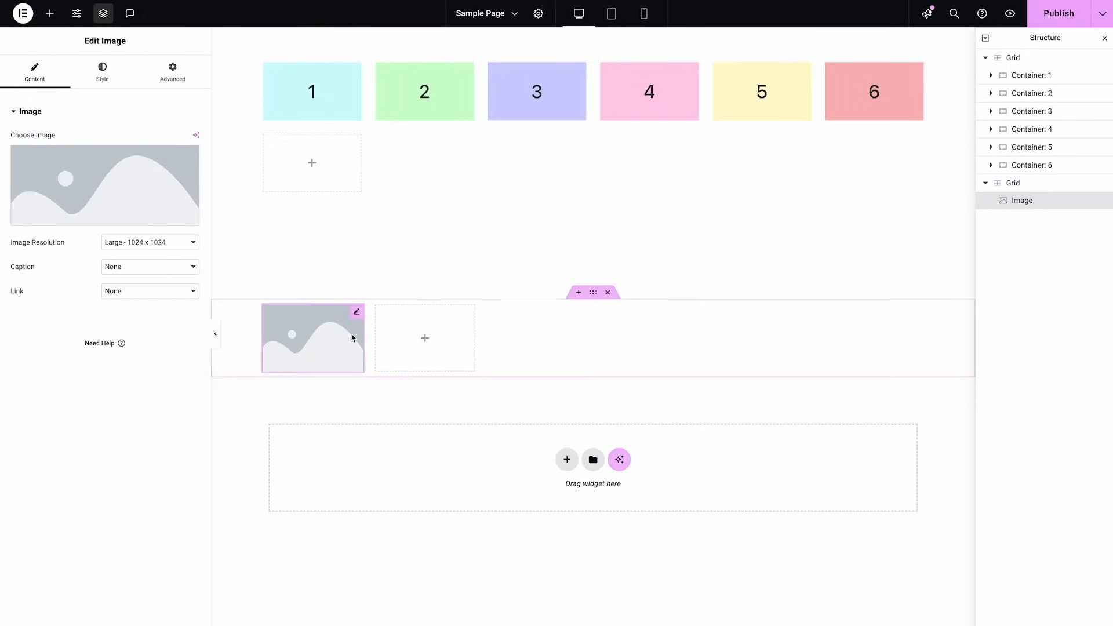
{"action": "left_click", "coordinate": [1013, 183]}
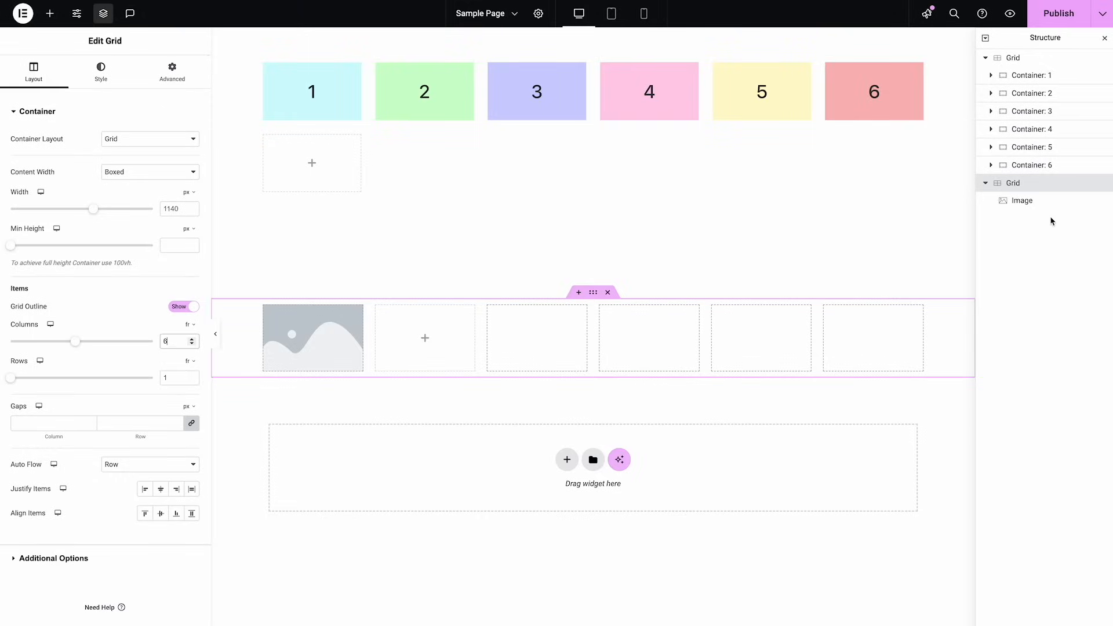
Shrink the image in the new grid to 70% width
{"action": "left_click", "coordinate": [312, 338]}
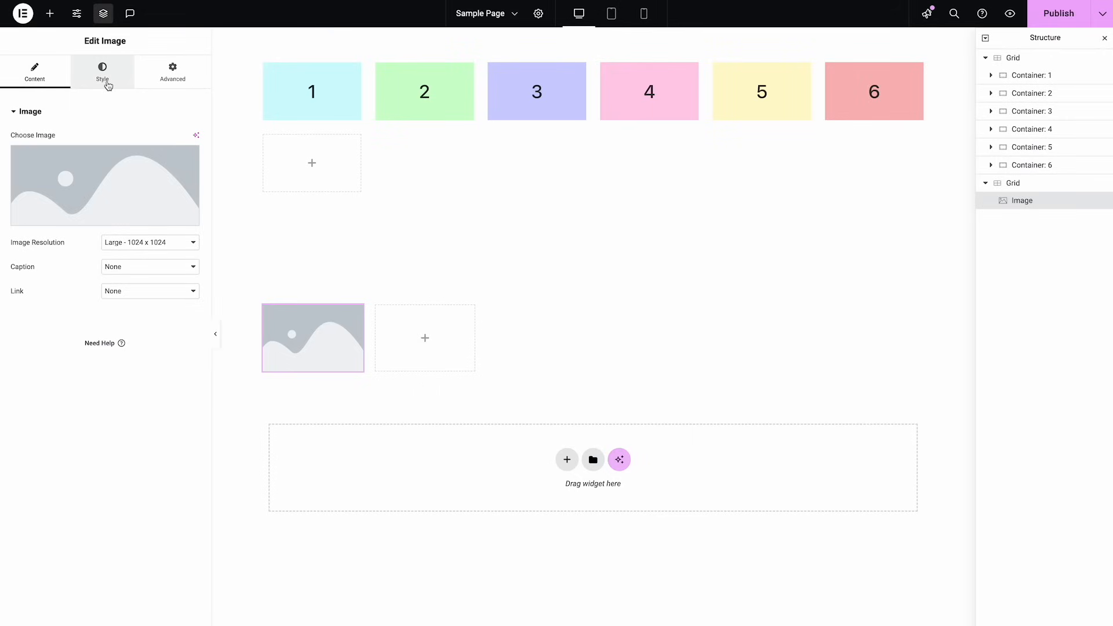
{"action": "left_click", "coordinate": [101, 71]}
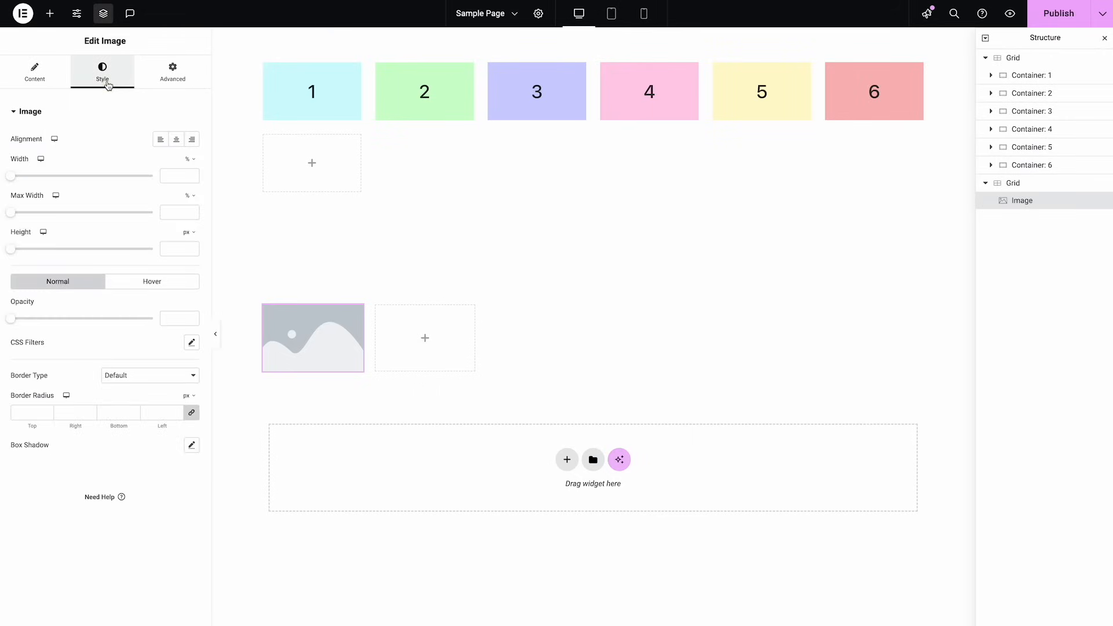
{"action": "mouse_move", "coordinate": [18, 188]}
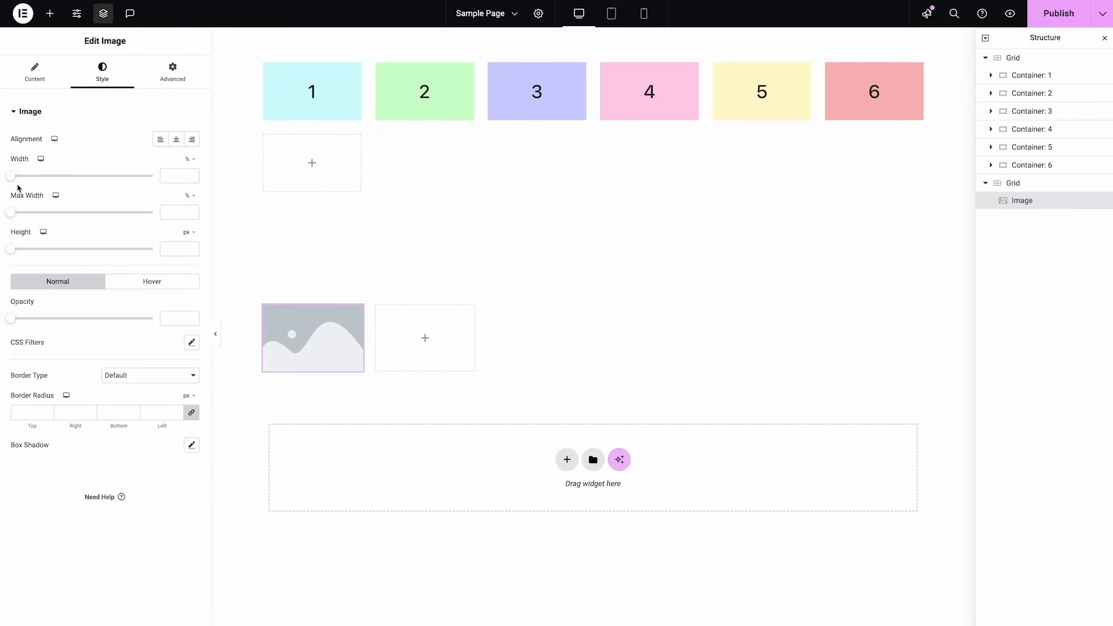
{"action": "left_click_drag", "start_coordinate": [10, 175], "coordinate": [110, 175]}
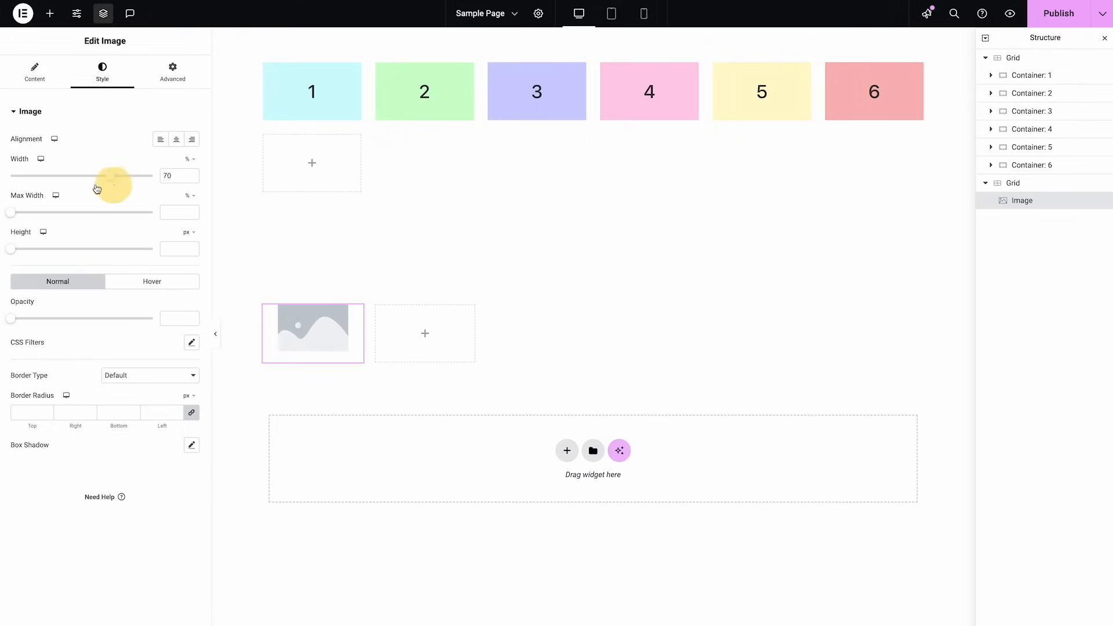
Switch the image's Advanced width to Custom, then back to Default, and recheck Style width
{"action": "left_click", "coordinate": [171, 72]}
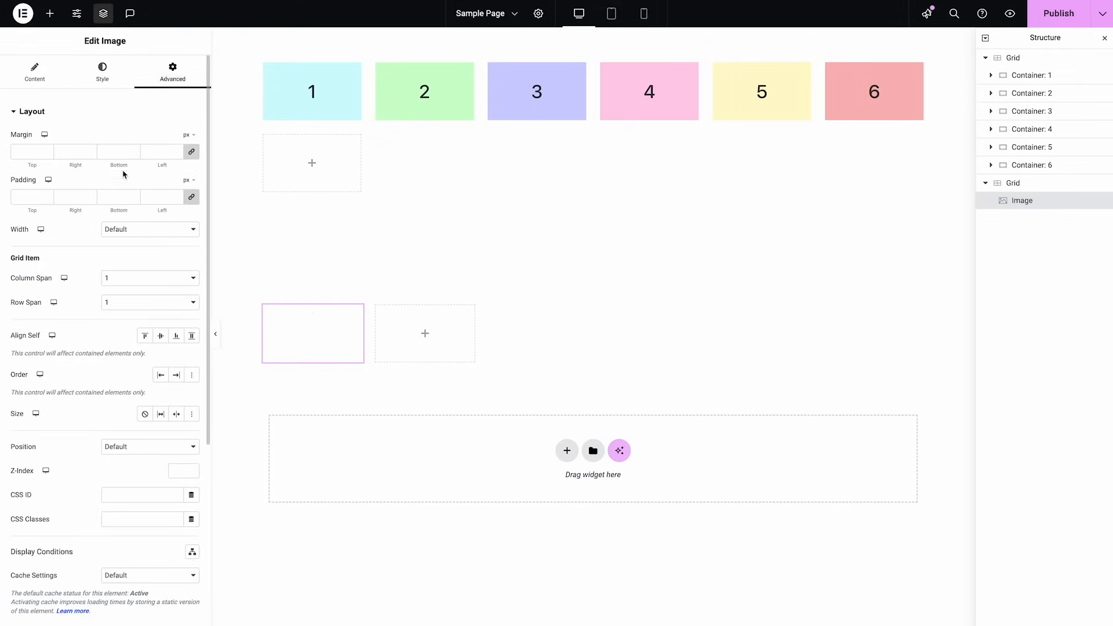
{"action": "mouse_move", "coordinate": [86, 254]}
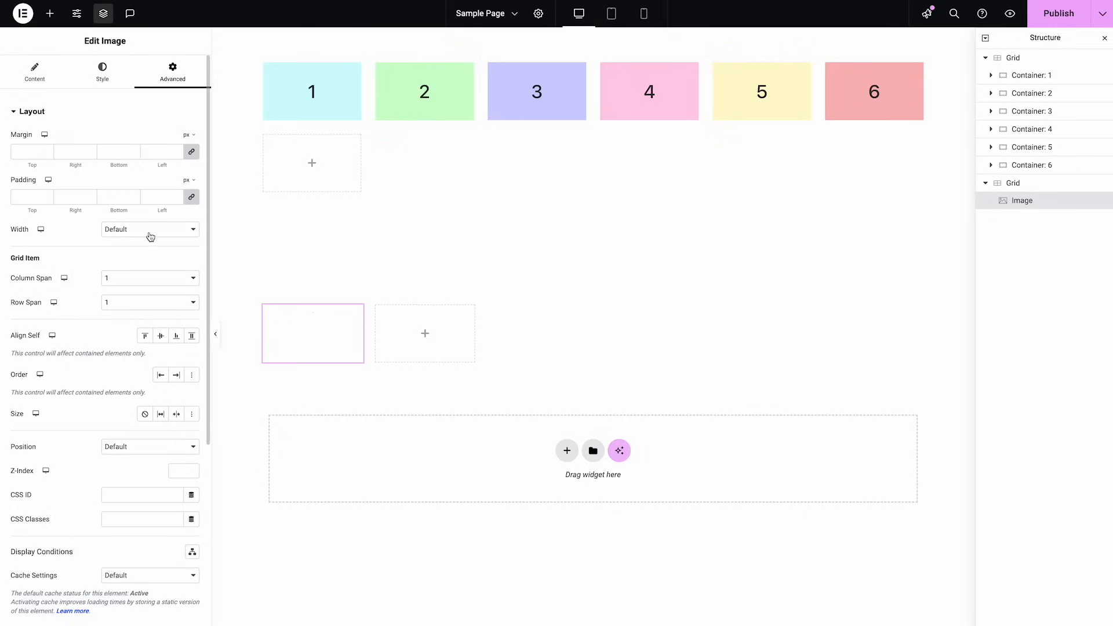
{"action": "left_click", "coordinate": [150, 228]}
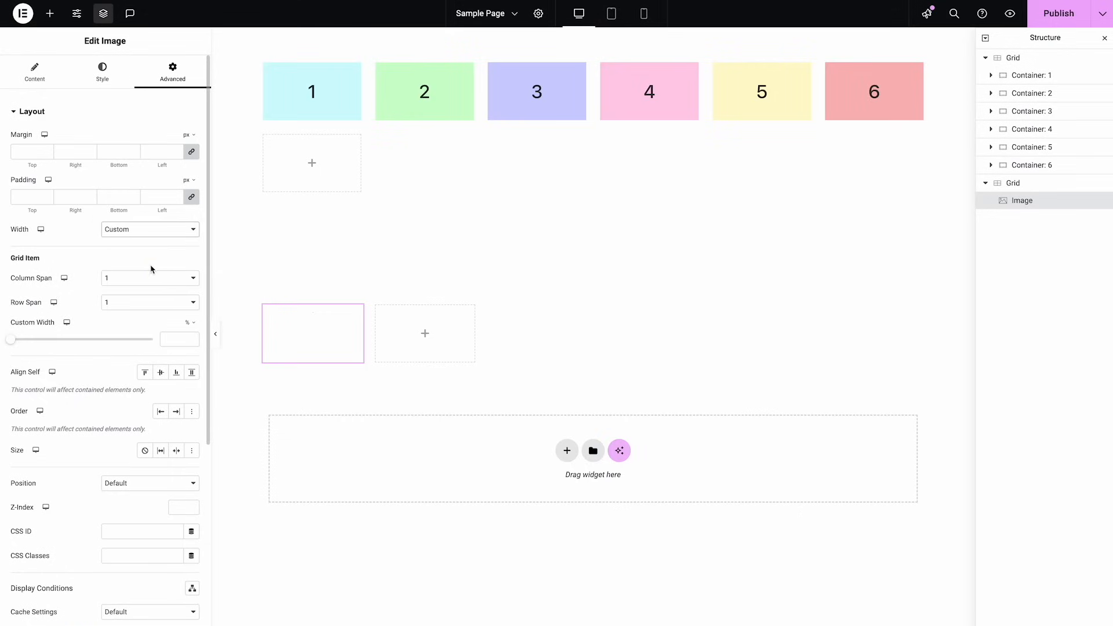
{"action": "mouse_move", "coordinate": [161, 258]}
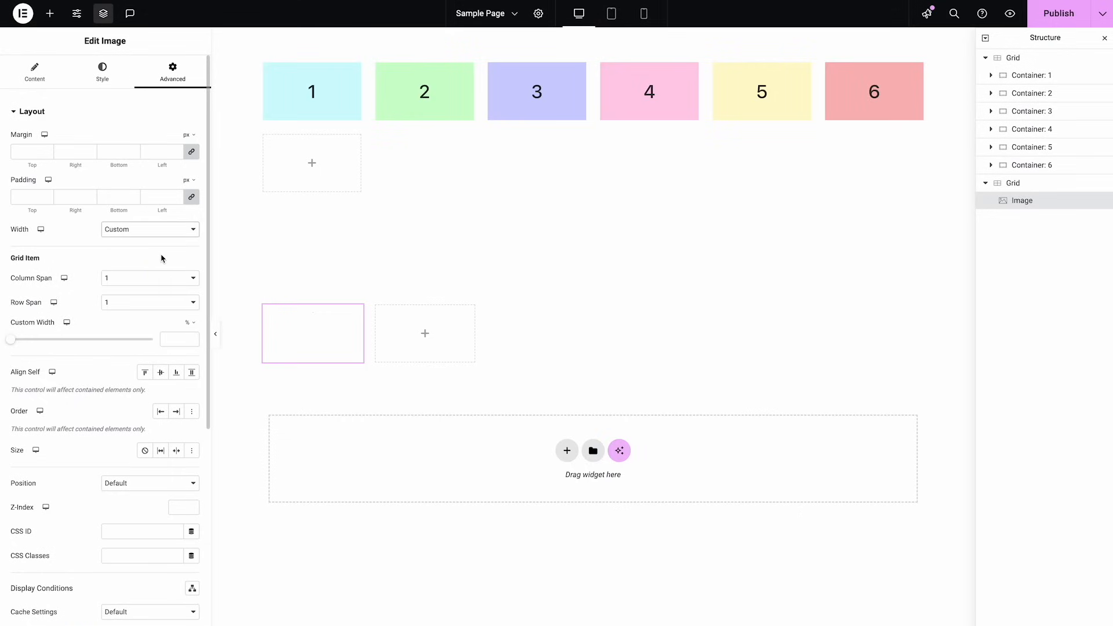
{"action": "mouse_move", "coordinate": [66, 258]}
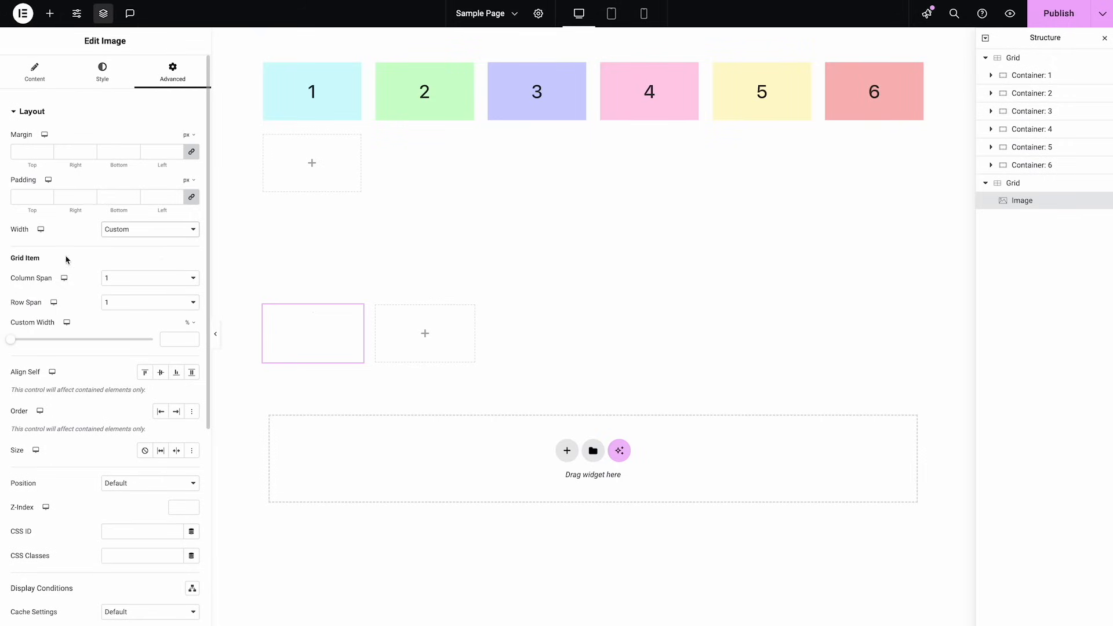
{"action": "mouse_move", "coordinate": [123, 266]}
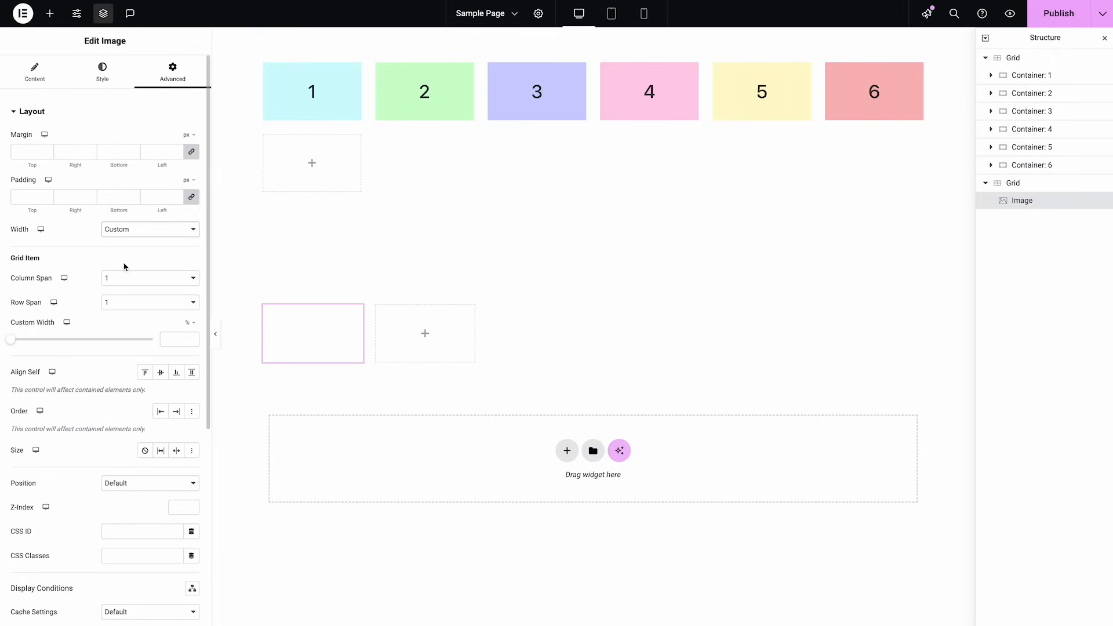
{"action": "mouse_move", "coordinate": [102, 244]}
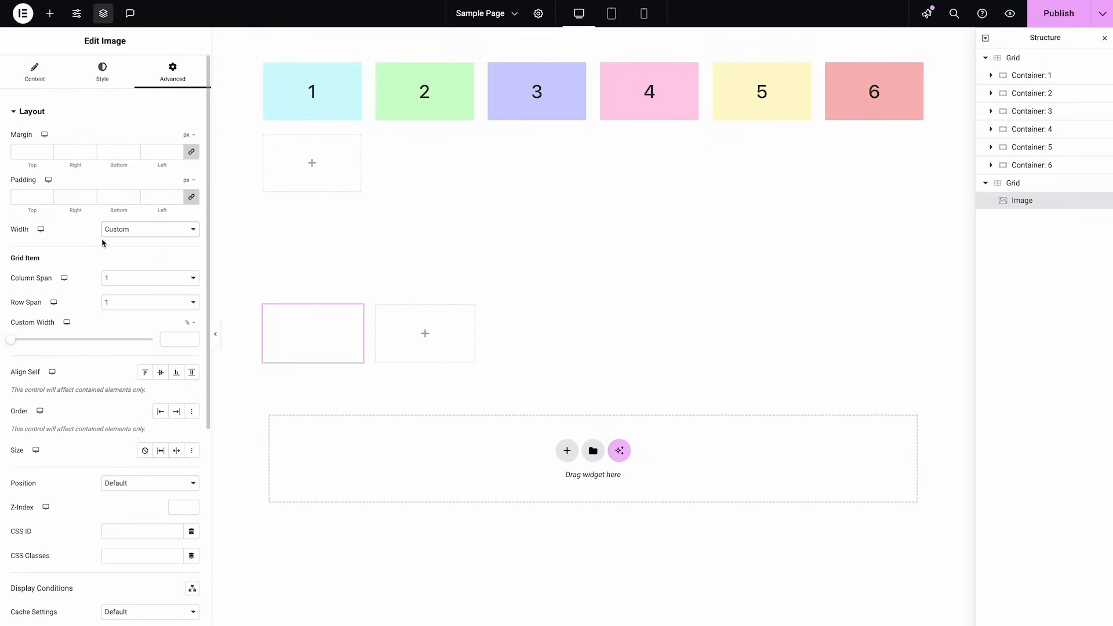
{"action": "left_click", "coordinate": [149, 228]}
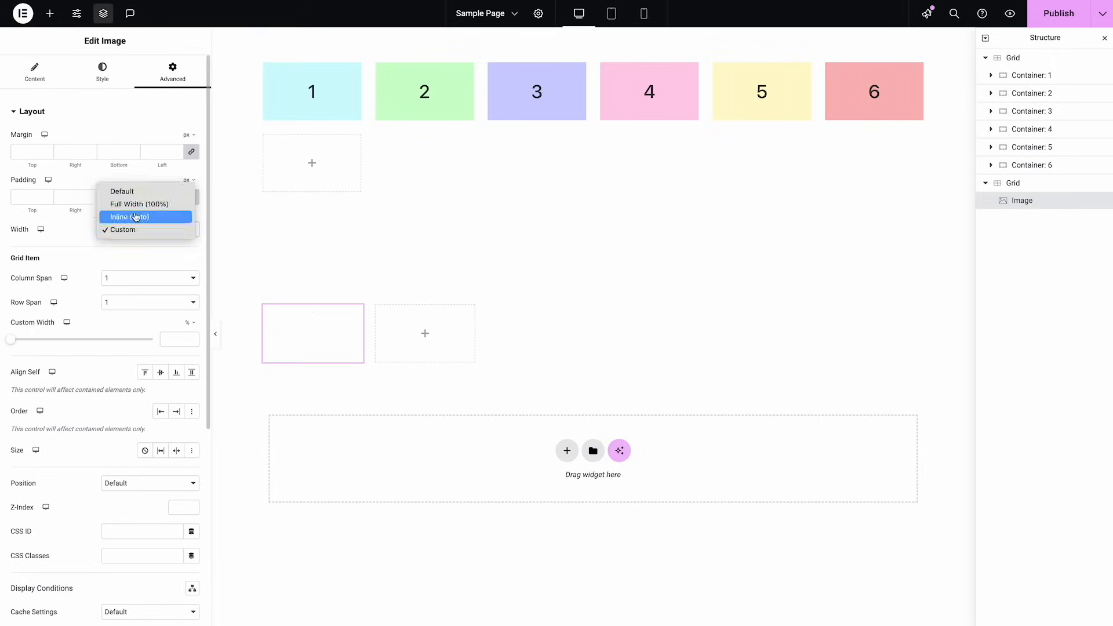
{"action": "left_click", "coordinate": [121, 191]}
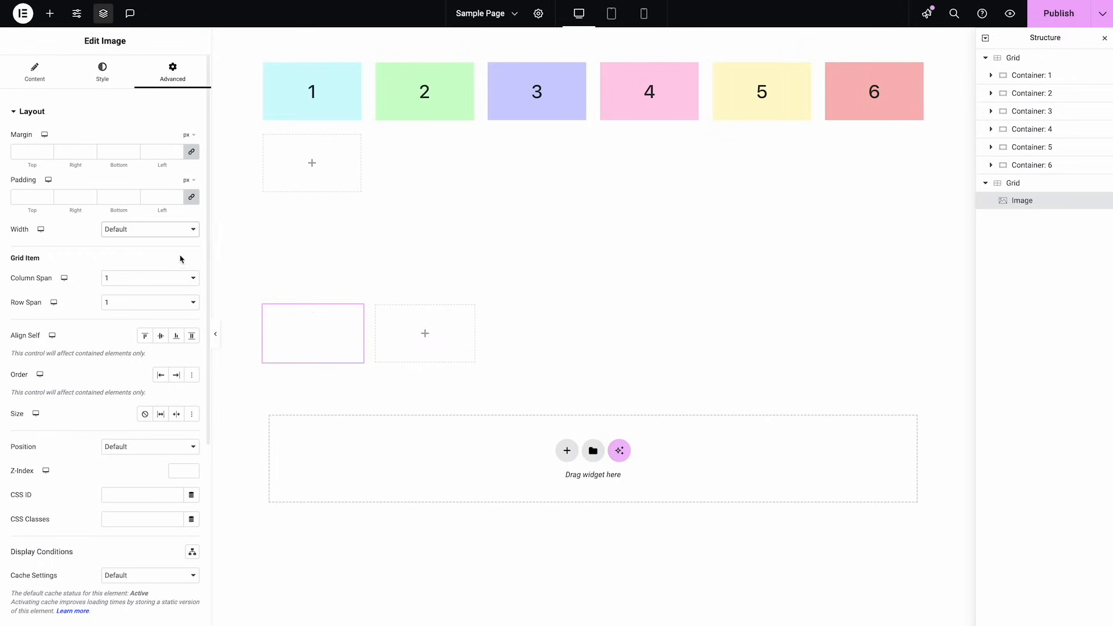
{"action": "left_click", "coordinate": [102, 72]}
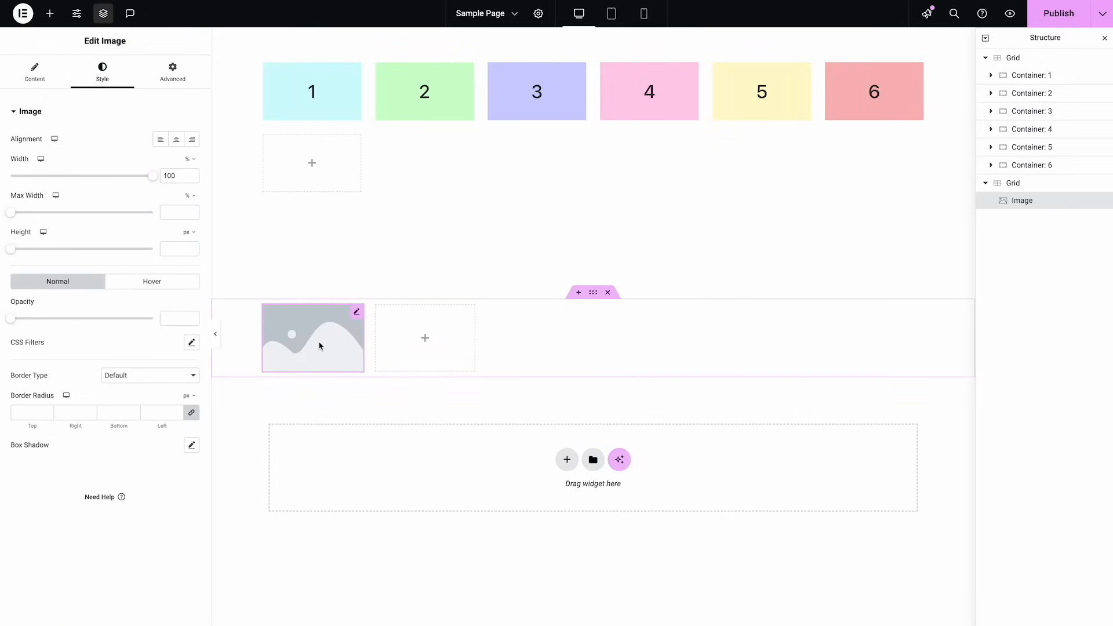
{"action": "mouse_move", "coordinate": [330, 340]}
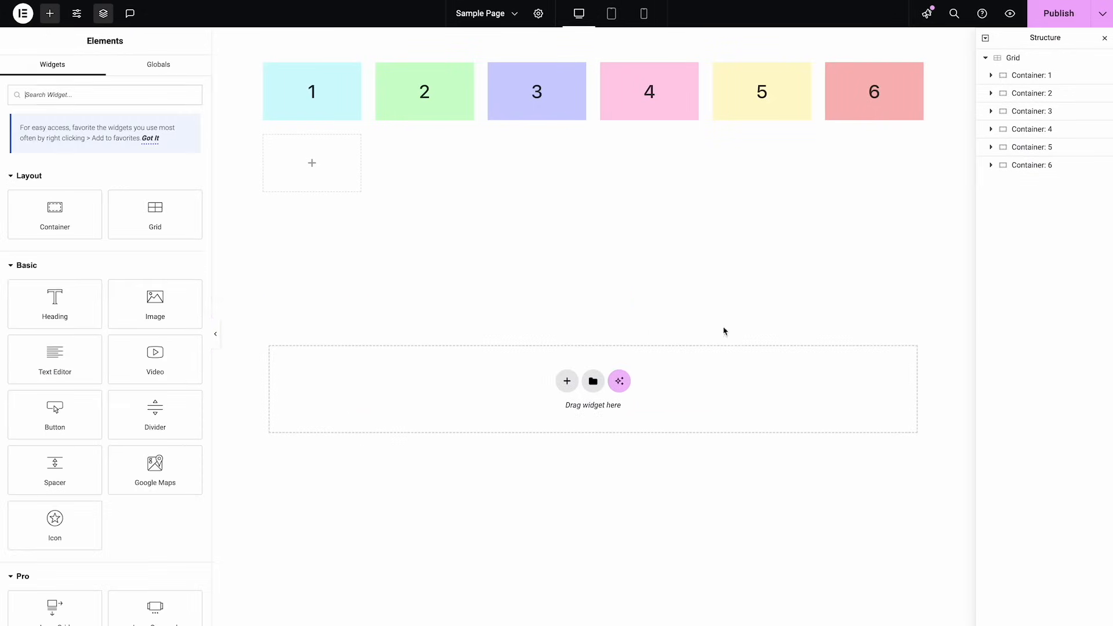
Select the colored-box grid, add and remove a container, and open the widgets panel
{"action": "left_click", "coordinate": [1013, 57]}
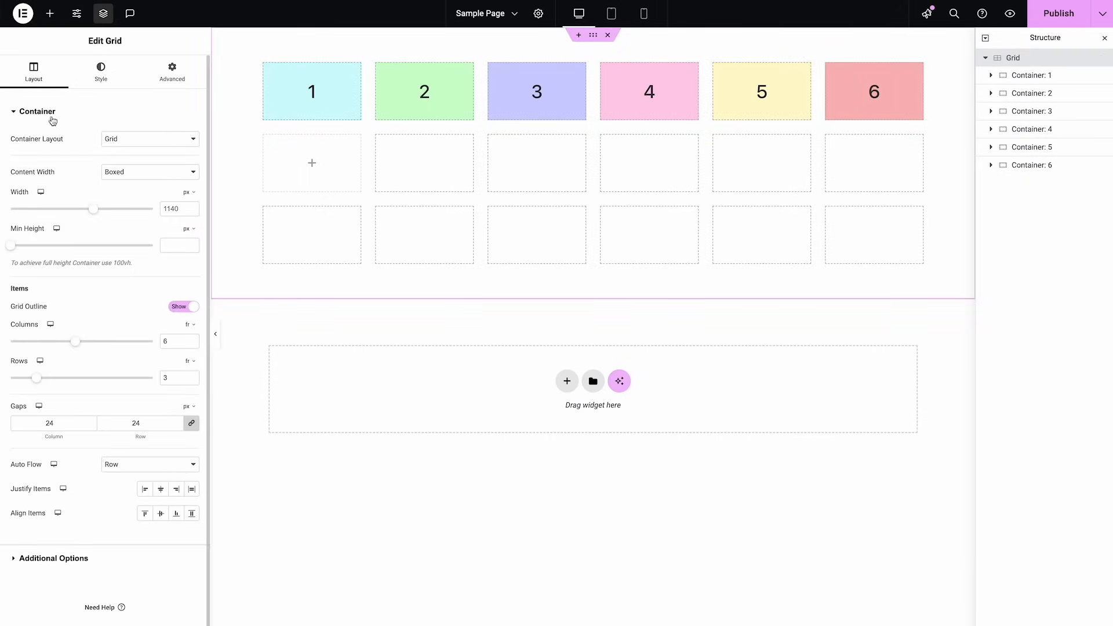
{"action": "mouse_move", "coordinate": [177, 374]}
{"action": "type", "text": "6"}
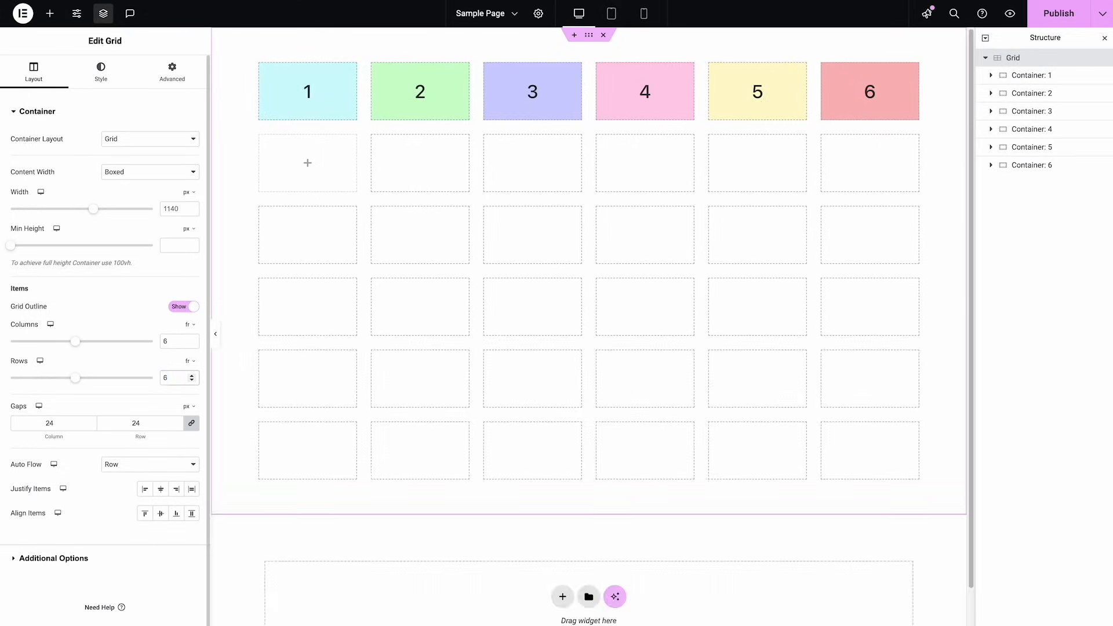
{"action": "mouse_move", "coordinate": [716, 329]}
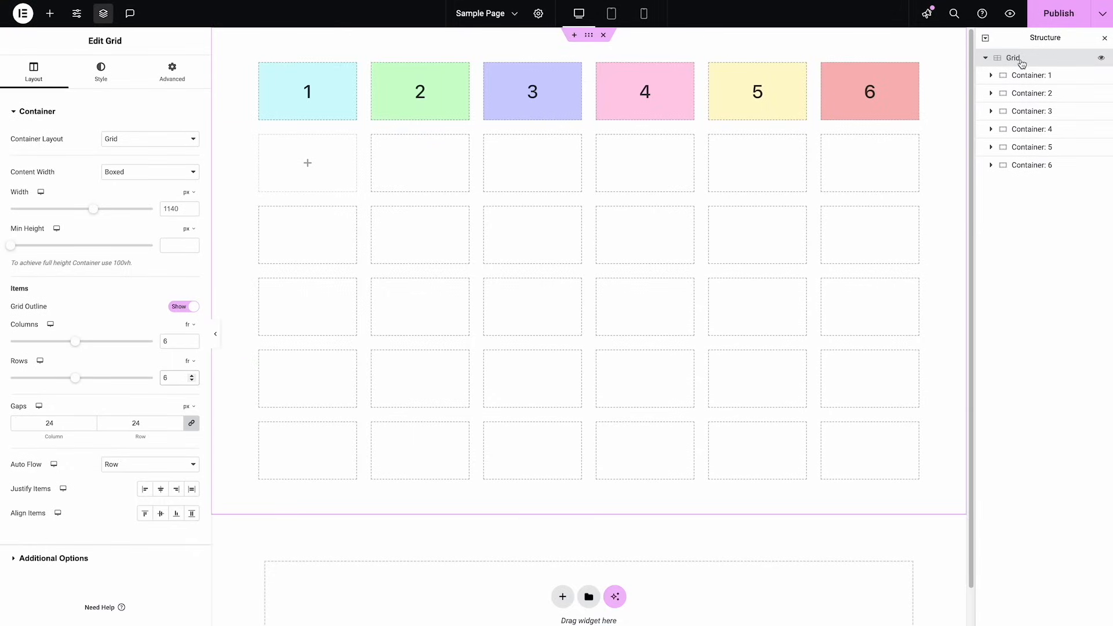
{"action": "left_click", "coordinate": [1031, 75]}
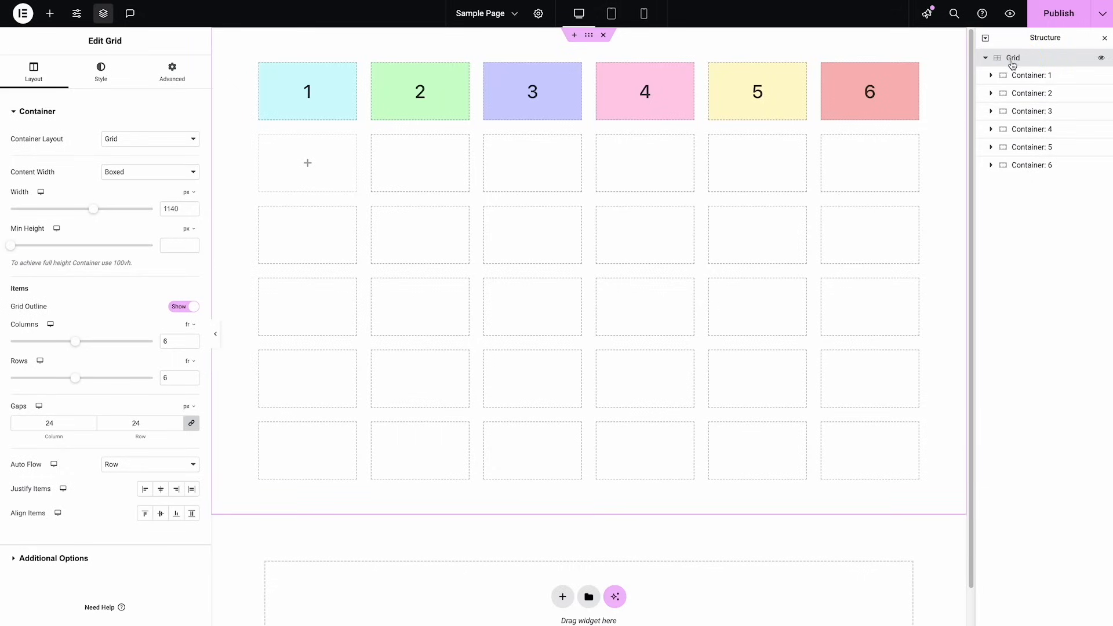
{"action": "left_click", "coordinate": [48, 13]}
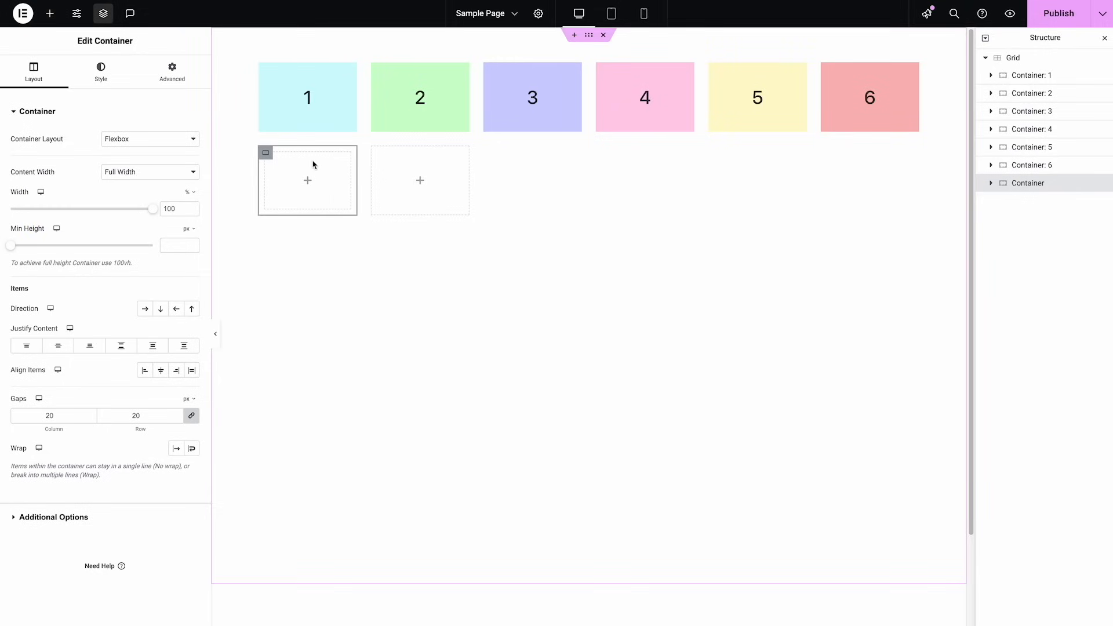
{"action": "mouse_move", "coordinate": [297, 184]}
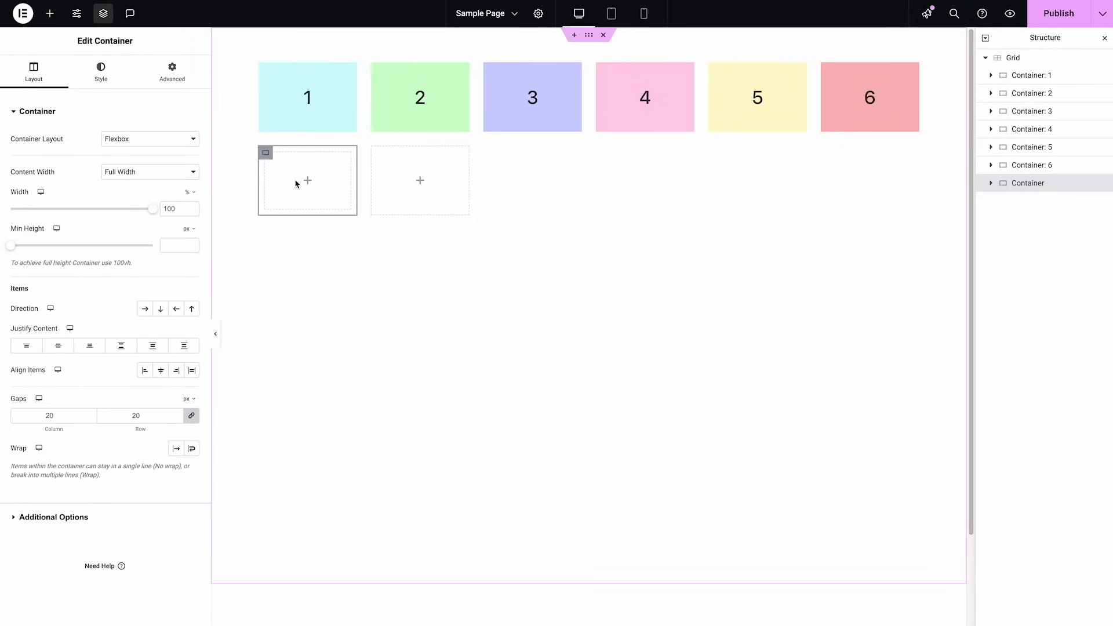
{"action": "mouse_move", "coordinate": [1041, 198]}
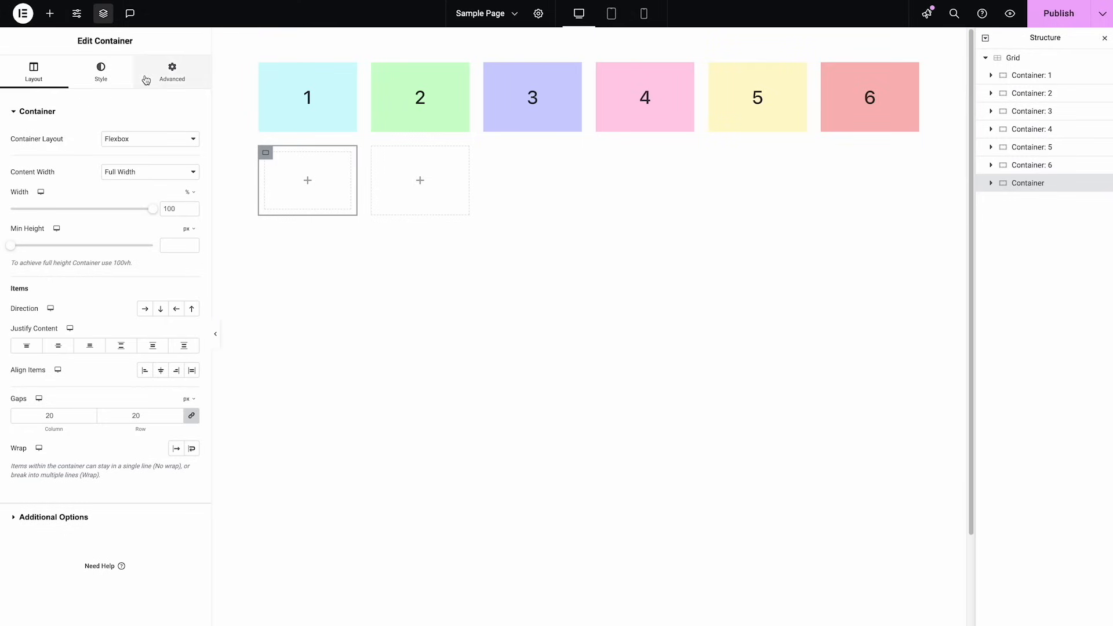
{"action": "left_click", "coordinate": [49, 13]}
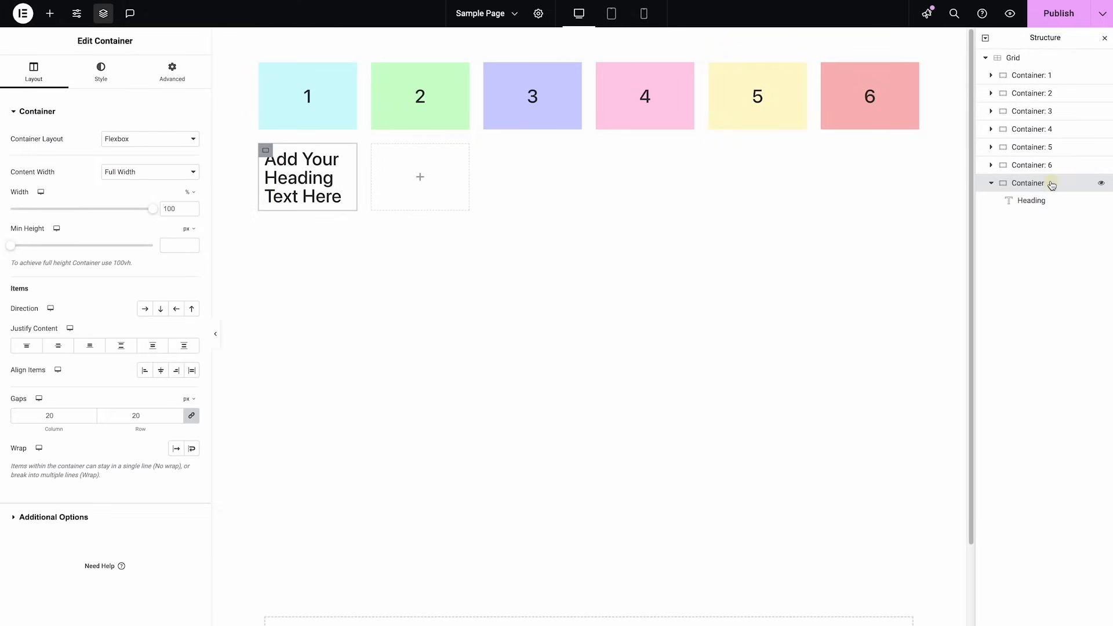
{"action": "left_click", "coordinate": [49, 13]}
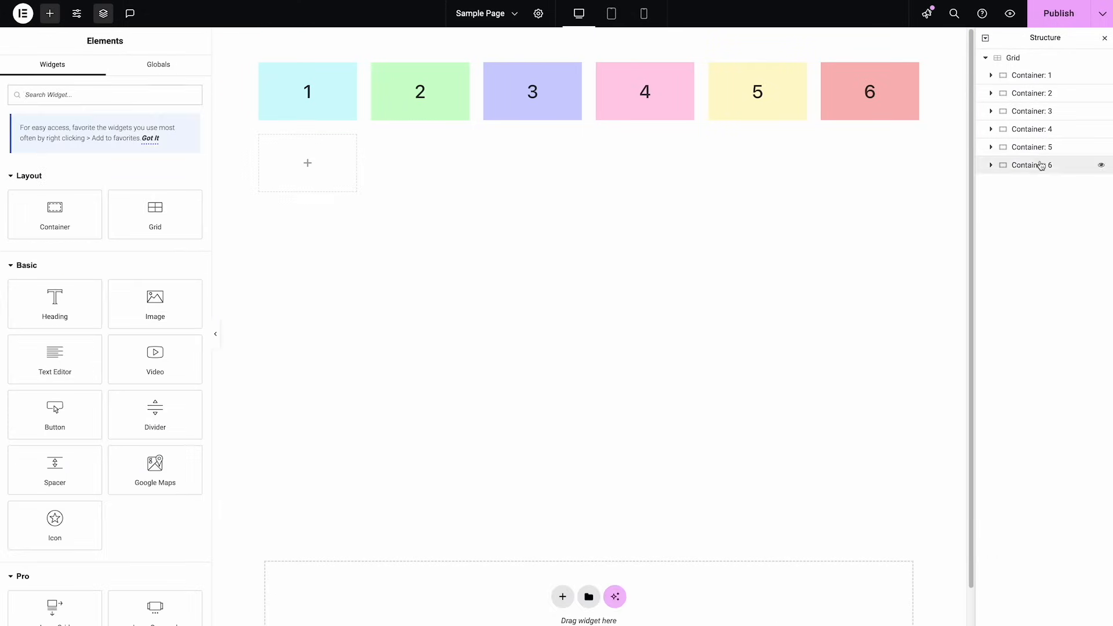
Set Container 1's Column Span to 3 in its Advanced grid settings
{"action": "left_click", "coordinate": [1028, 75]}
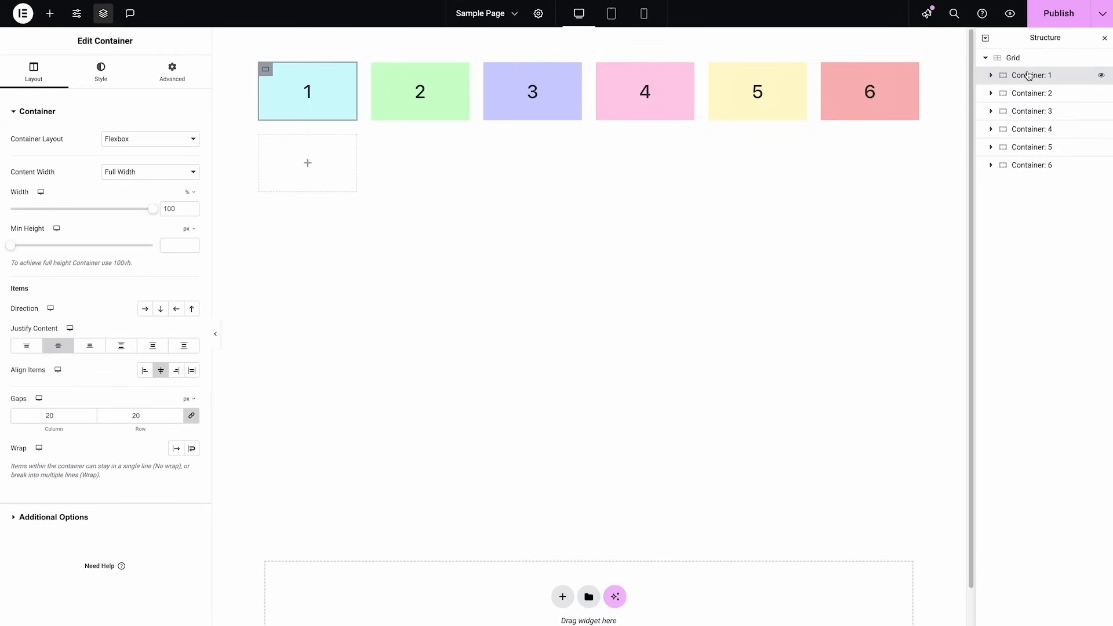
{"action": "mouse_move", "coordinate": [1030, 165]}
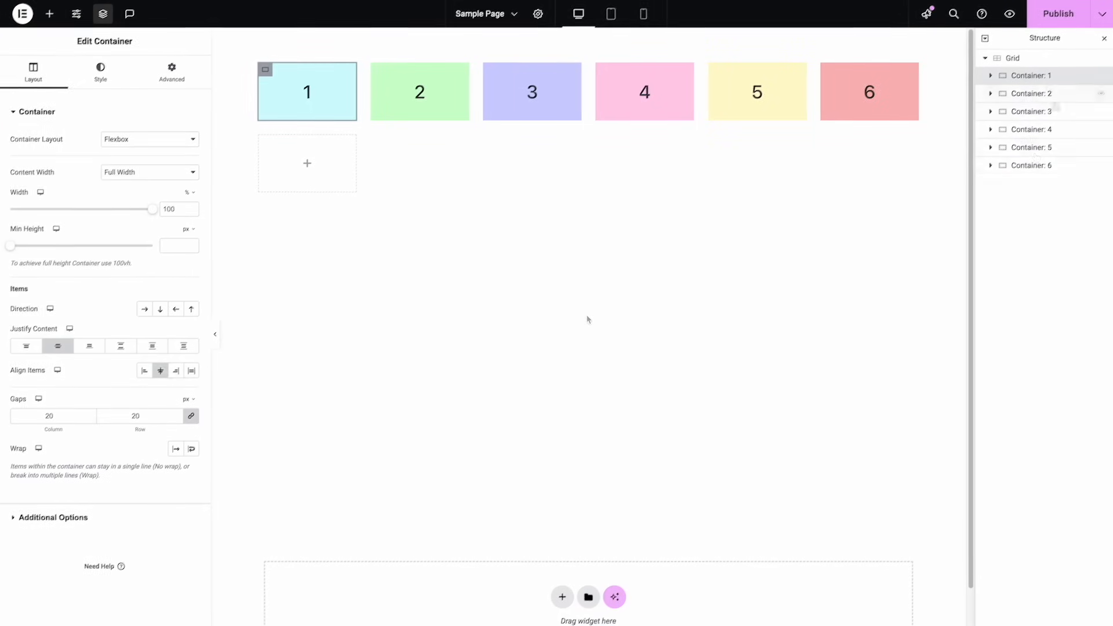
{"action": "mouse_move", "coordinate": [590, 326]}
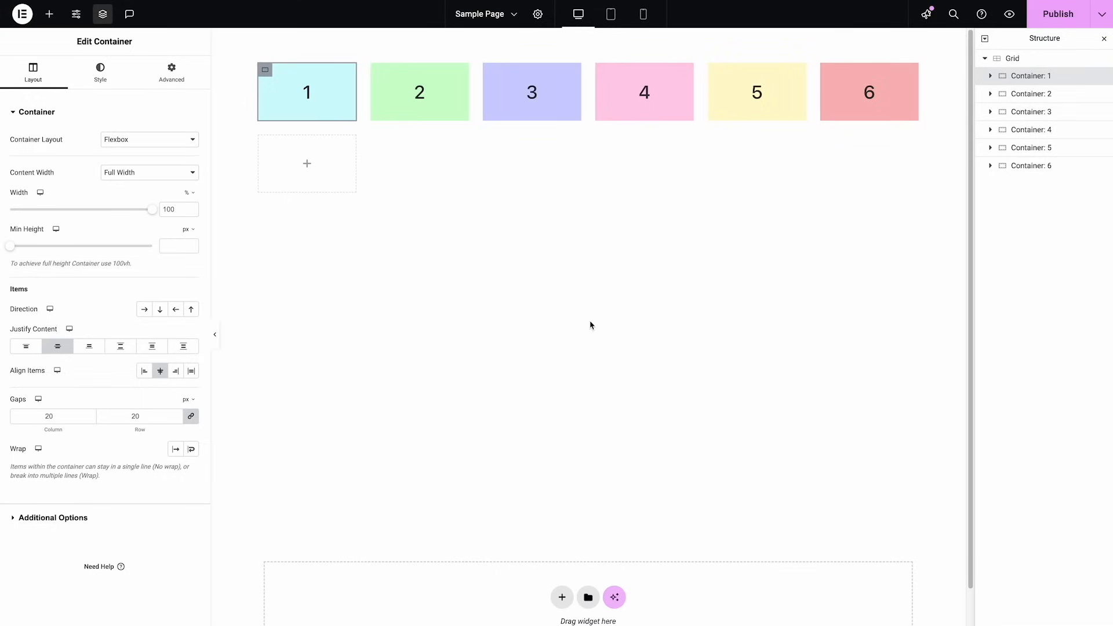
{"action": "mouse_move", "coordinate": [651, 334]}
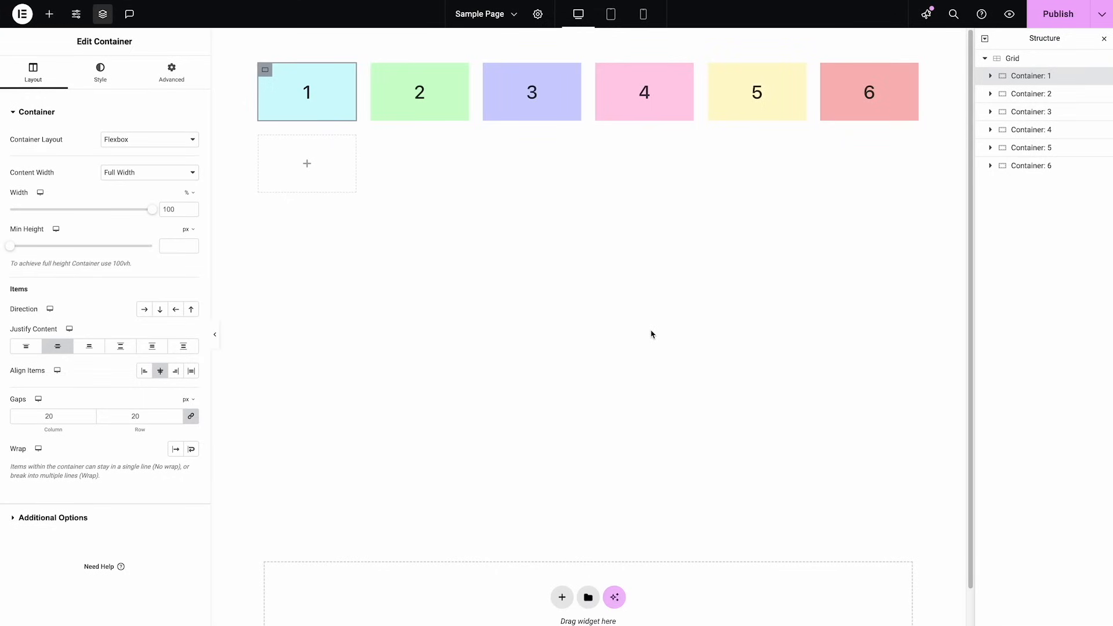
{"action": "mouse_move", "coordinate": [641, 336]}
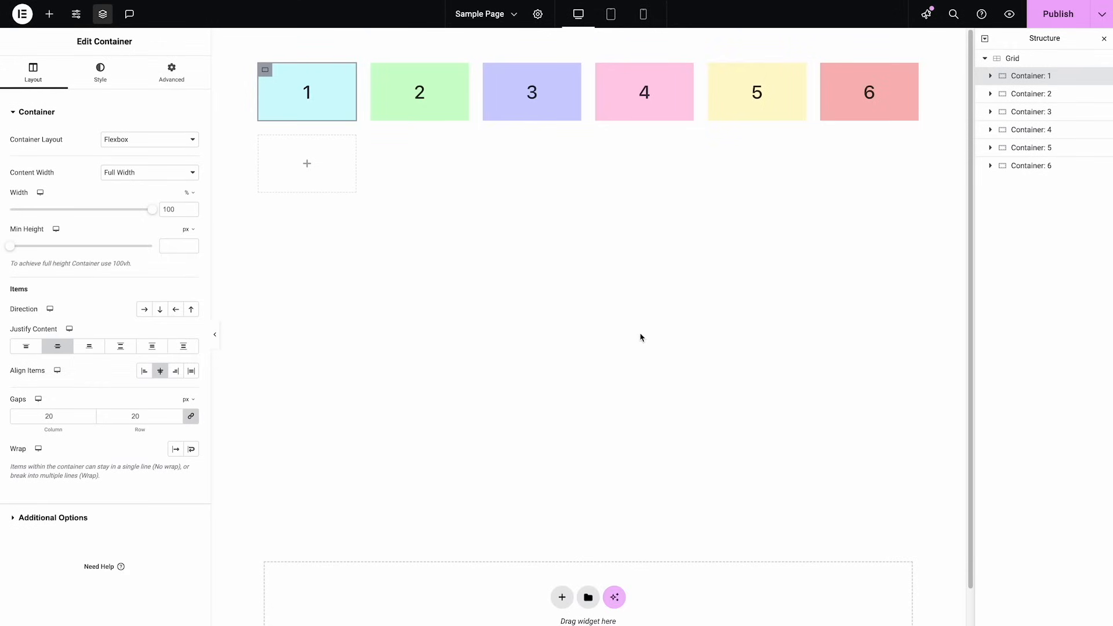
{"action": "mouse_move", "coordinate": [335, 88]}
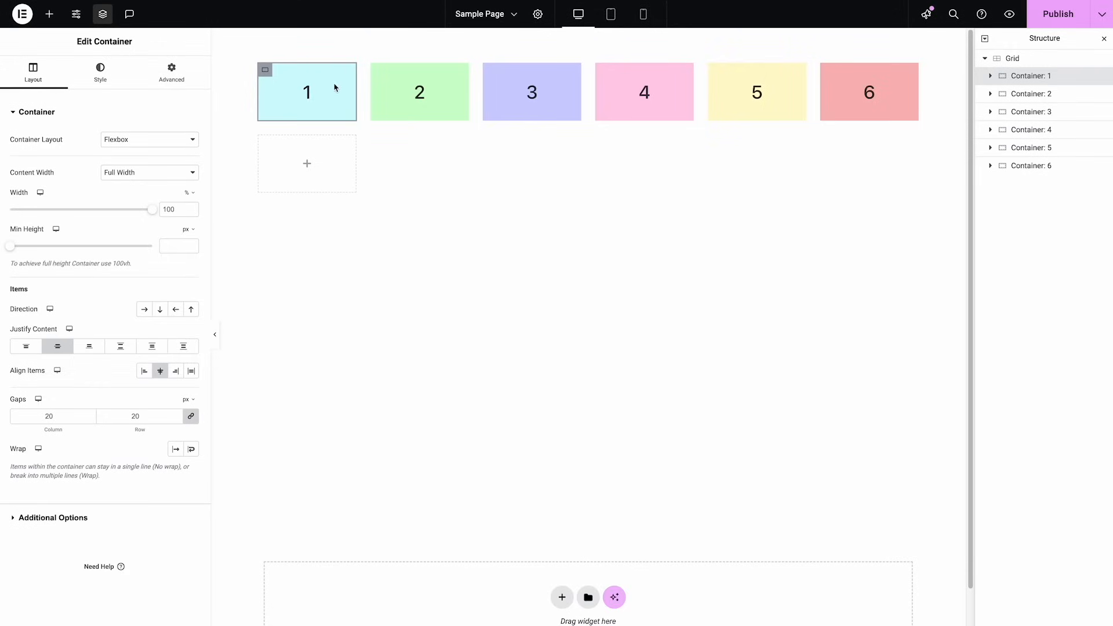
{"action": "mouse_move", "coordinate": [1033, 76]}
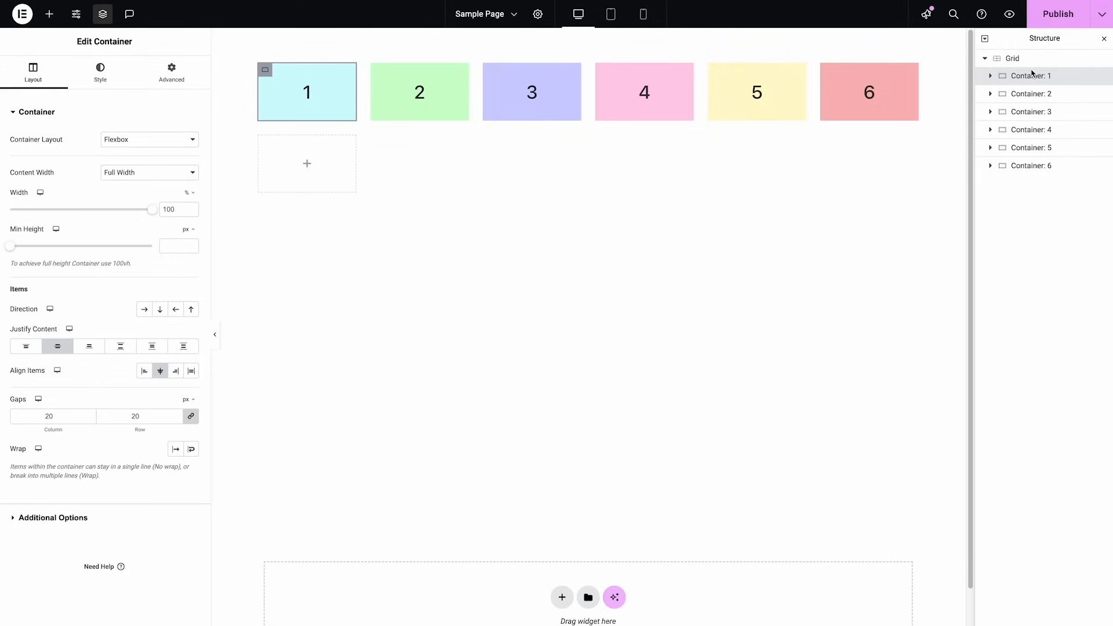
{"action": "left_click", "coordinate": [171, 72]}
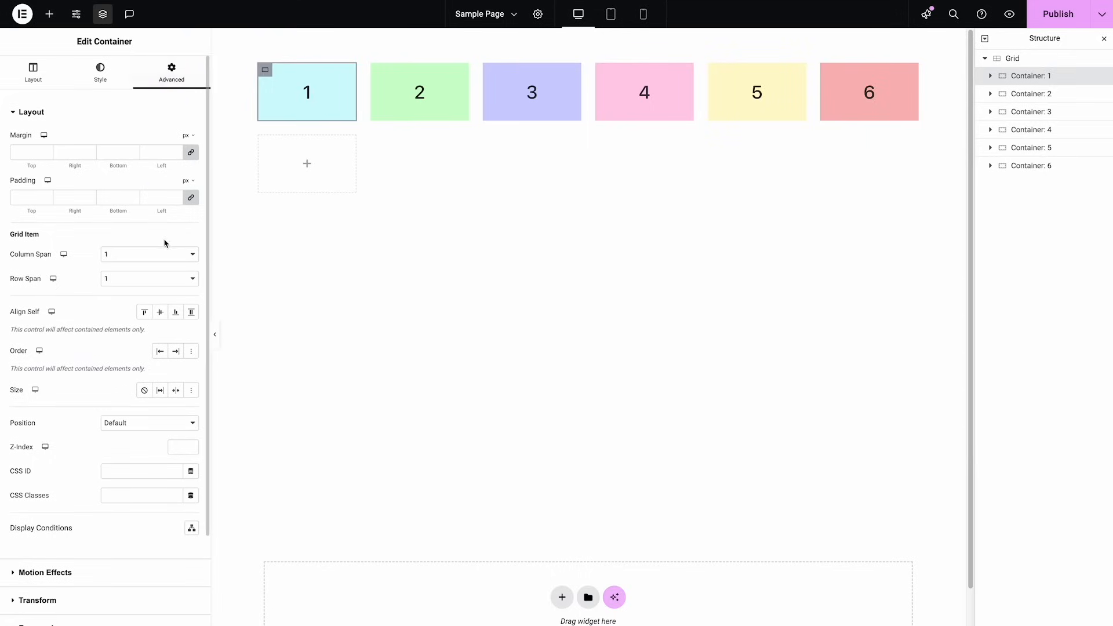
{"action": "mouse_move", "coordinate": [70, 249]}
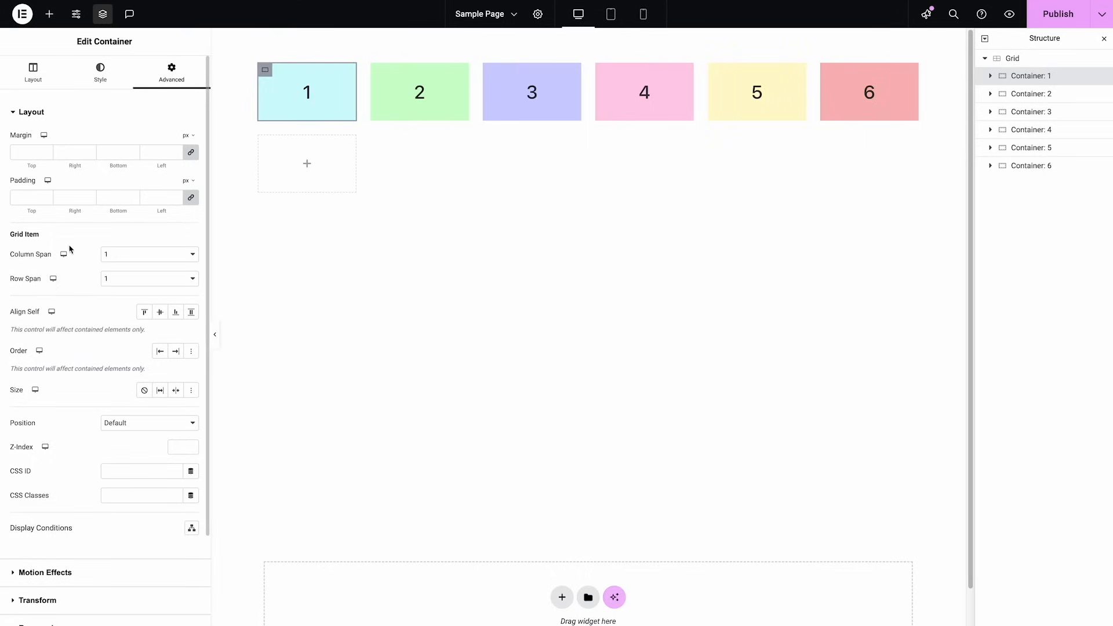
{"action": "left_click", "coordinate": [149, 254]}
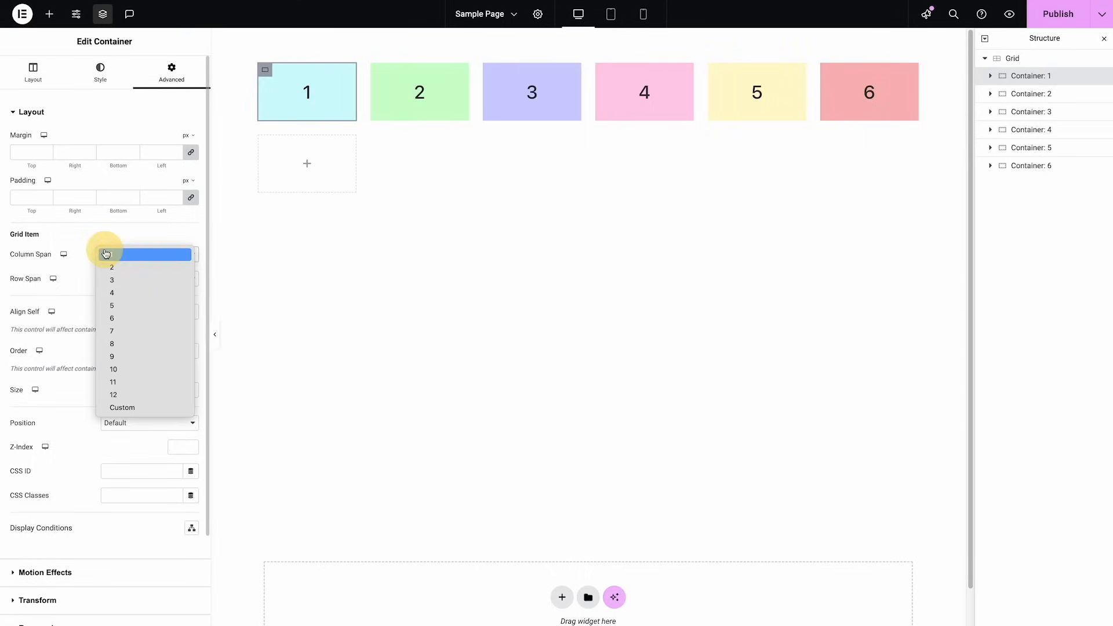
{"action": "left_click", "coordinate": [111, 279]}
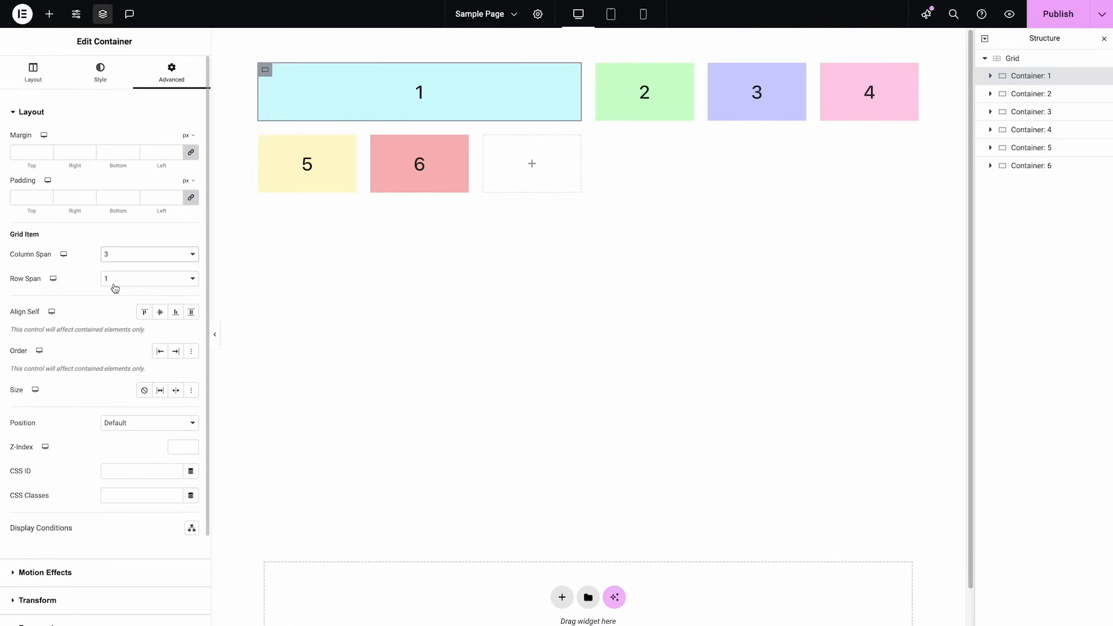
{"action": "mouse_move", "coordinate": [638, 33]}
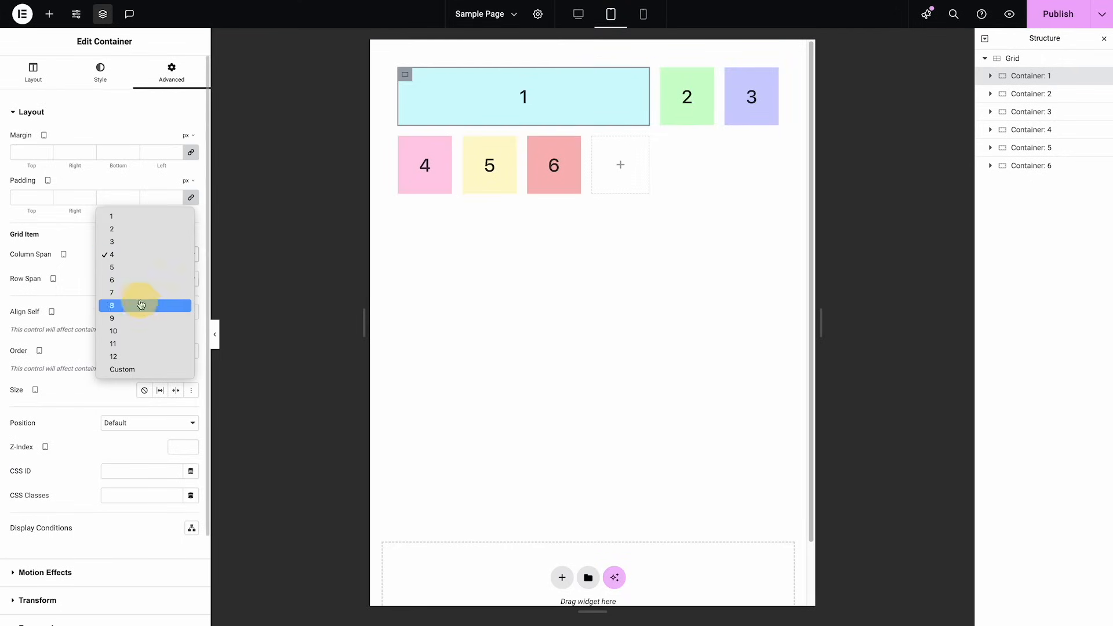
{"action": "left_click", "coordinate": [111, 279]}
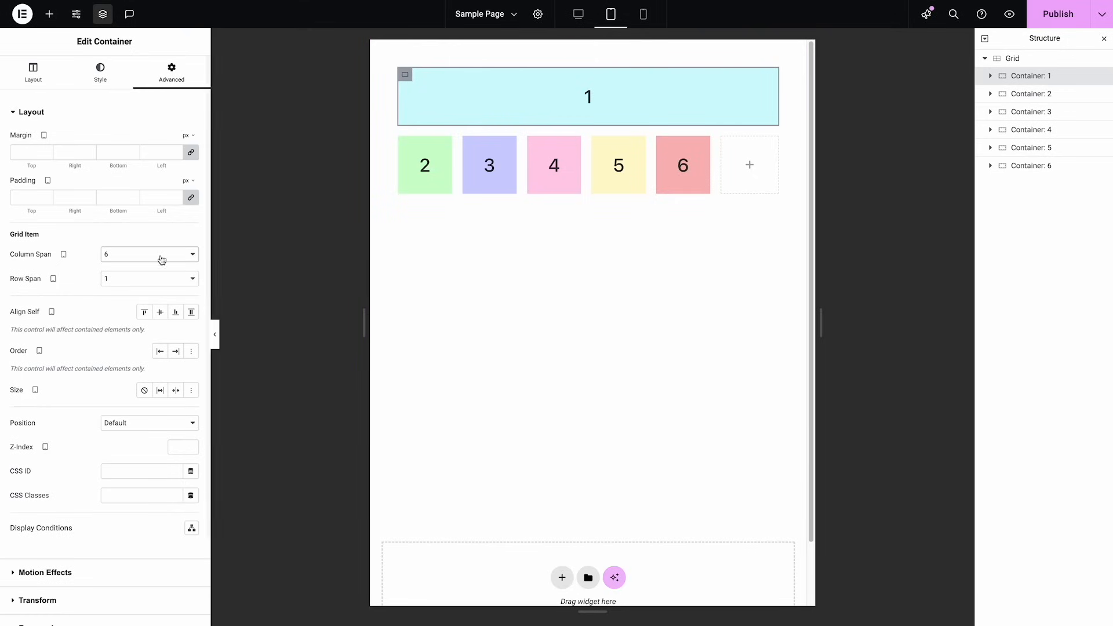
{"action": "mouse_move", "coordinate": [578, 13]}
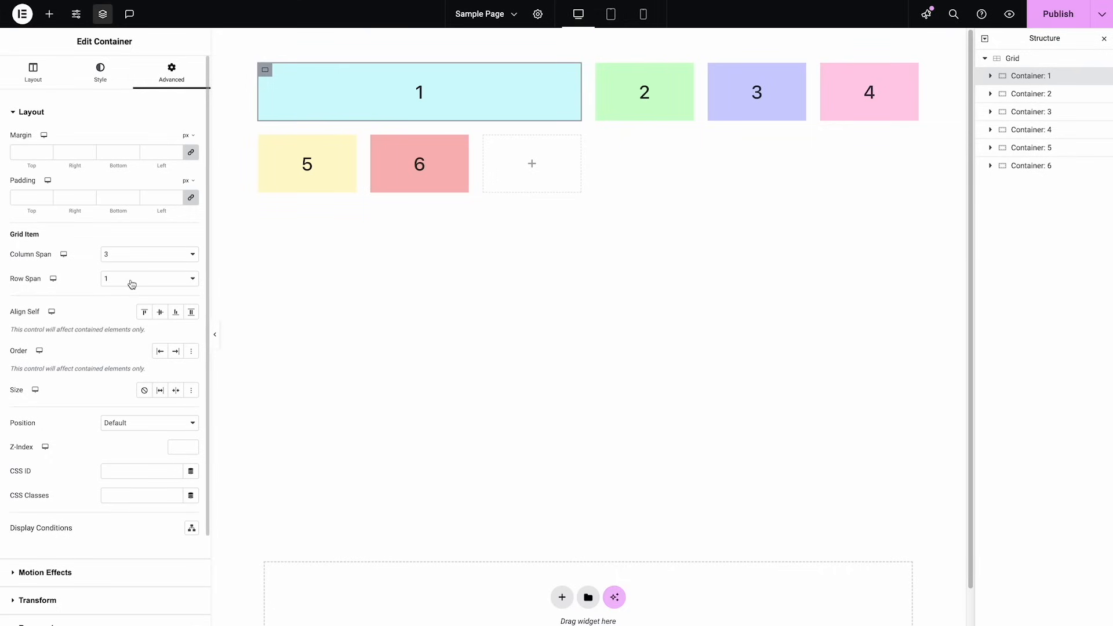
Try Row Span 2 and 3 for Container 1, then return it to 1
{"action": "left_click", "coordinate": [149, 278]}
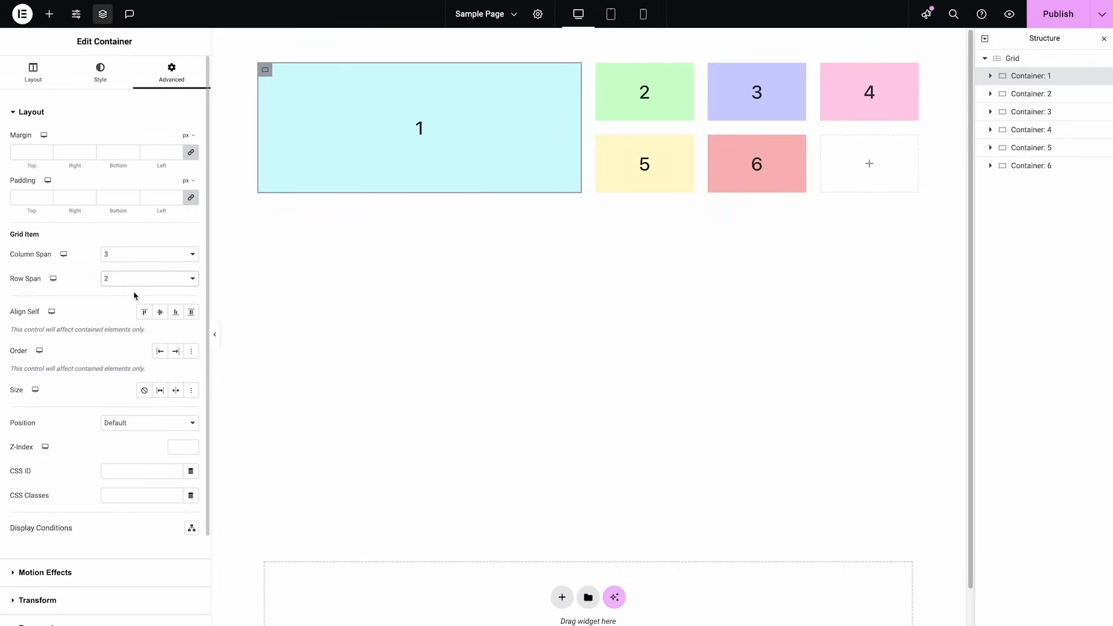
{"action": "left_click", "coordinate": [149, 278]}
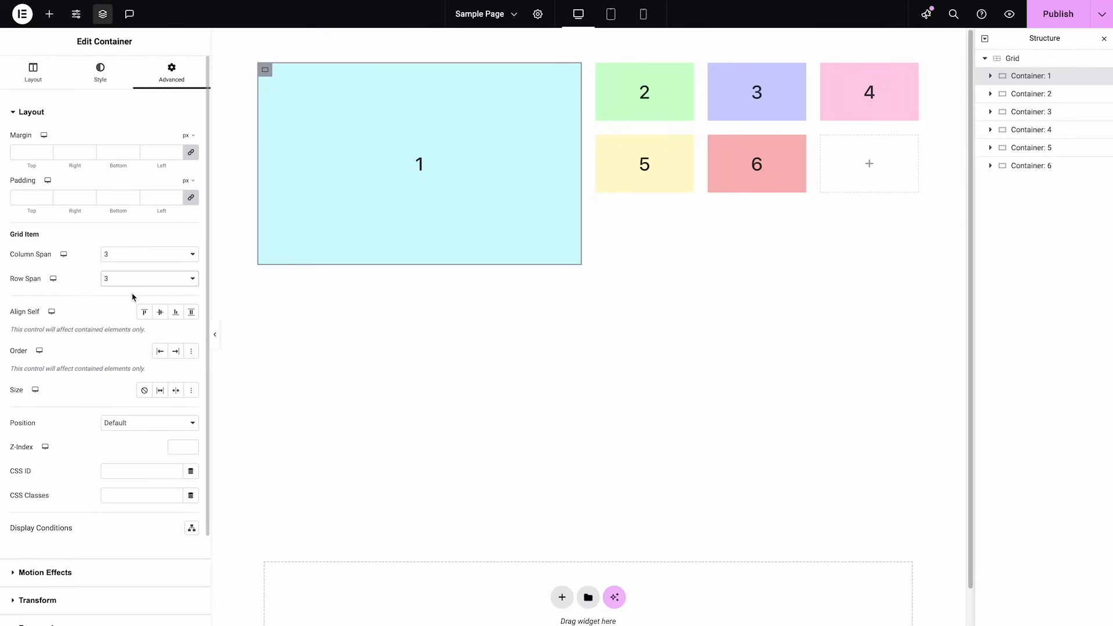
{"action": "left_click", "coordinate": [149, 278]}
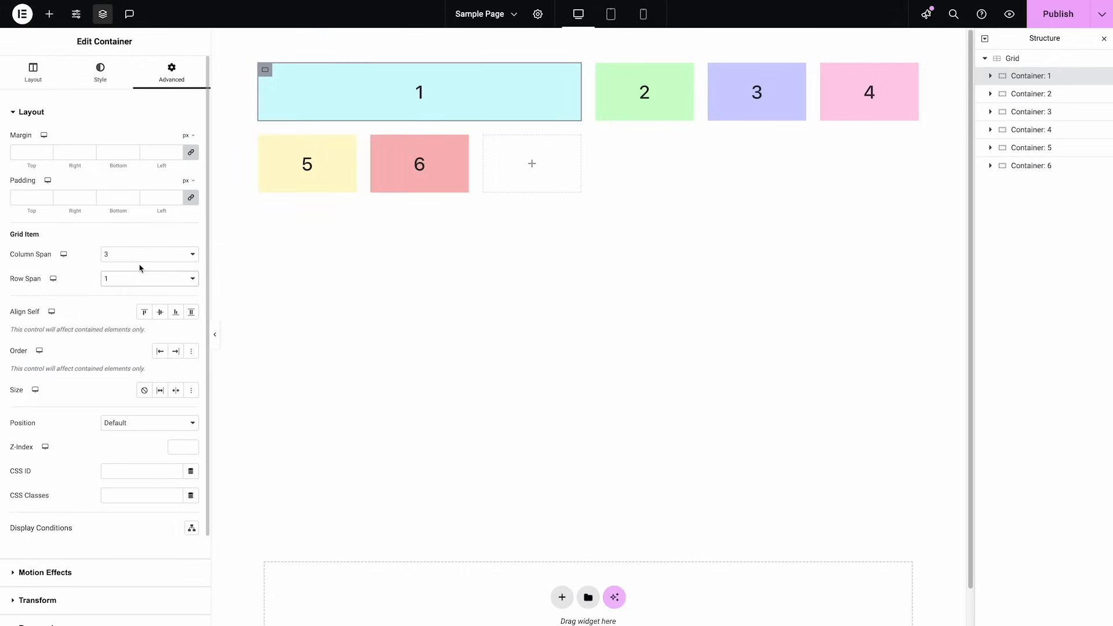
{"action": "mouse_move", "coordinate": [177, 254]}
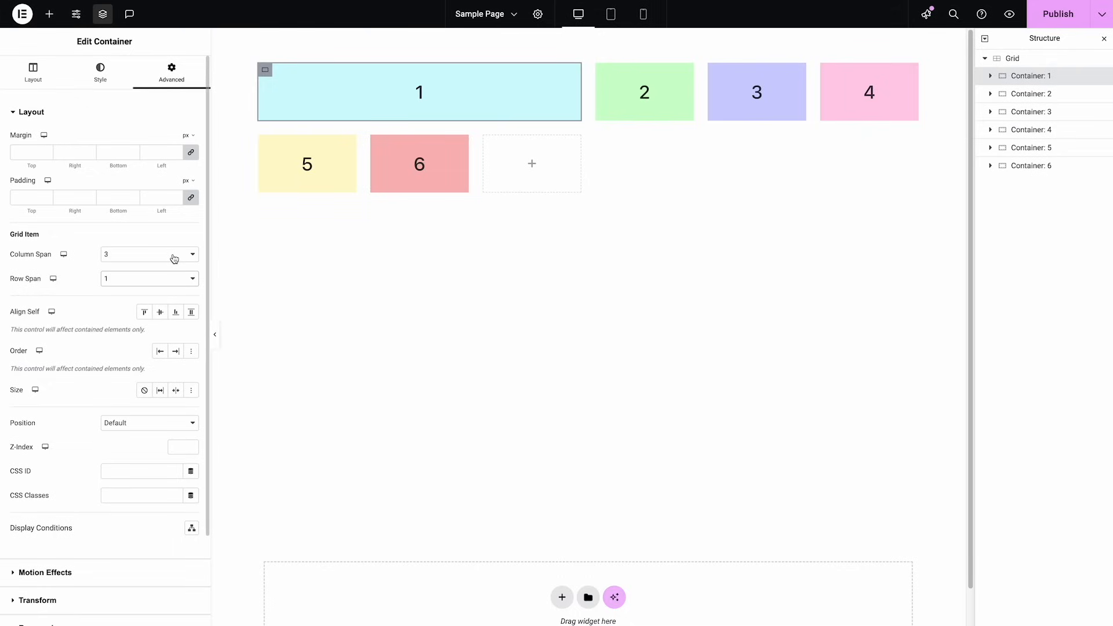
{"action": "mouse_move", "coordinate": [1027, 76]}
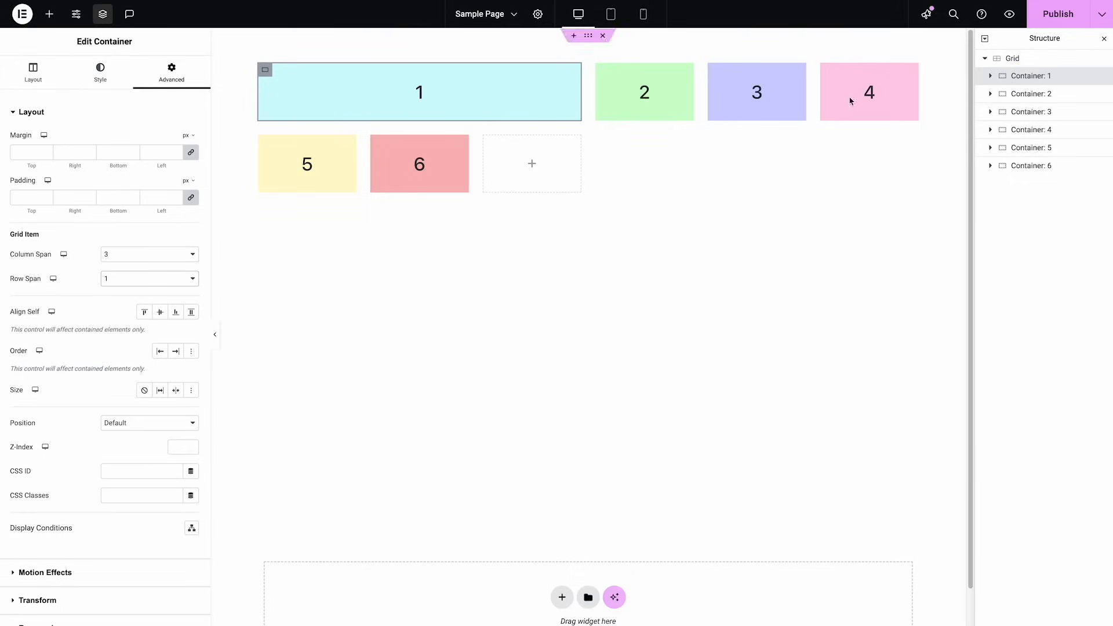
Reopen Container 1's Advanced grid placement settings with Column Span kept at 3
{"action": "left_click", "coordinate": [32, 73]}
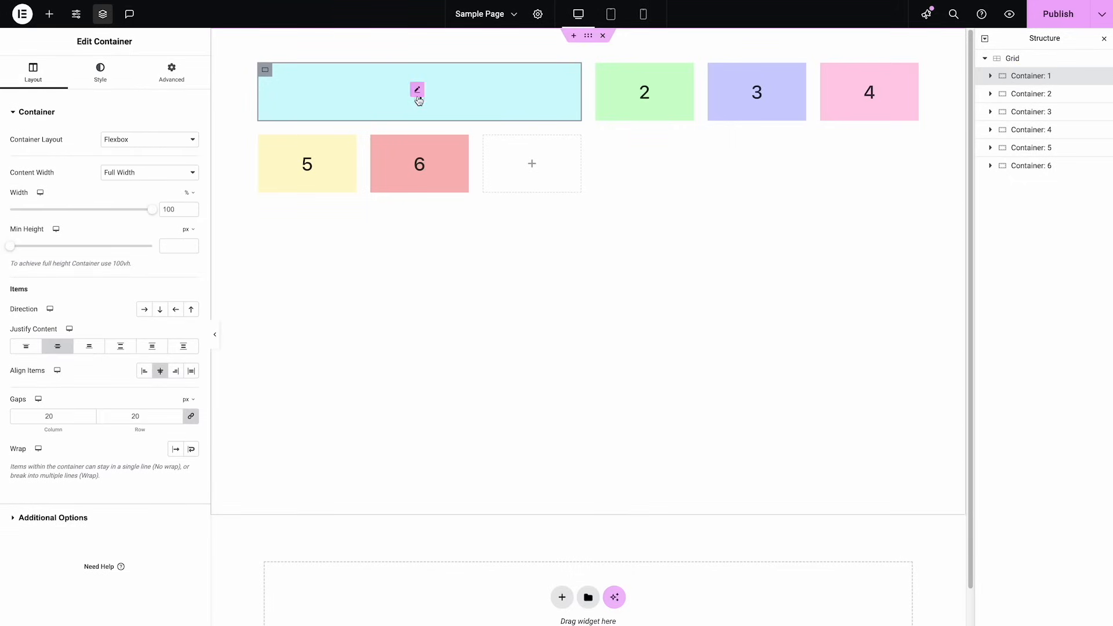
{"action": "mouse_move", "coordinate": [191, 309]}
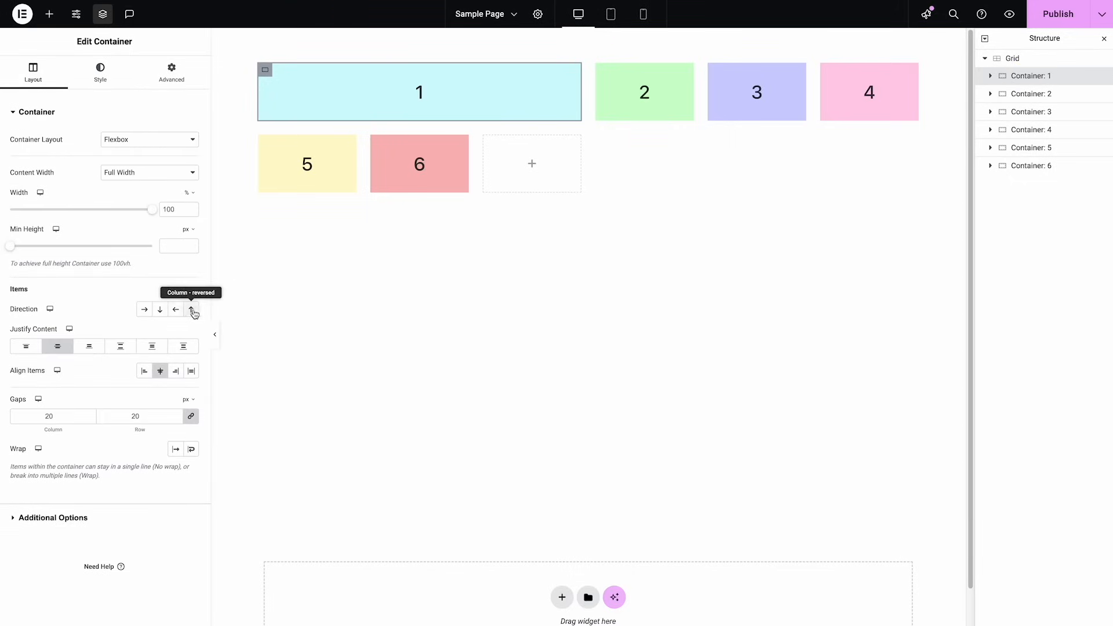
{"action": "mouse_move", "coordinate": [145, 309]}
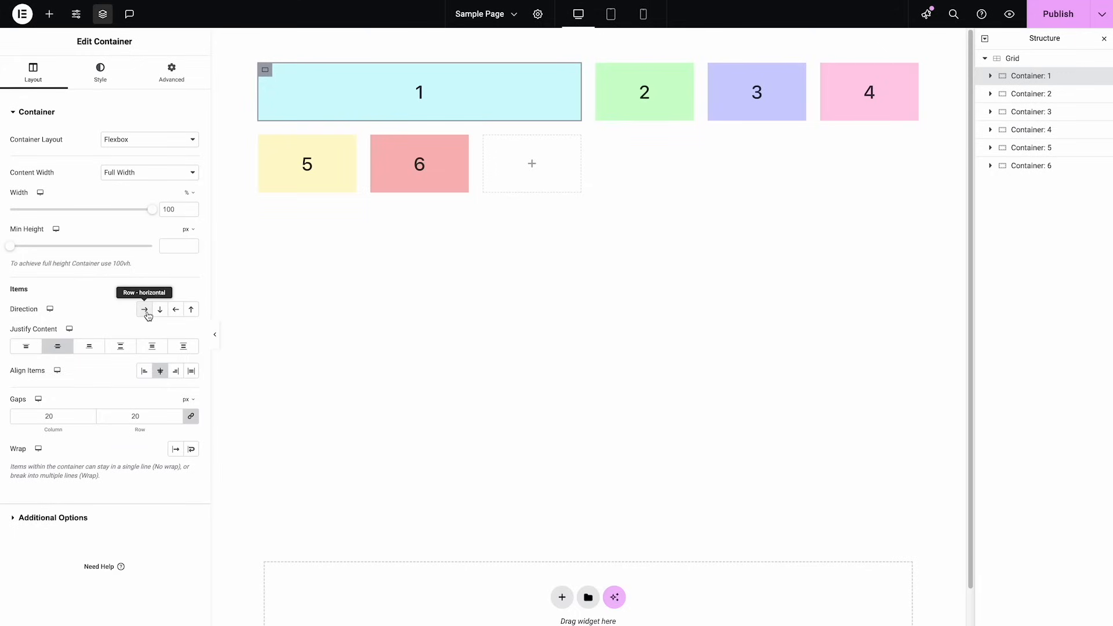
{"action": "mouse_move", "coordinate": [144, 104]}
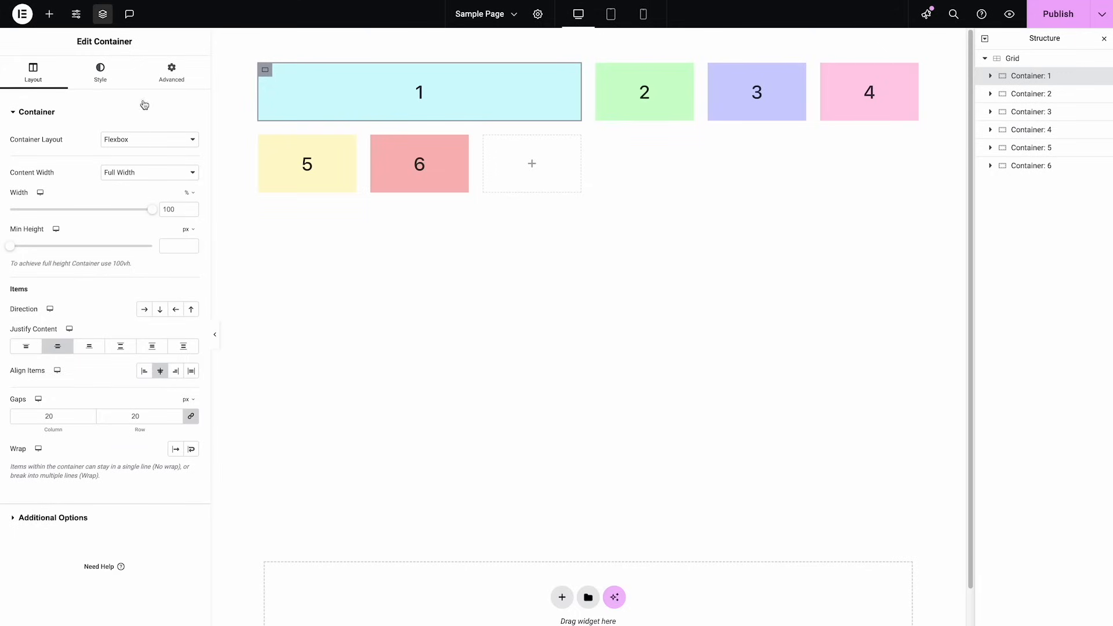
{"action": "left_click", "coordinate": [171, 72]}
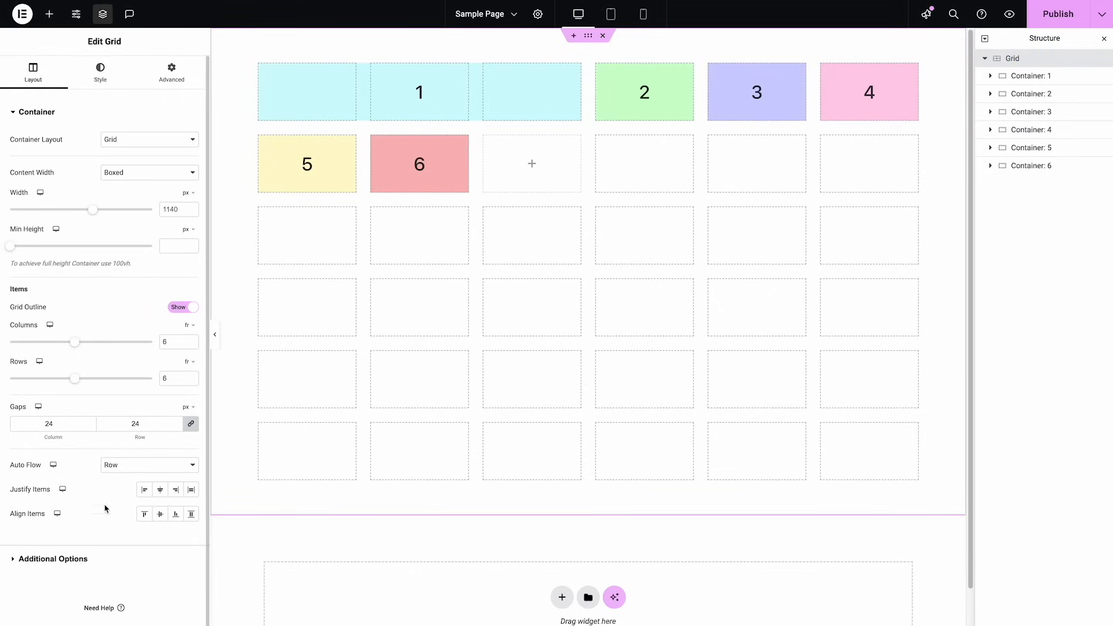
{"action": "mouse_move", "coordinate": [145, 513]}
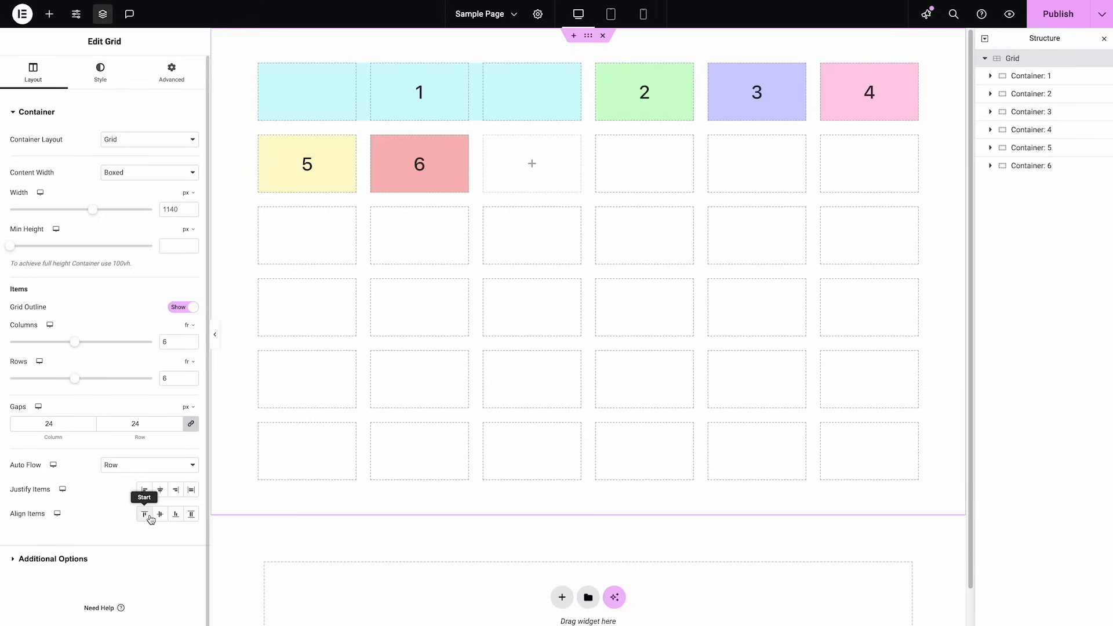
{"action": "left_click", "coordinate": [171, 72]}
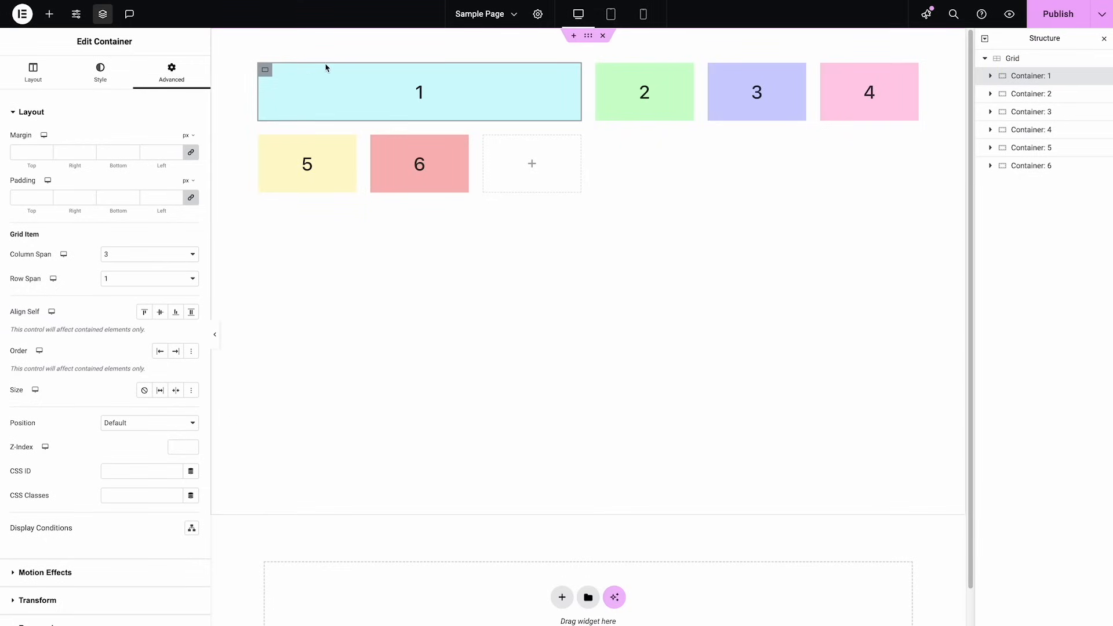
{"action": "mouse_move", "coordinate": [404, 105]}
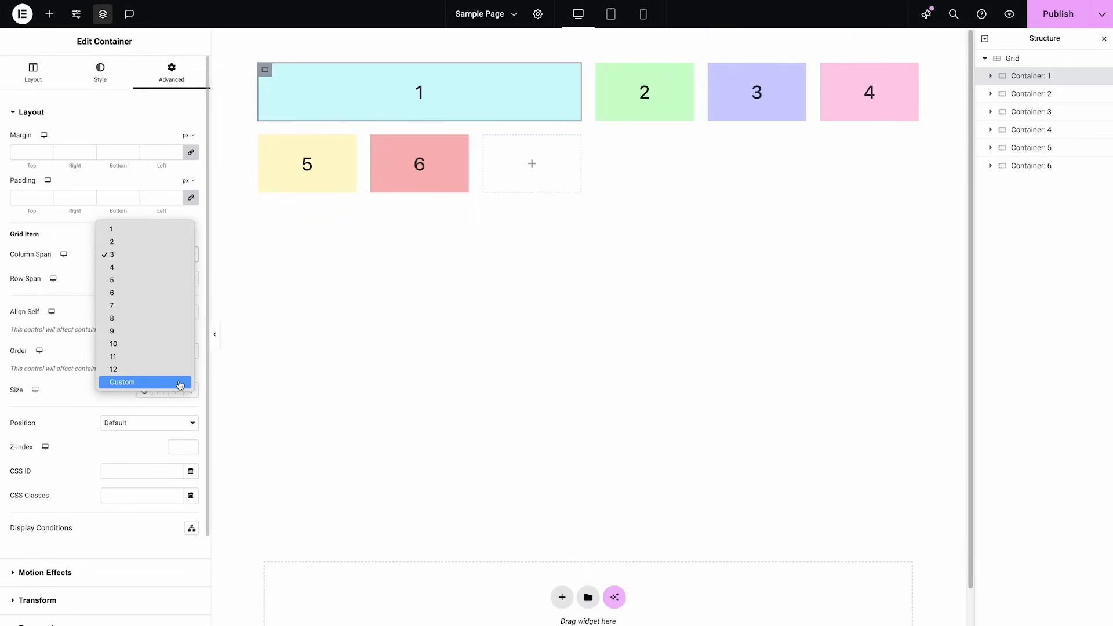
Change Container 1's Column Span option to Custom
{"action": "left_click", "coordinate": [122, 382]}
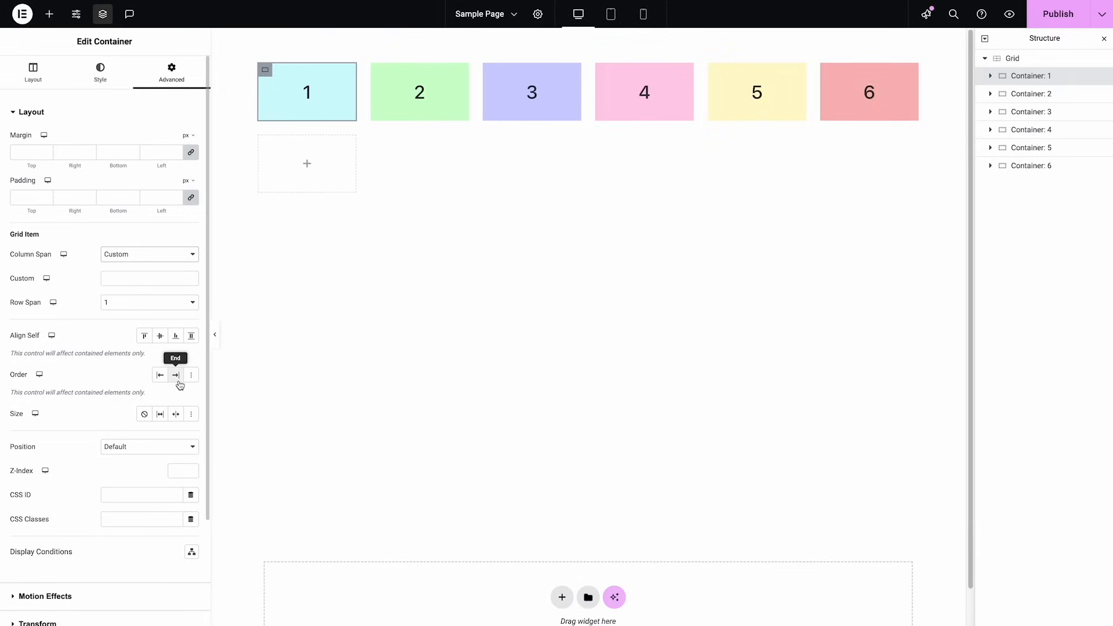
{"action": "mouse_move", "coordinate": [129, 282]}
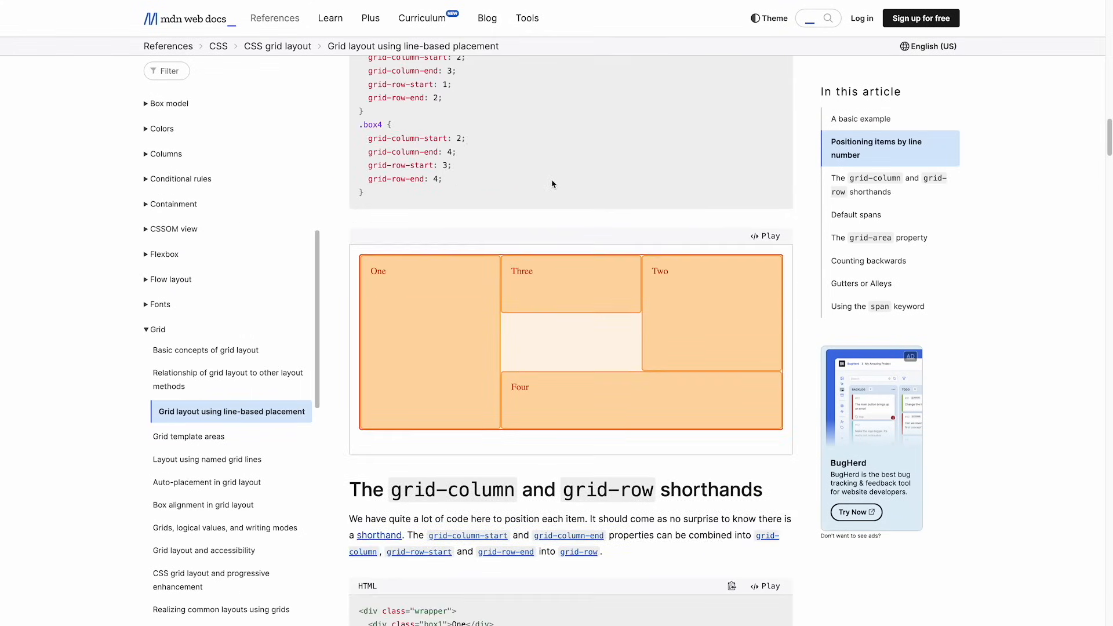
Scroll the MDN page to the grid-column and grid-row shorthands example
{"action": "scroll", "scroll_direction": "down", "scroll_amount": 3}
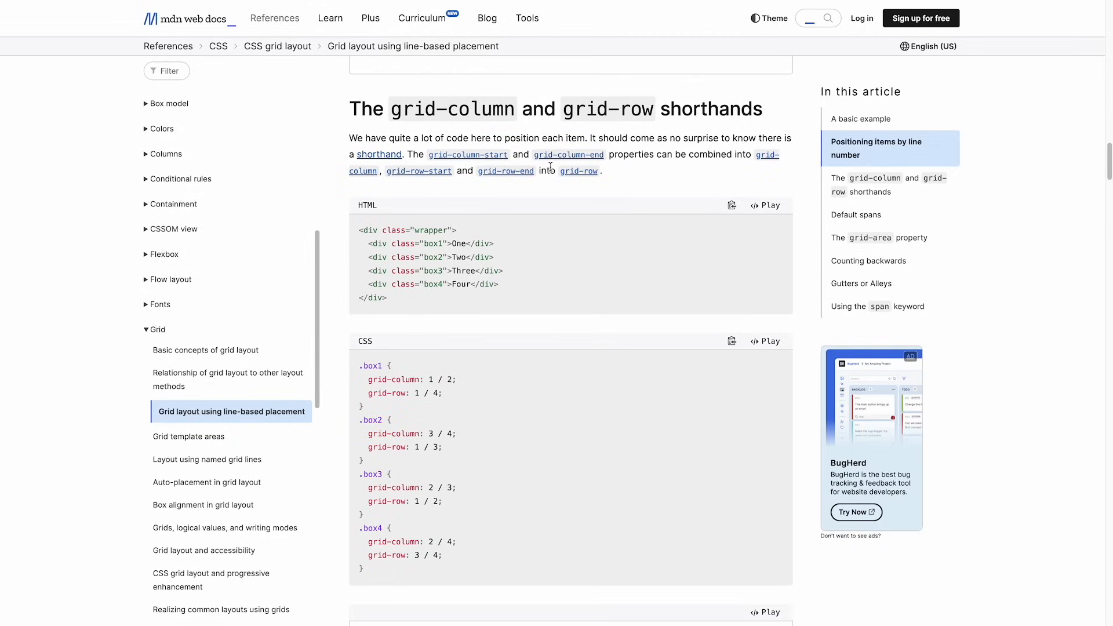
{"action": "mouse_move", "coordinate": [660, 100]}
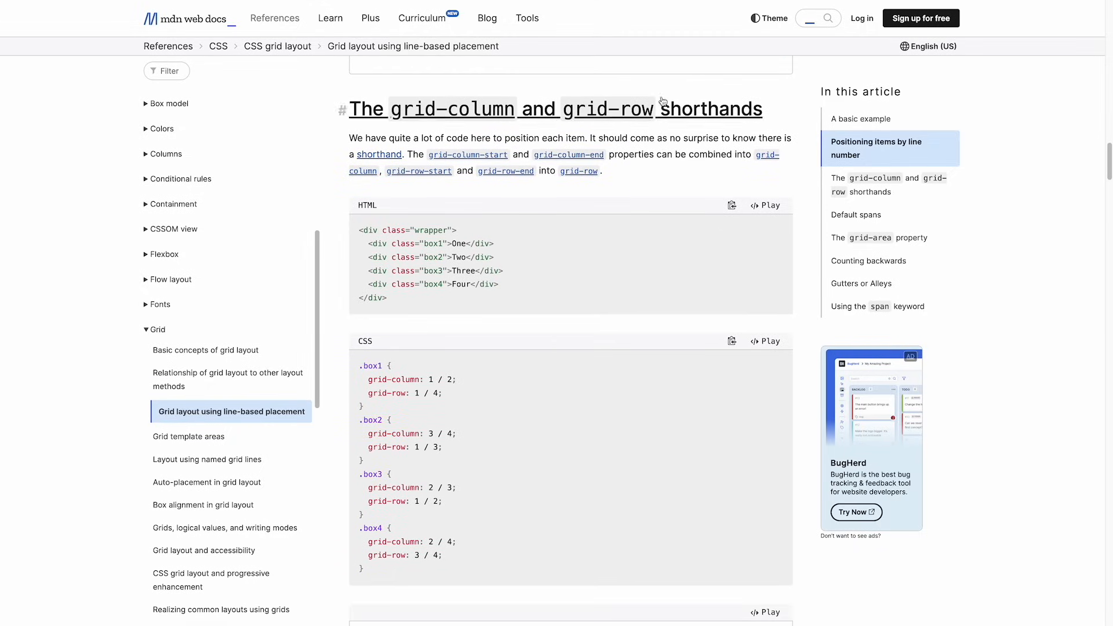
{"action": "mouse_move", "coordinate": [561, 217]}
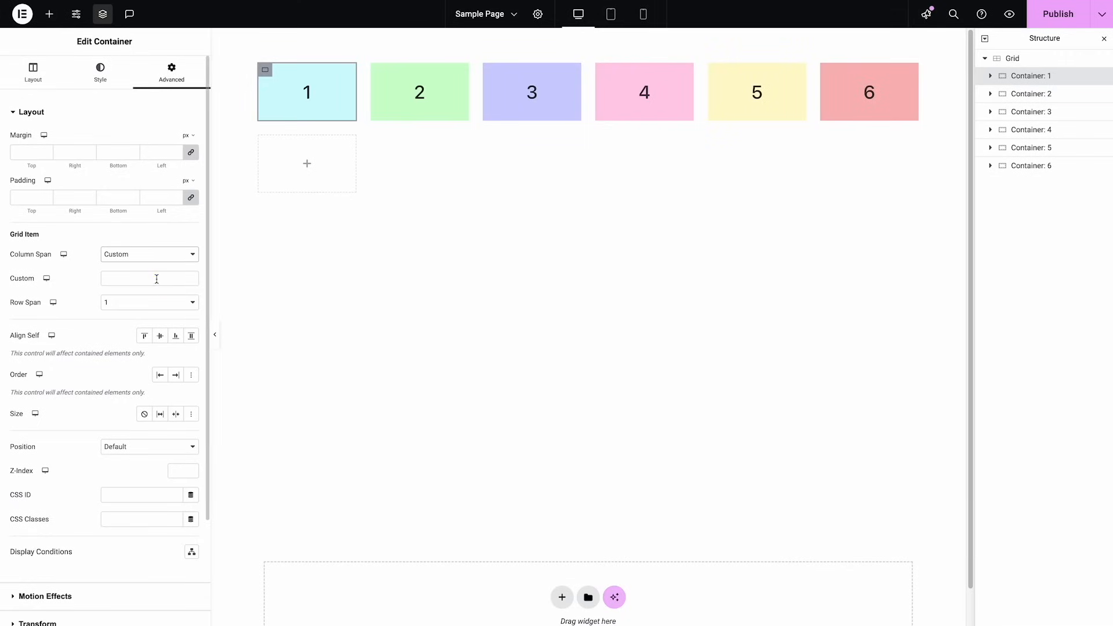
Enter a custom column placement of 2 / 5 for Container 1, checking the grid outline
{"action": "type", "text": "2"}
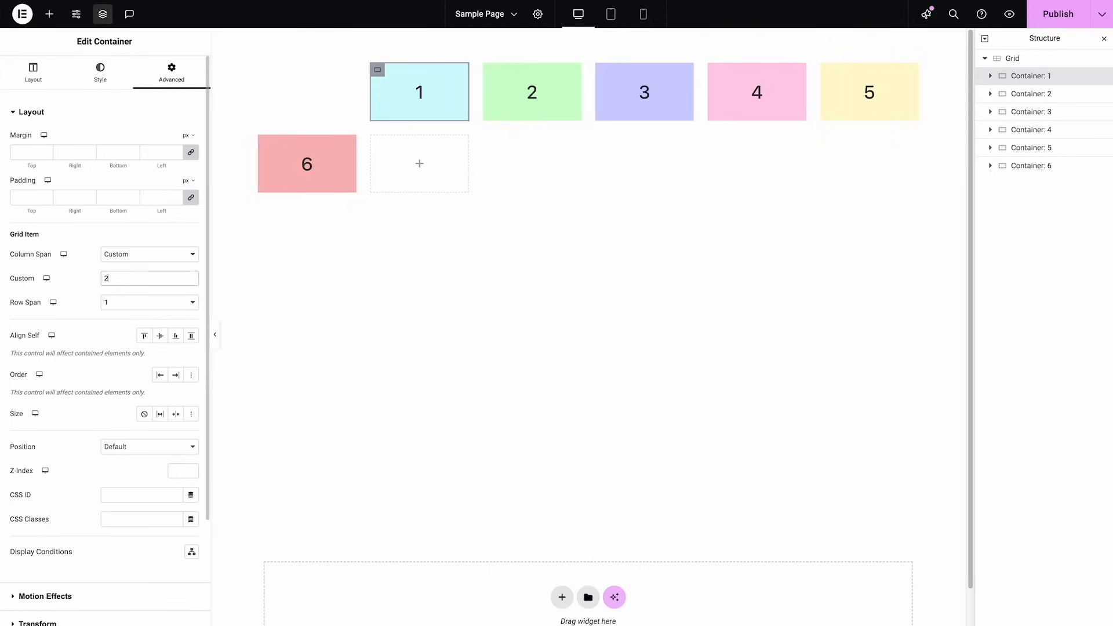
{"action": "left_click", "coordinate": [149, 278]}
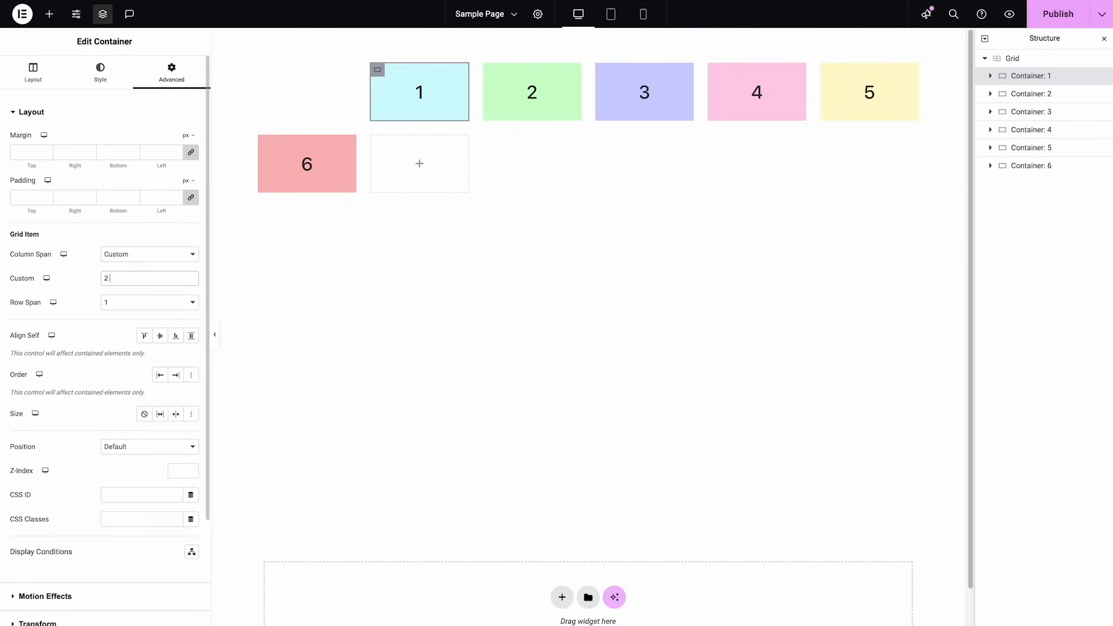
{"action": "type", "text": "/ 5"}
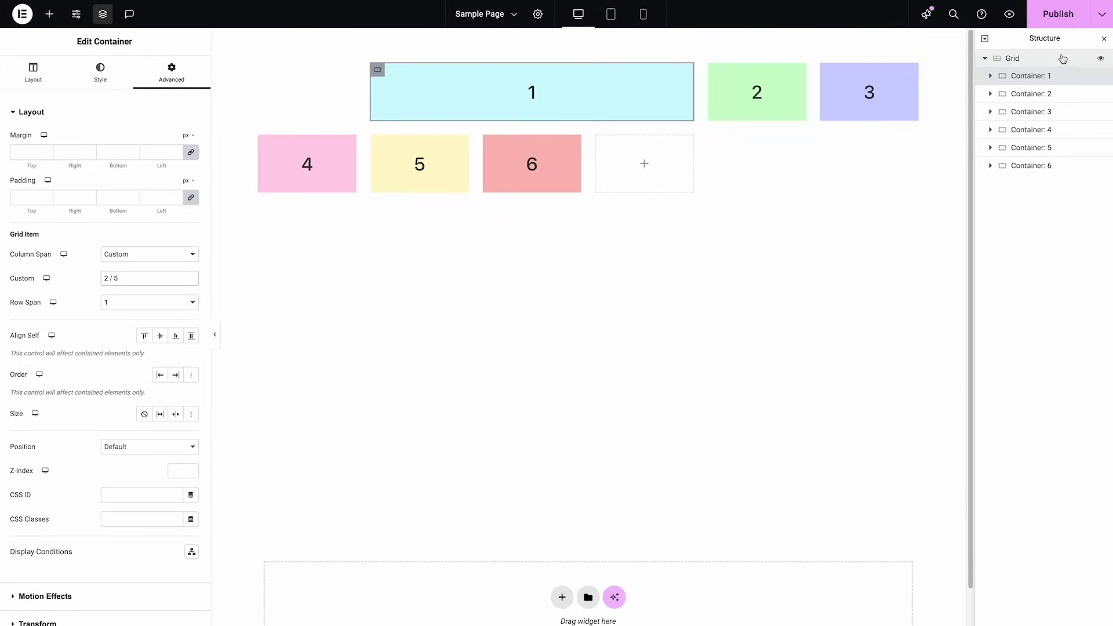
{"action": "left_click", "coordinate": [1011, 58]}
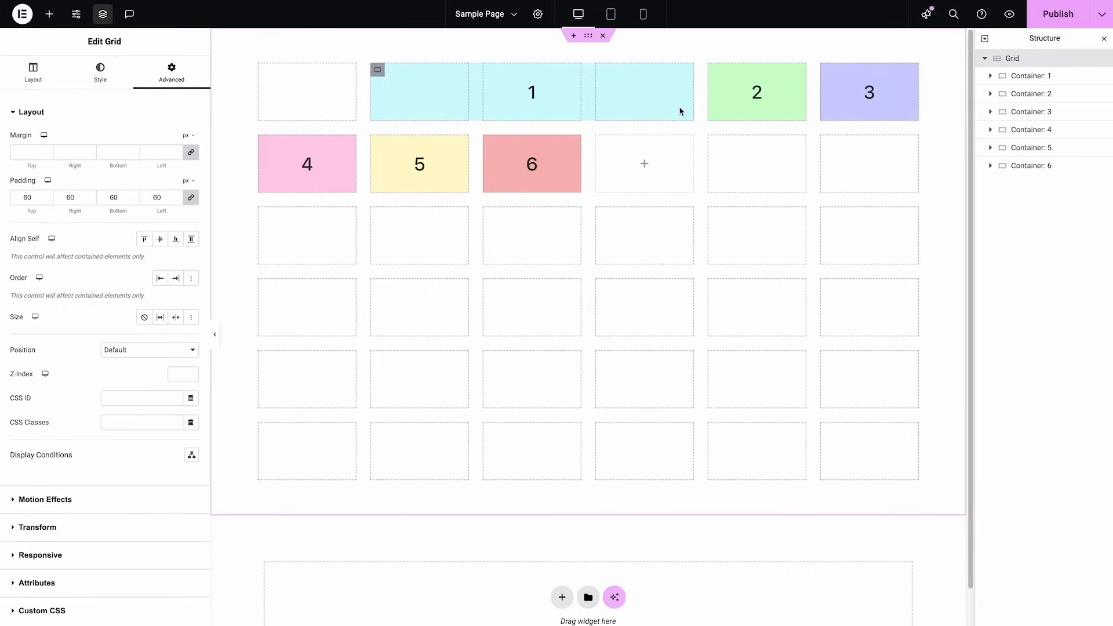
{"action": "mouse_move", "coordinate": [805, 76]}
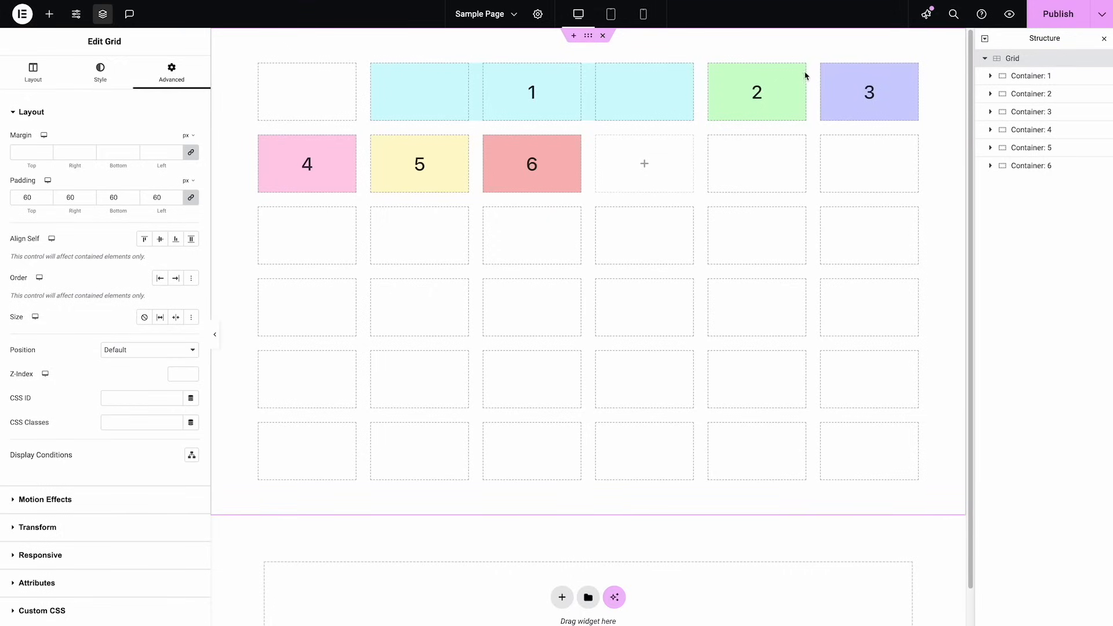
{"action": "mouse_move", "coordinate": [500, 83]}
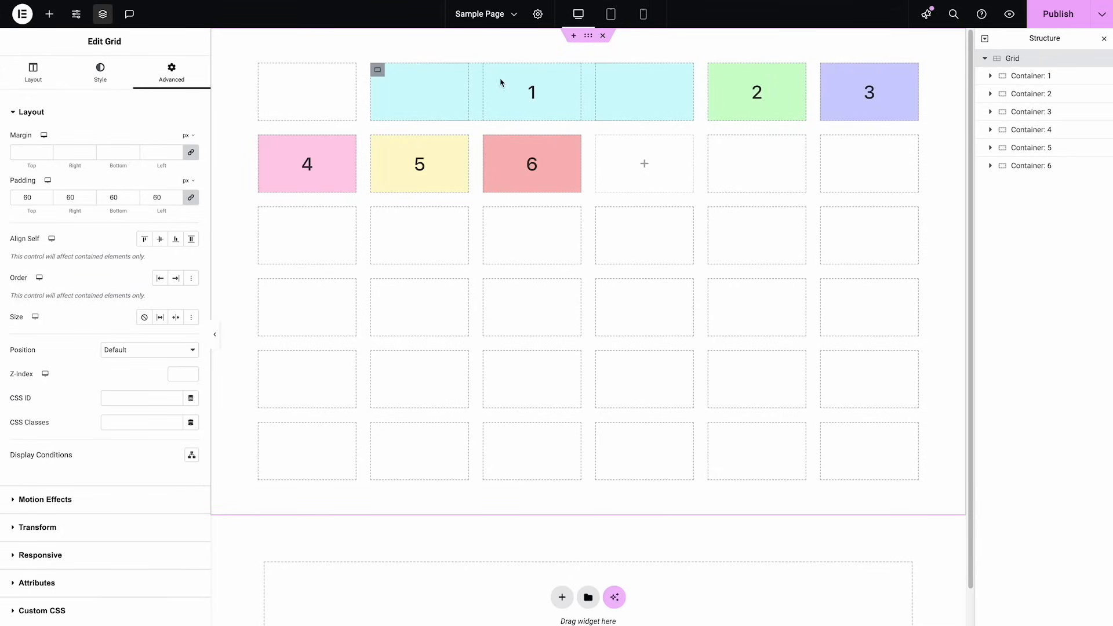
{"action": "mouse_move", "coordinate": [620, 128]}
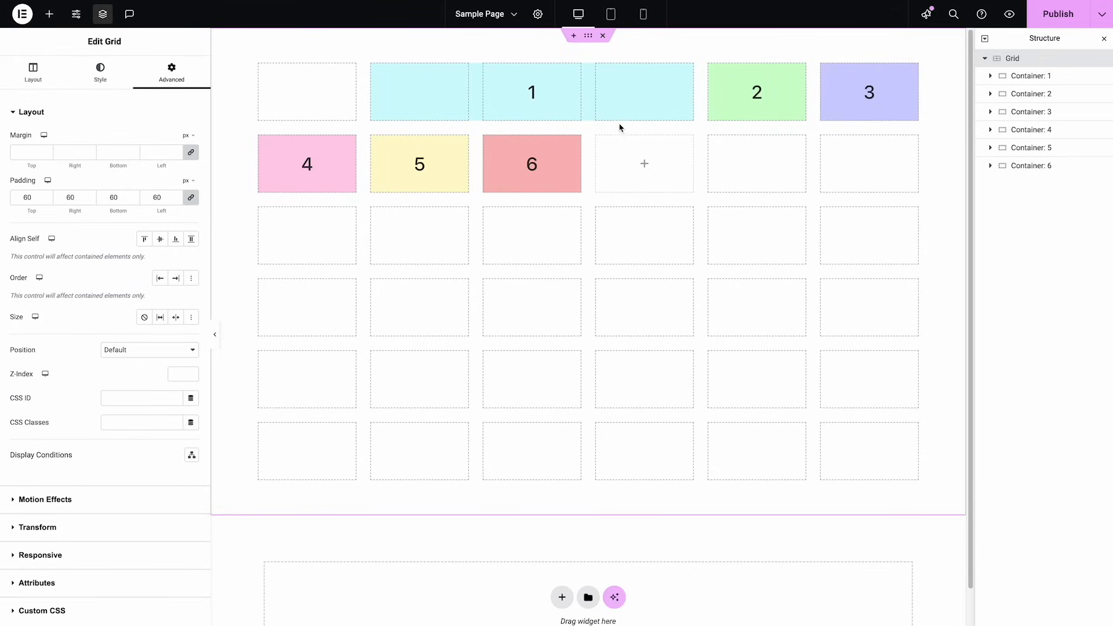
{"action": "mouse_move", "coordinate": [970, 69]}
{"action": "type", "text": "2 / 6"}
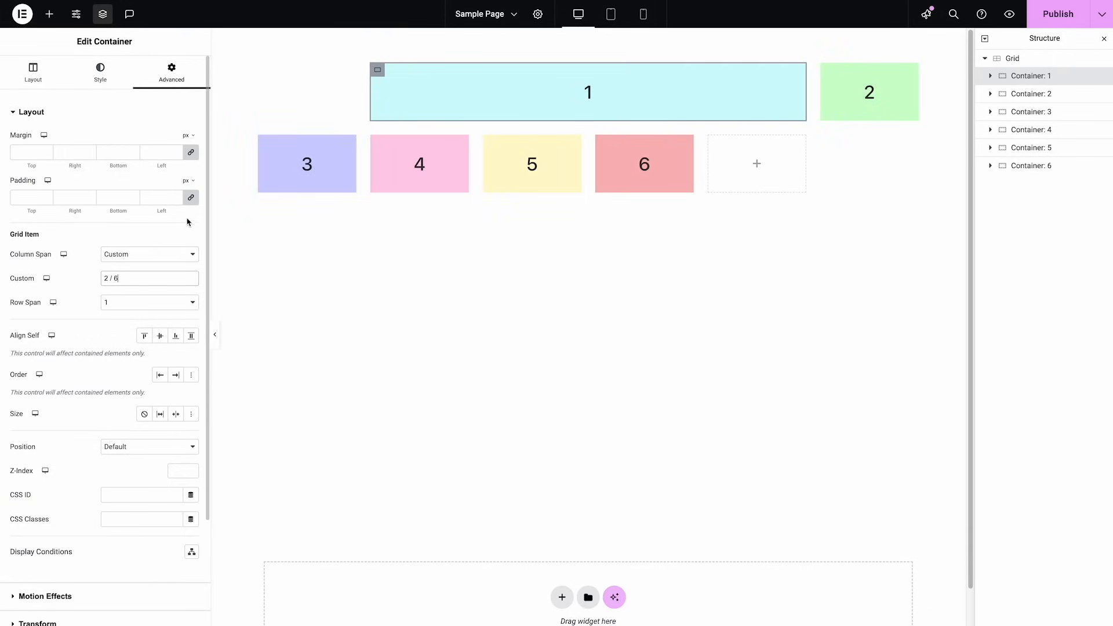
{"action": "left_click", "coordinate": [868, 92]}
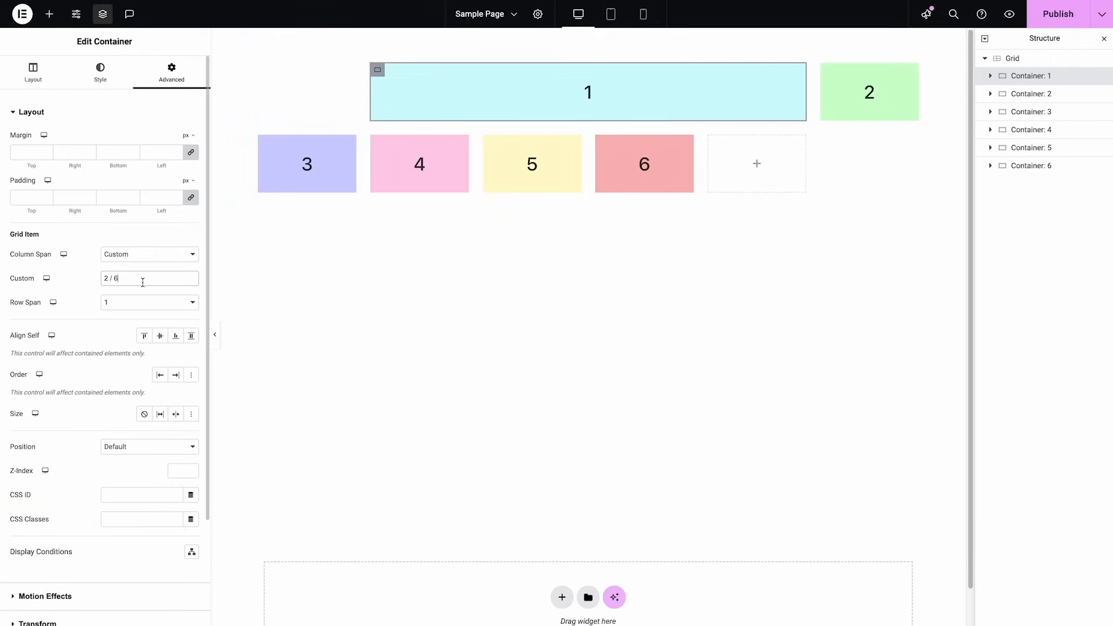
{"action": "type", "text": "7"}
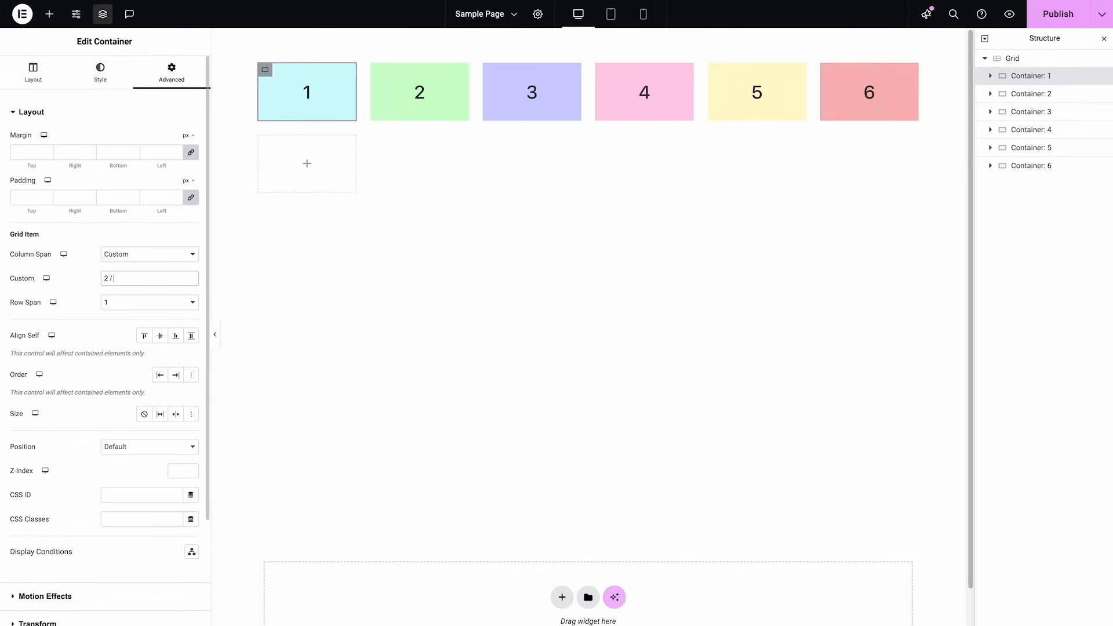
{"action": "type", "text": "5"}
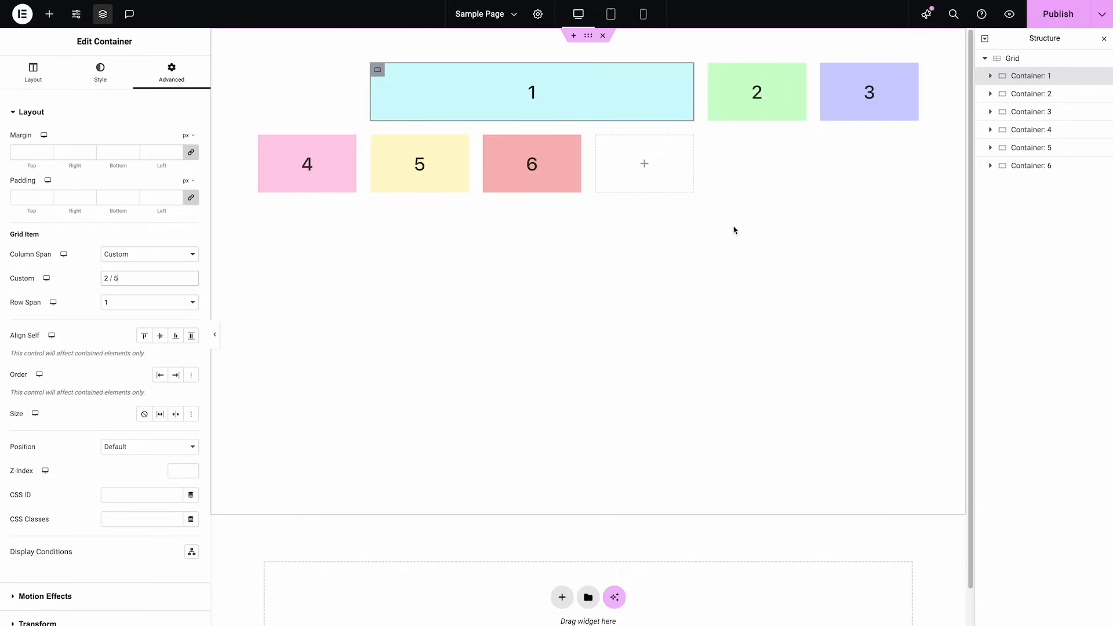
{"action": "mouse_move", "coordinate": [716, 74]}
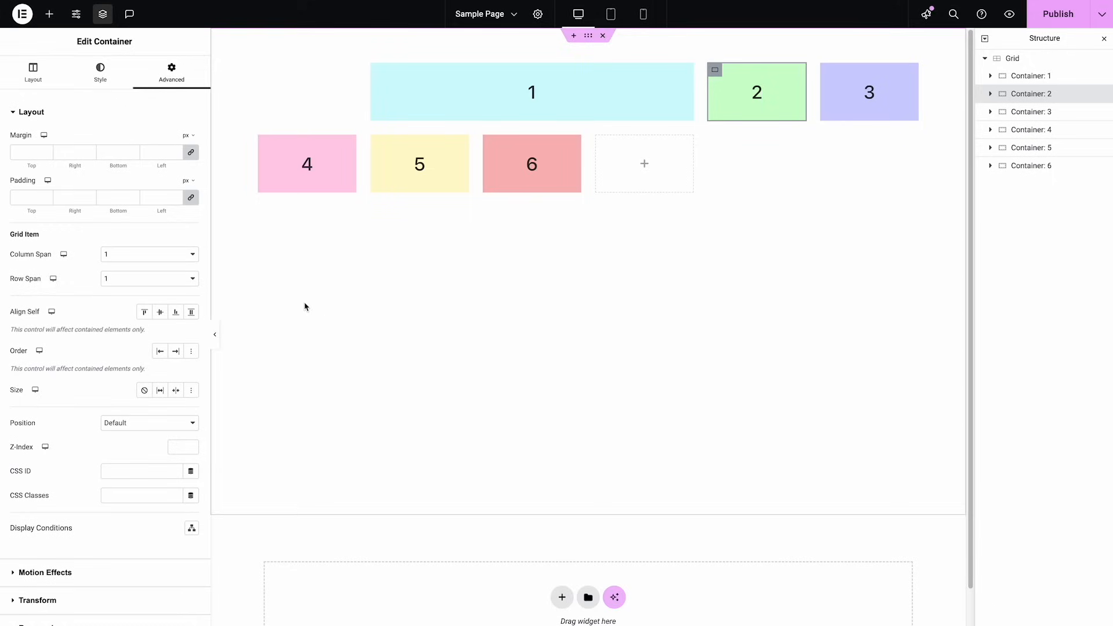
{"action": "mouse_move", "coordinate": [152, 292]}
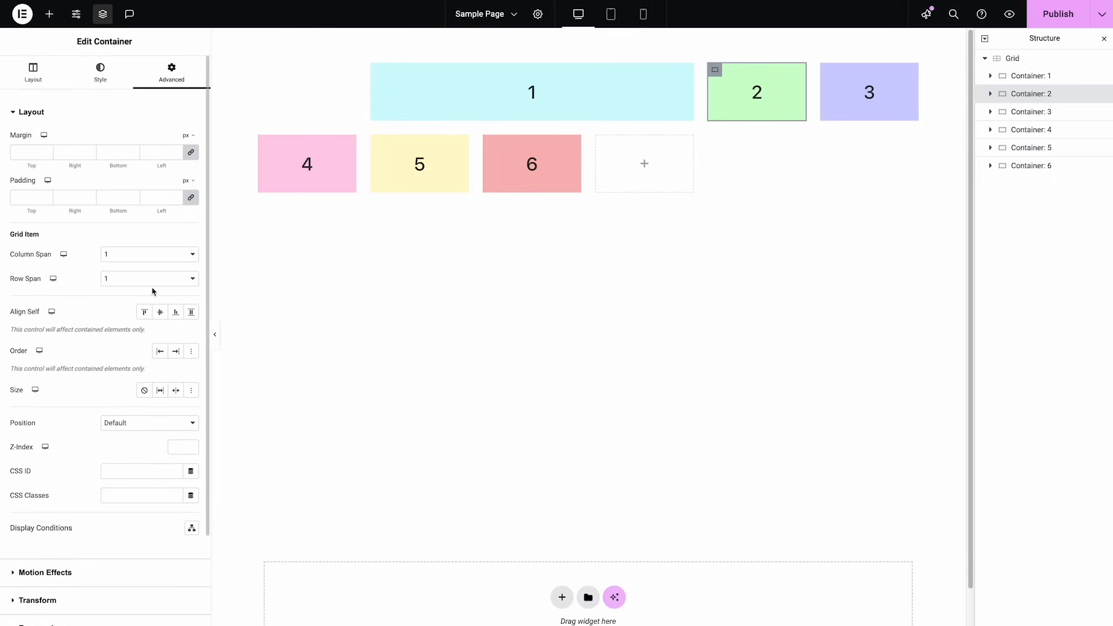
{"action": "mouse_move", "coordinate": [153, 286]}
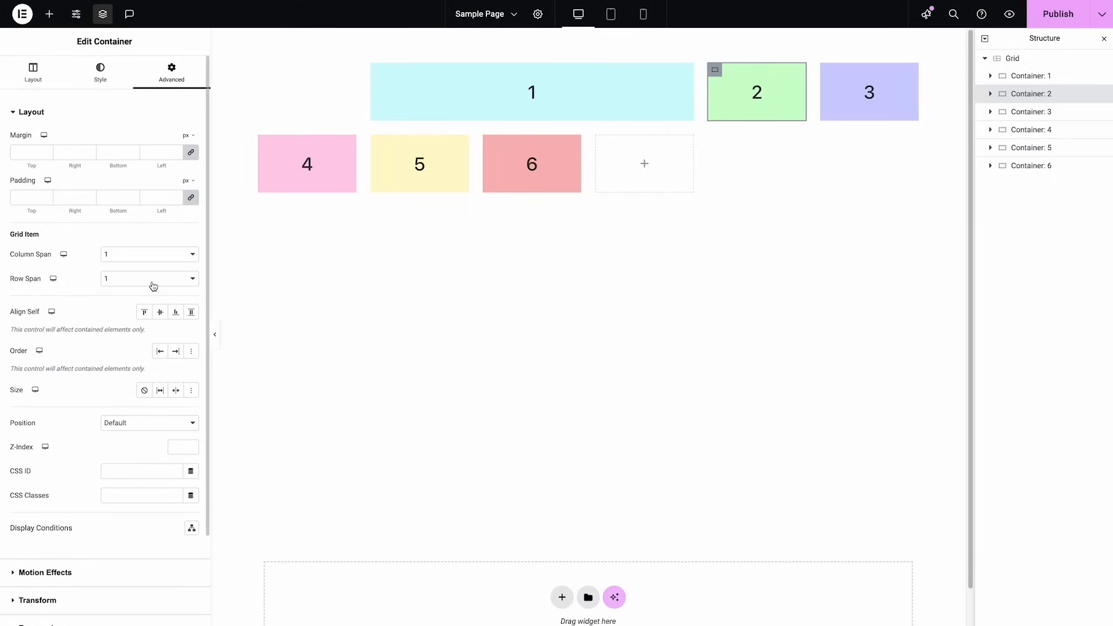
Give Containers 2 and 3 a custom row placement of 2, then preview the tablet layout
{"action": "left_click", "coordinate": [149, 278]}
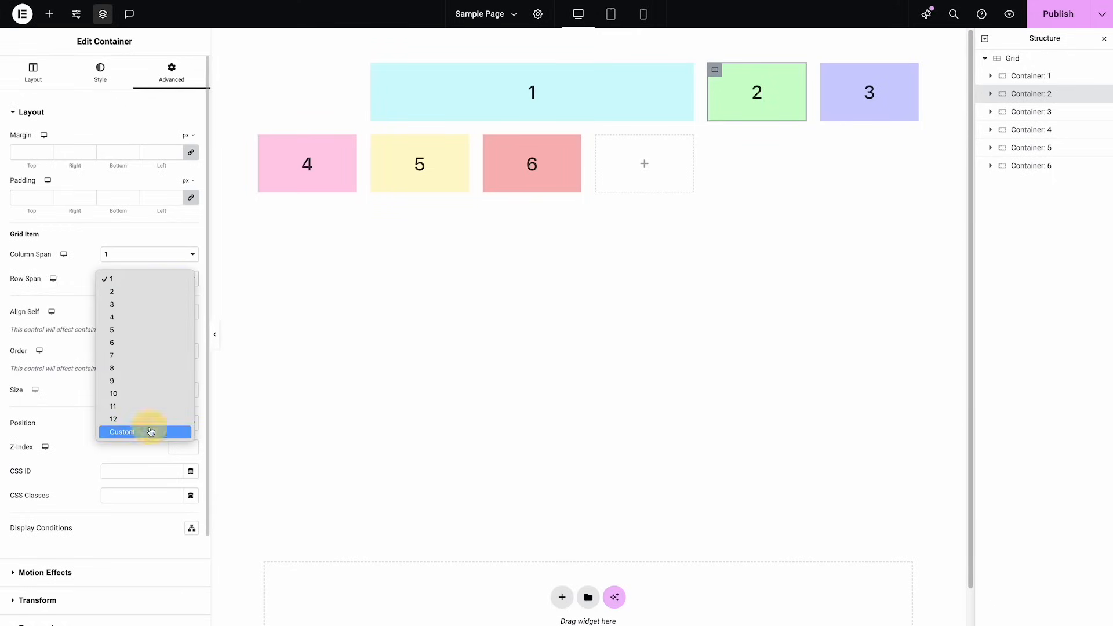
{"action": "left_click", "coordinate": [122, 432]}
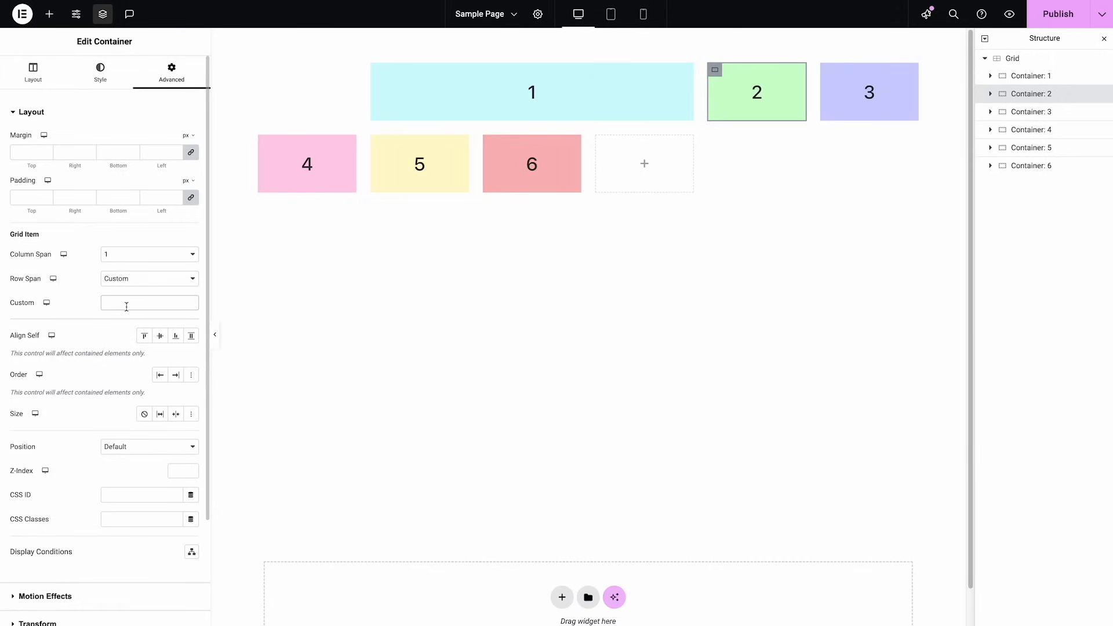
{"action": "type", "text": "2"}
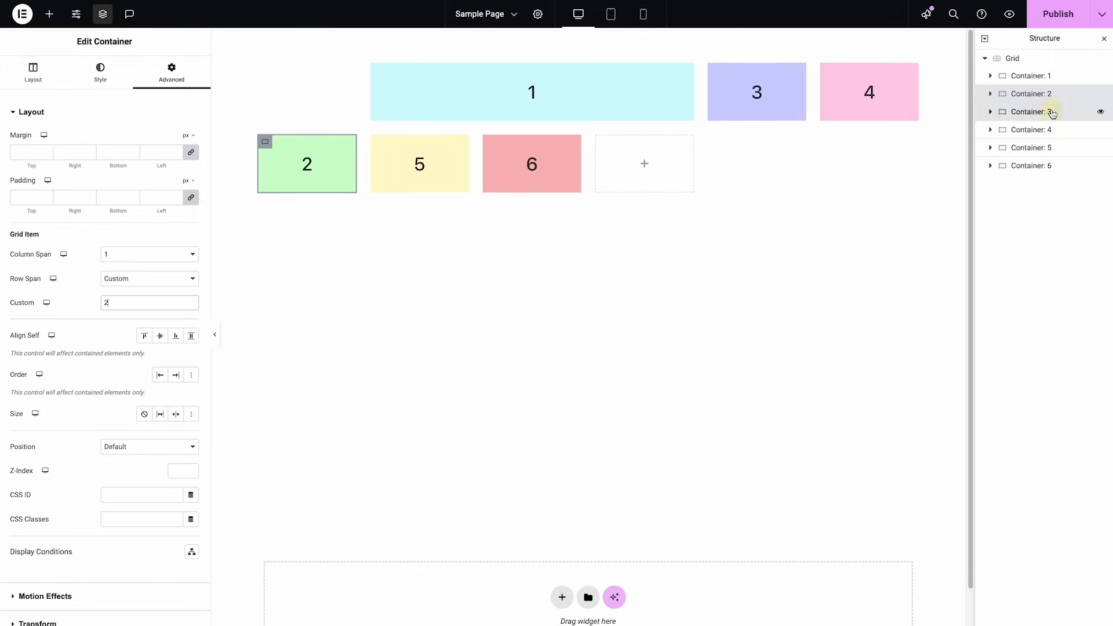
{"action": "left_click", "coordinate": [149, 278]}
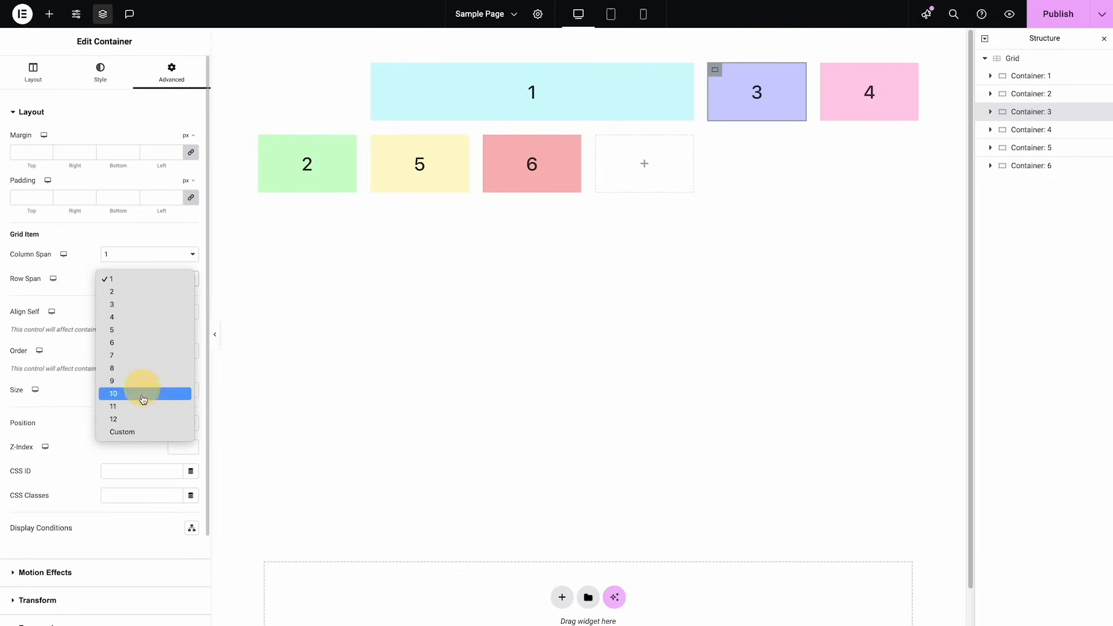
{"action": "left_click", "coordinate": [121, 431]}
{"action": "type", "text": "2"}
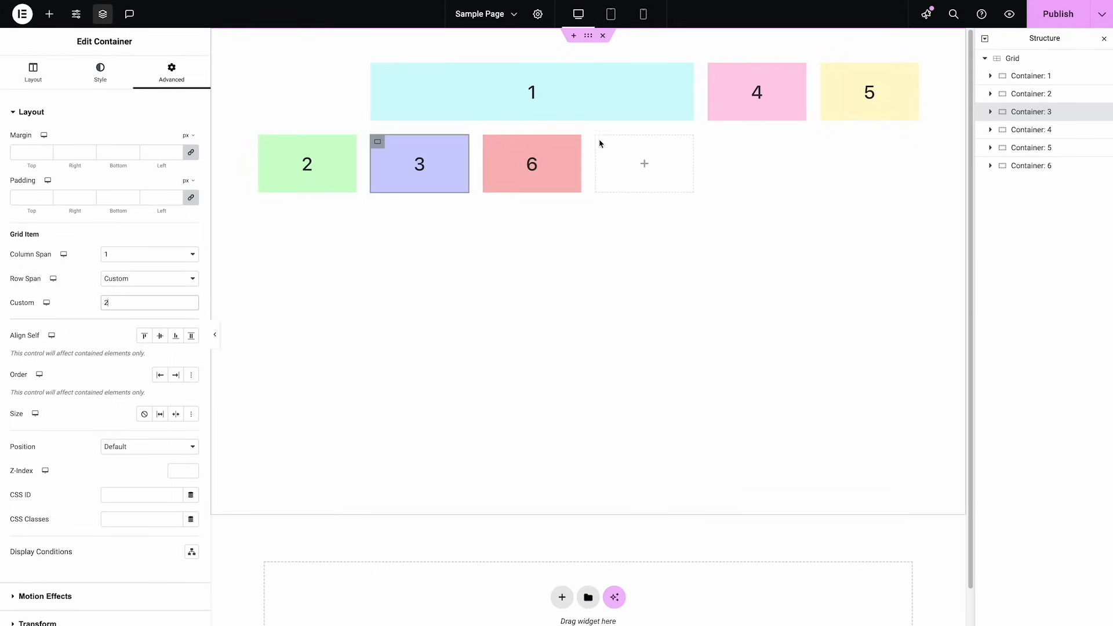
{"action": "left_click", "coordinate": [610, 14]}
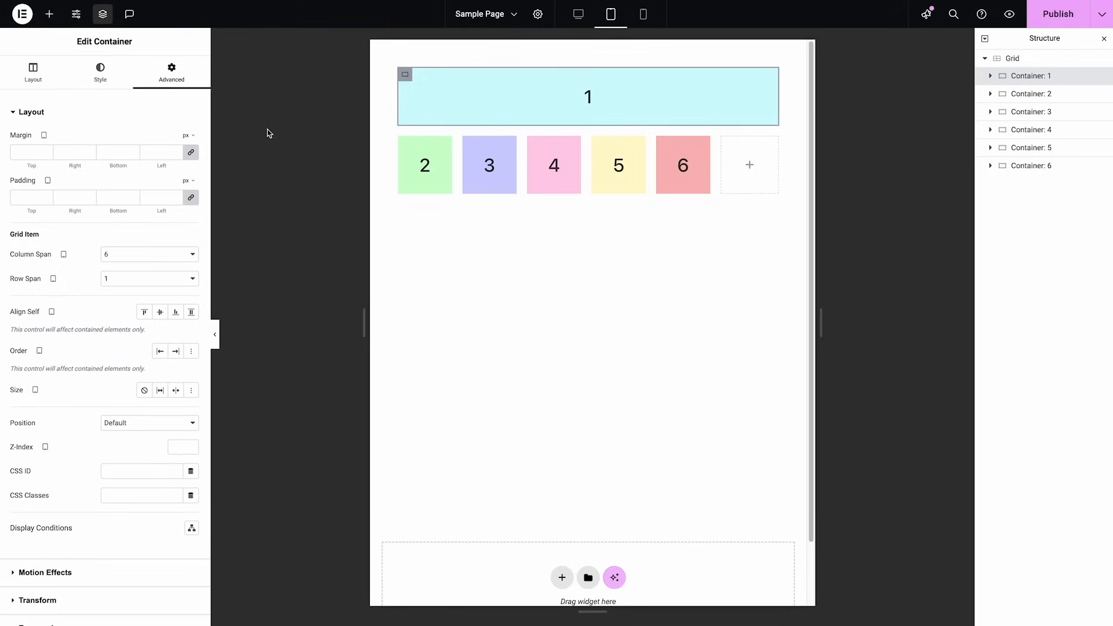
{"action": "mouse_move", "coordinate": [122, 260]}
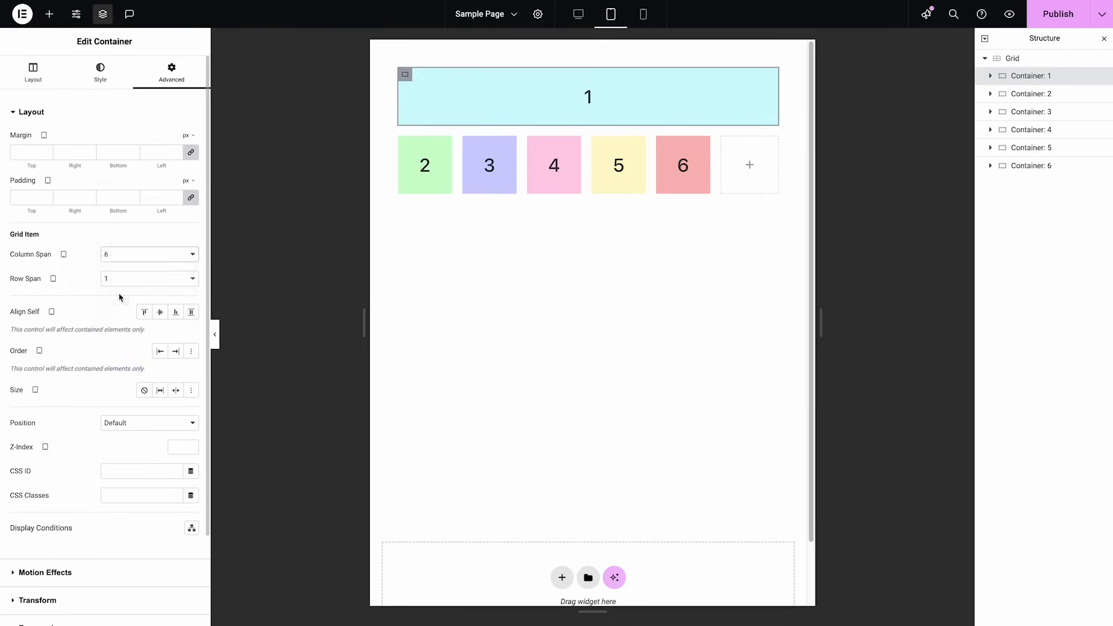
Make Container 1 span three columns on tablet
{"action": "left_click", "coordinate": [149, 254]}
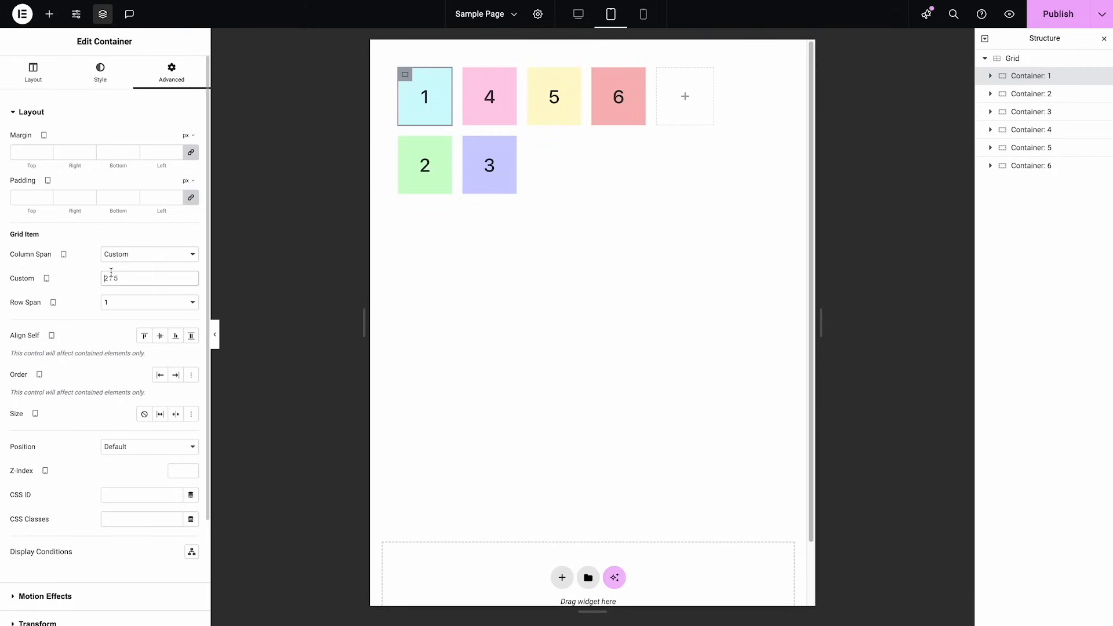
{"action": "left_click", "coordinate": [149, 254]}
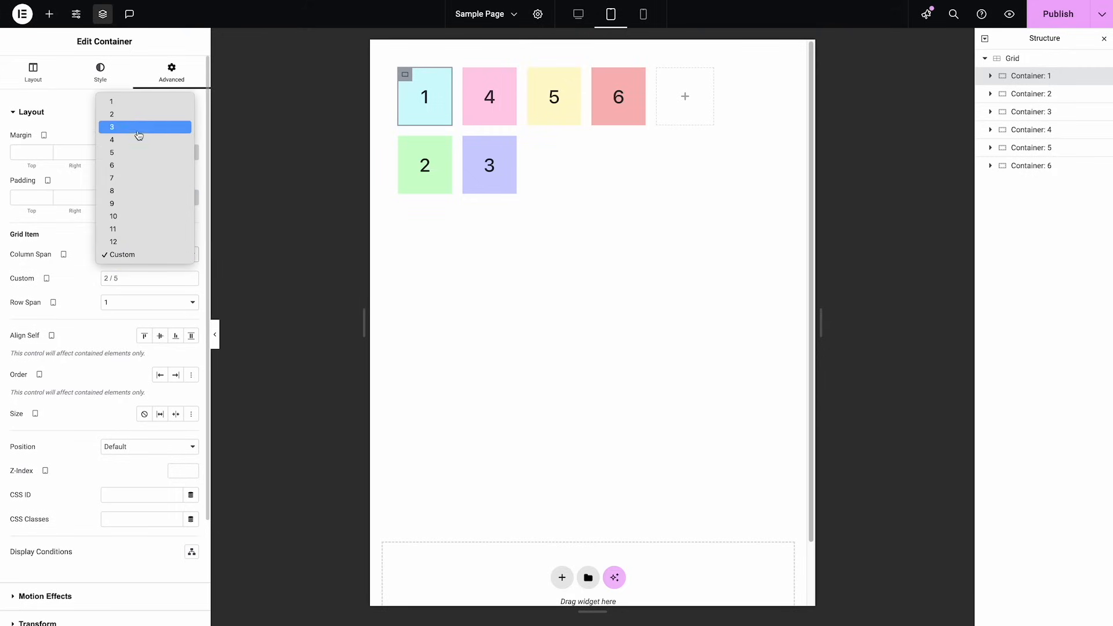
{"action": "left_click", "coordinate": [146, 127]}
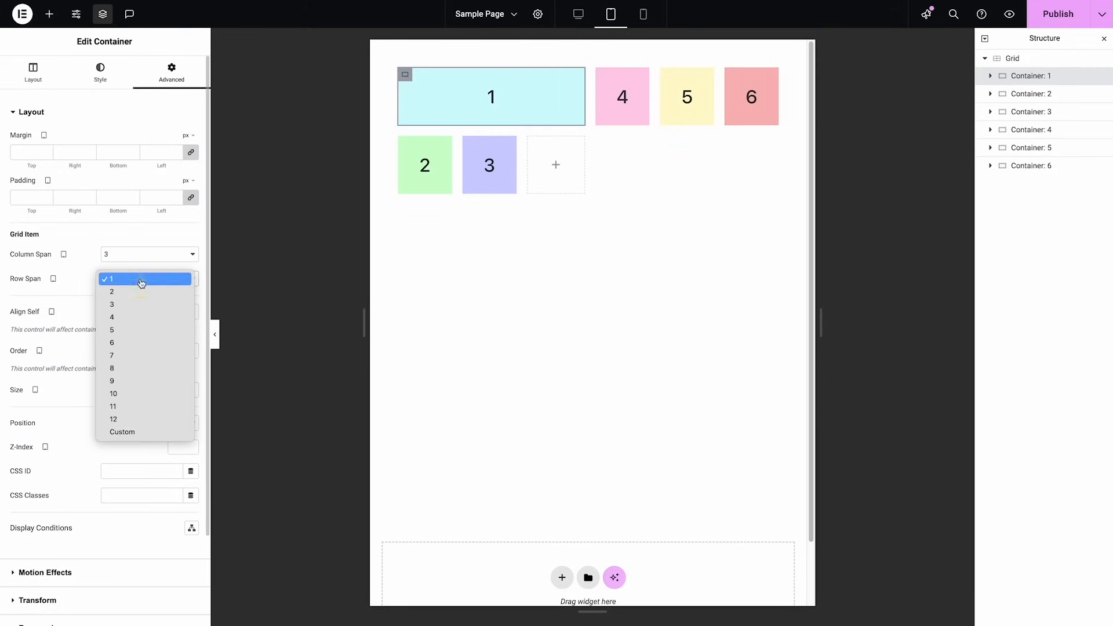
{"action": "mouse_move", "coordinate": [140, 431]}
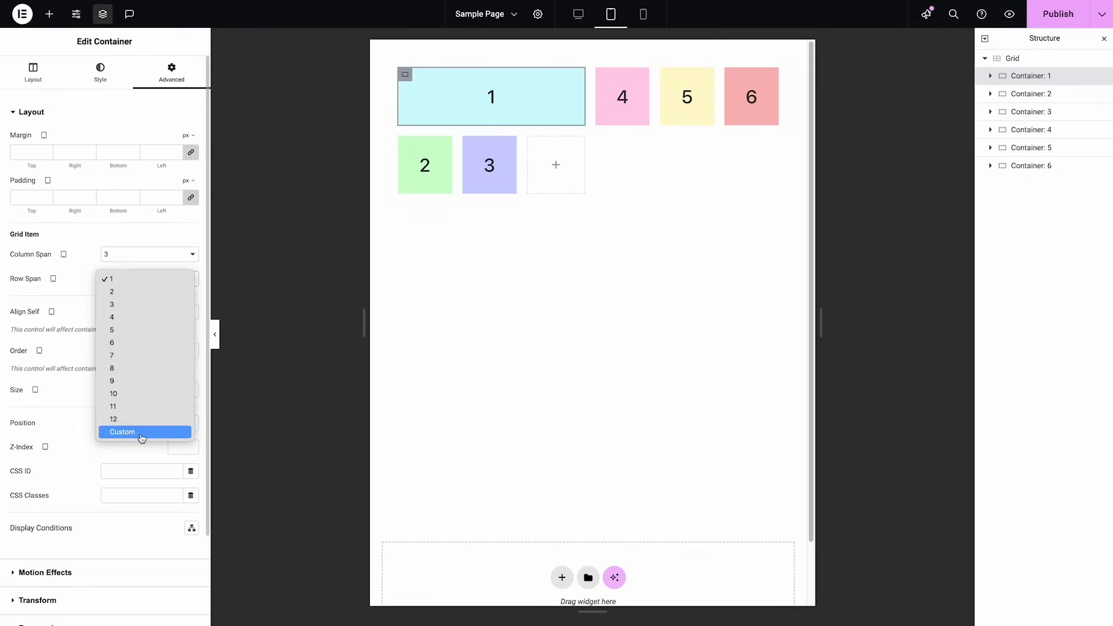
Give Container 1 a custom tablet row span, entering '/6' in the Custom field
{"action": "left_click", "coordinate": [122, 431]}
{"action": "type", "text": "3"}
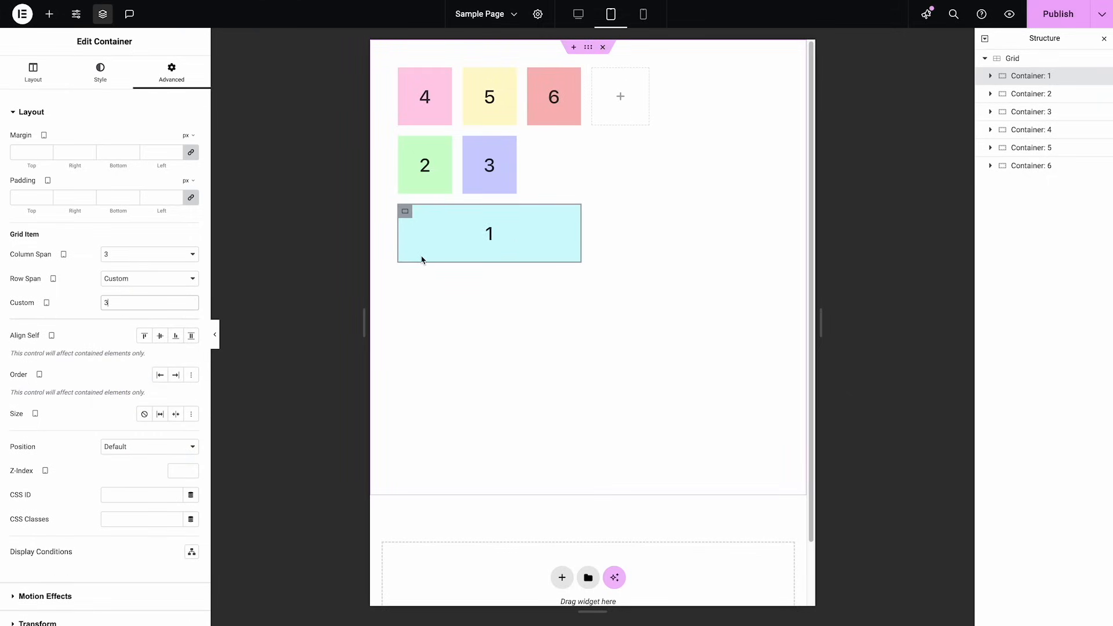
{"action": "left_click", "coordinate": [149, 302]}
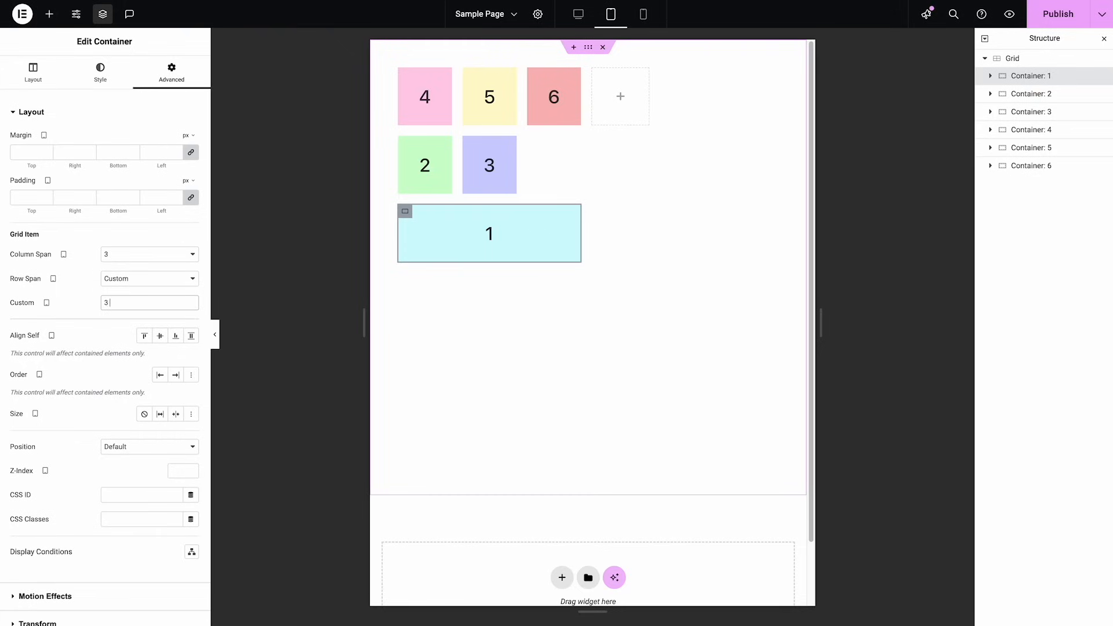
{"action": "type", "text": "/"}
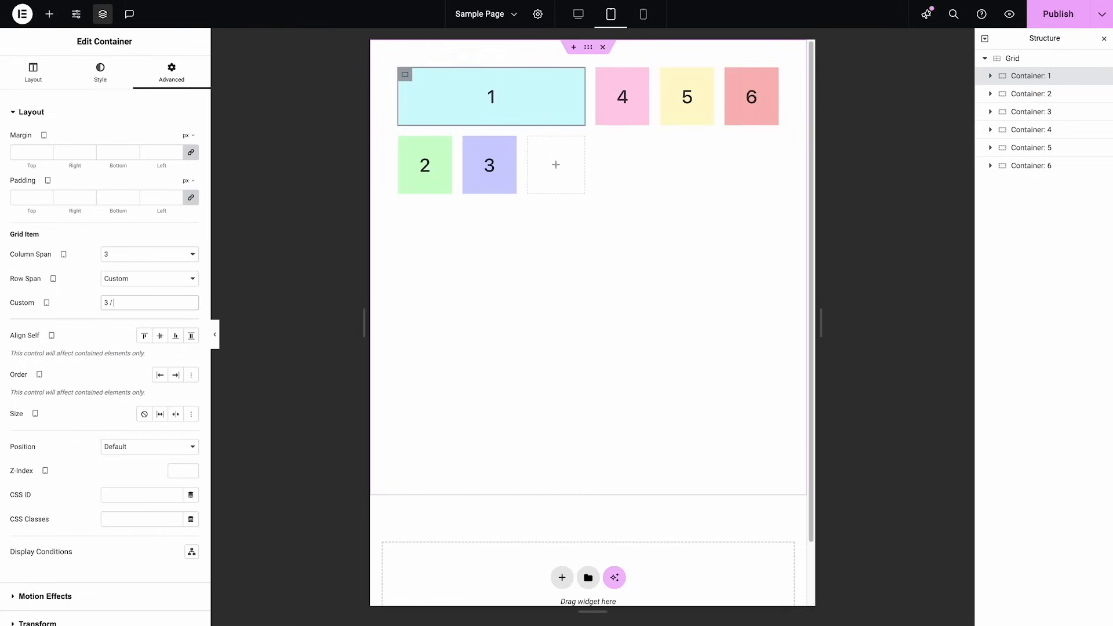
{"action": "type", "text": "6"}
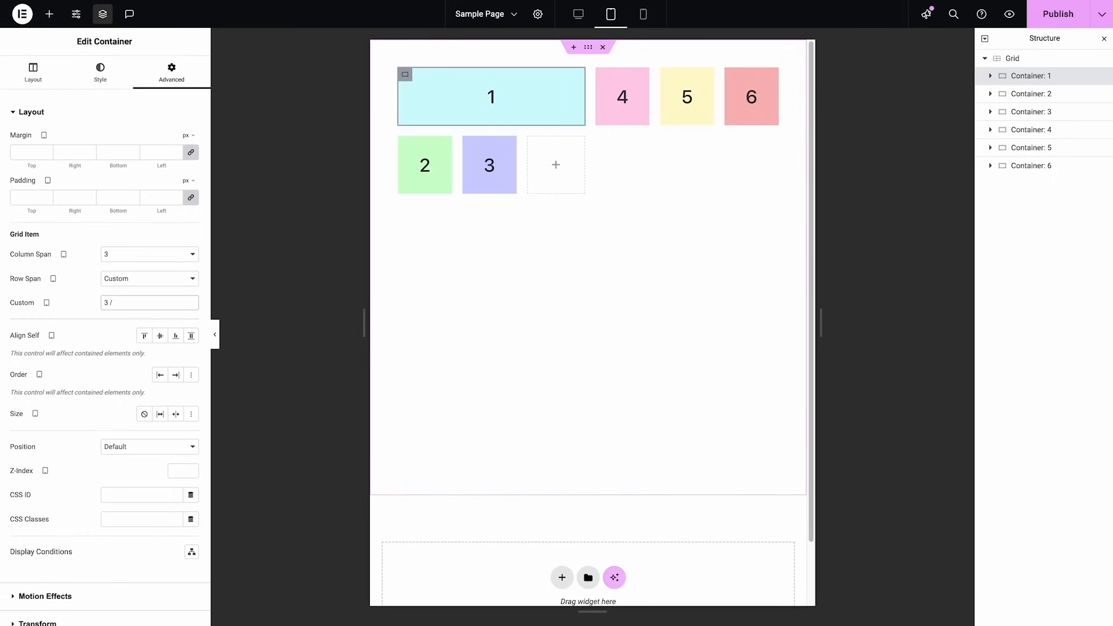
{"action": "left_click", "coordinate": [149, 303]}
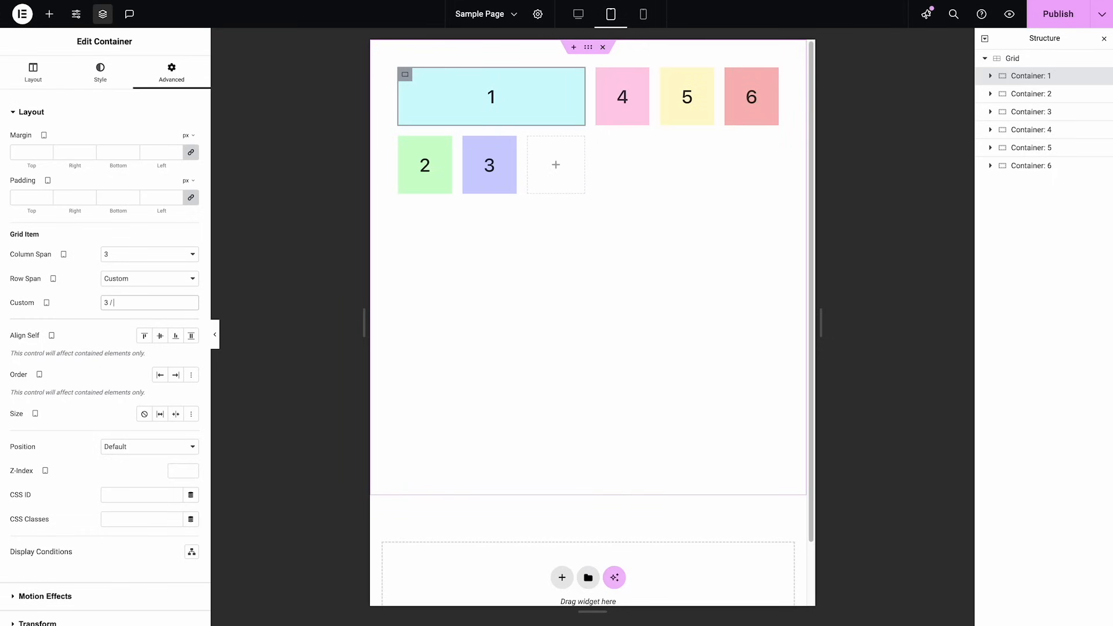
{"action": "left_click", "coordinate": [1012, 58]}
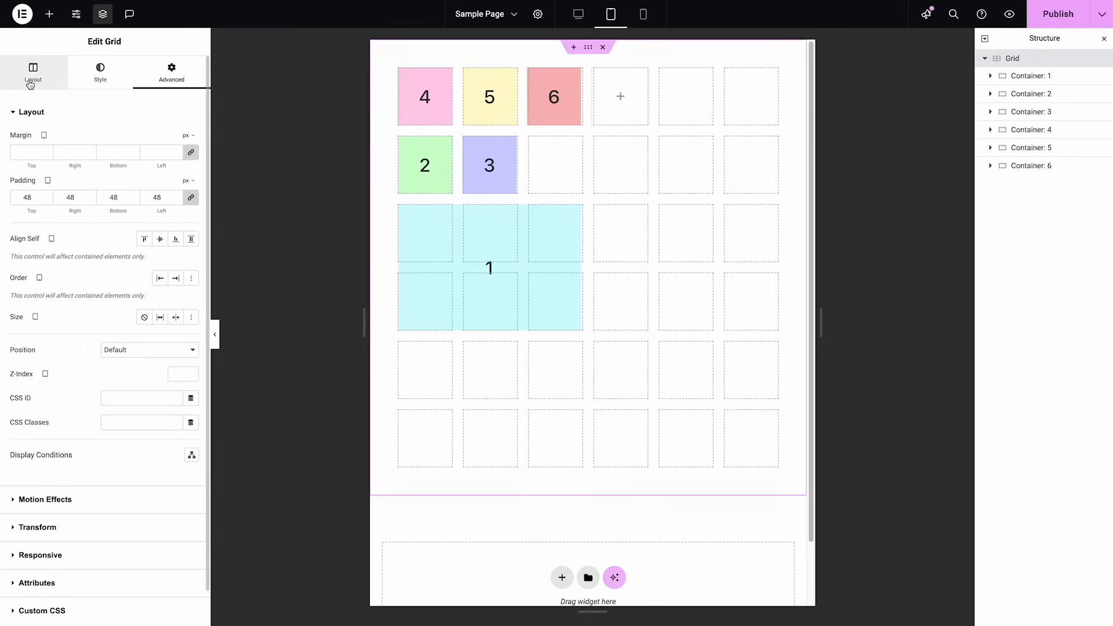
Step the grid's column count through 7, 8 and 4, then back to 6
{"action": "left_click", "coordinate": [33, 72]}
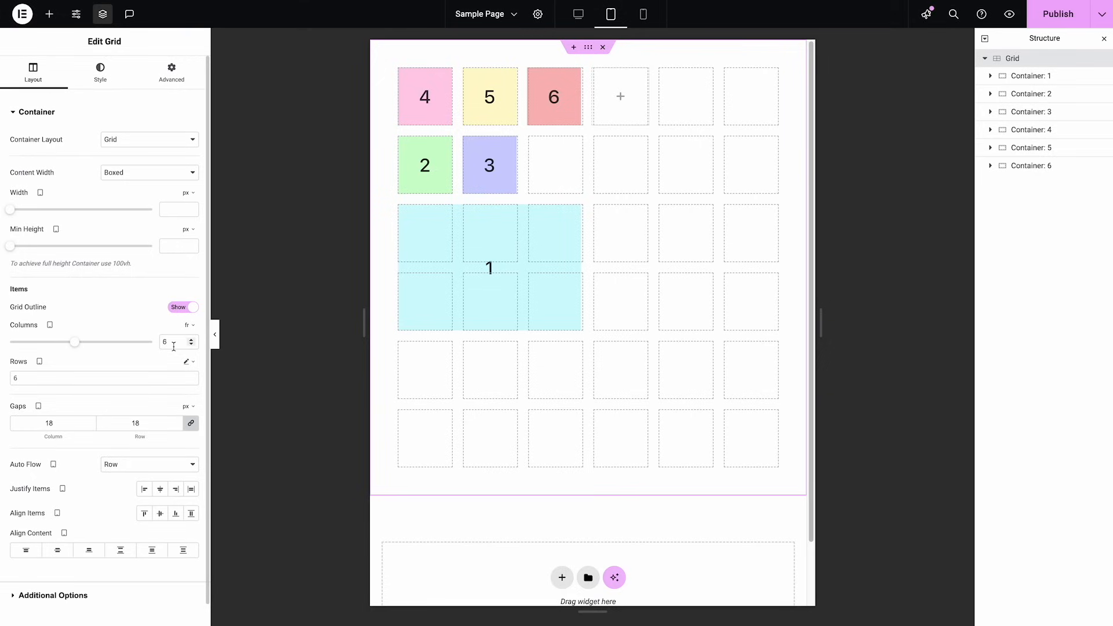
{"action": "left_click", "coordinate": [190, 339]}
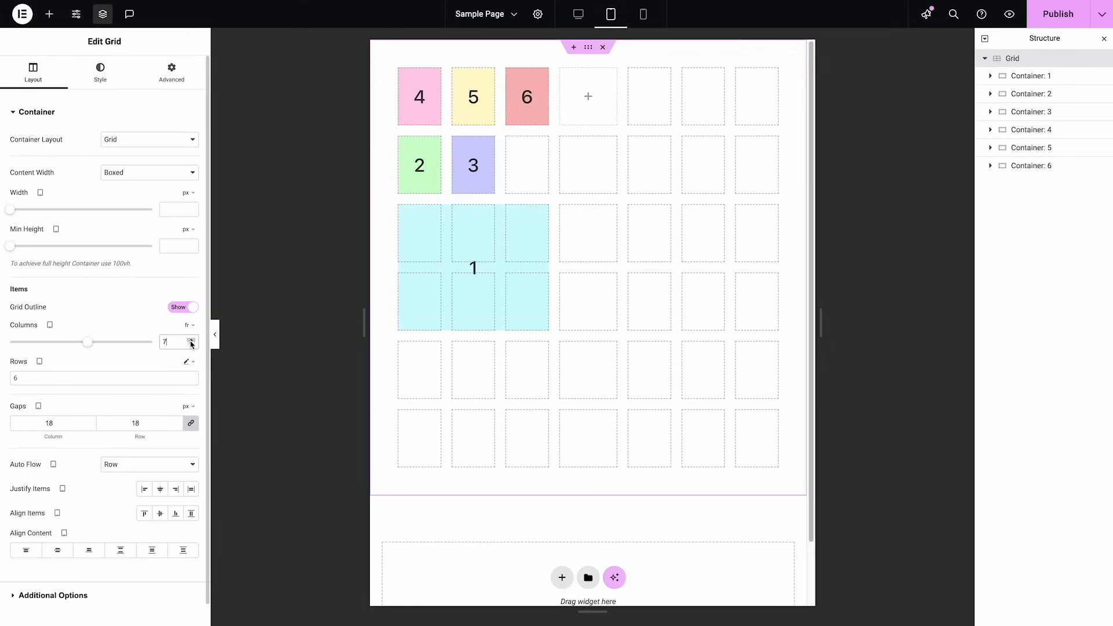
{"action": "left_click", "coordinate": [190, 339]}
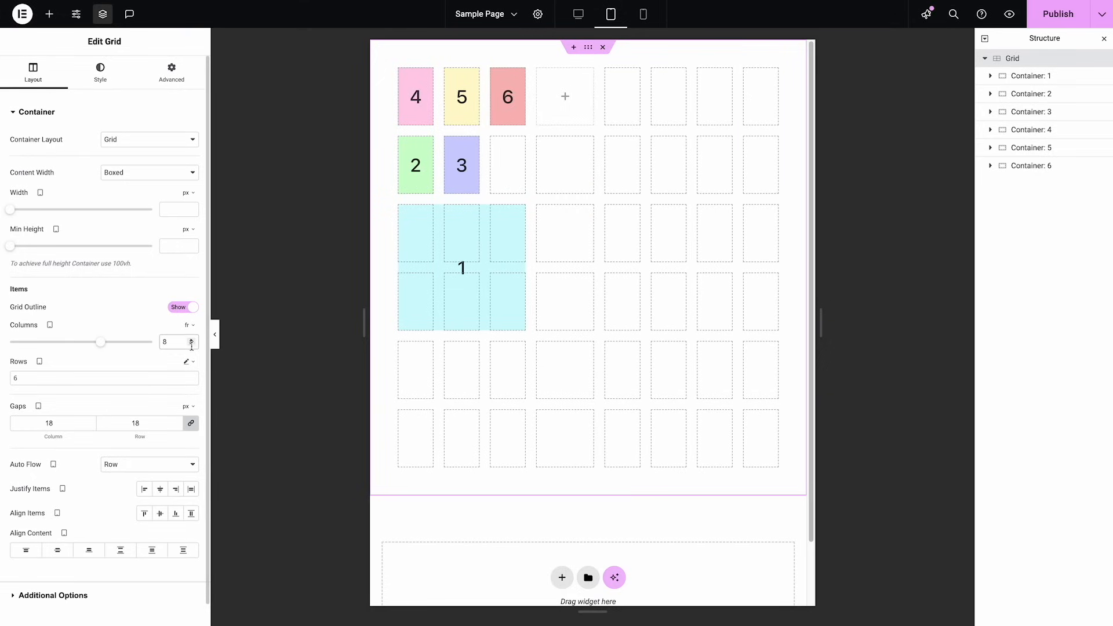
{"action": "left_click", "coordinate": [190, 344]}
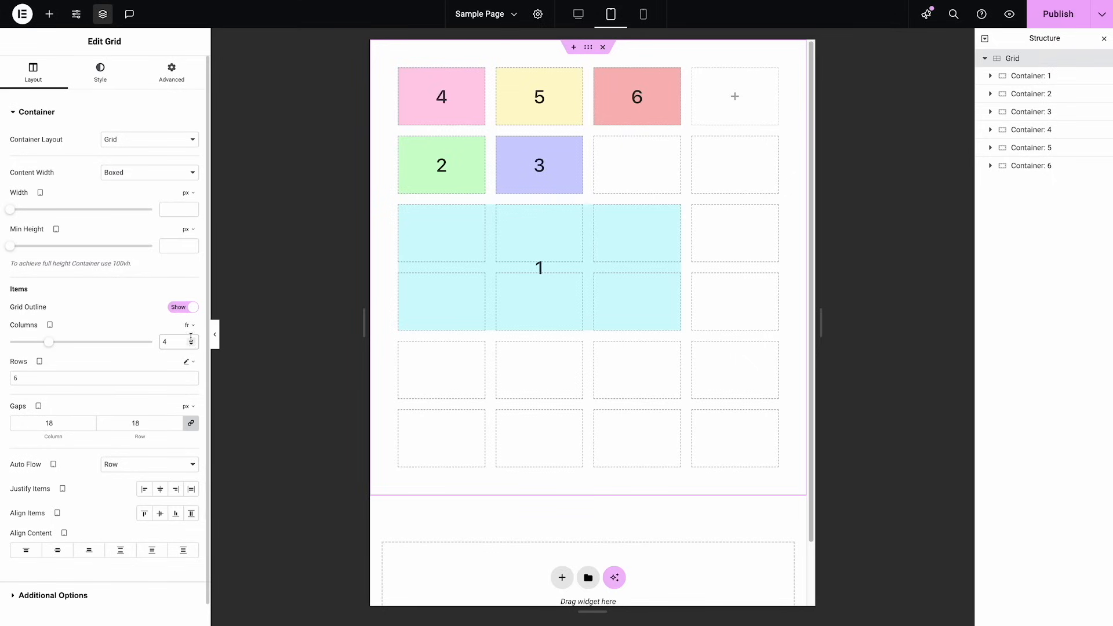
{"action": "left_click", "coordinate": [190, 338]}
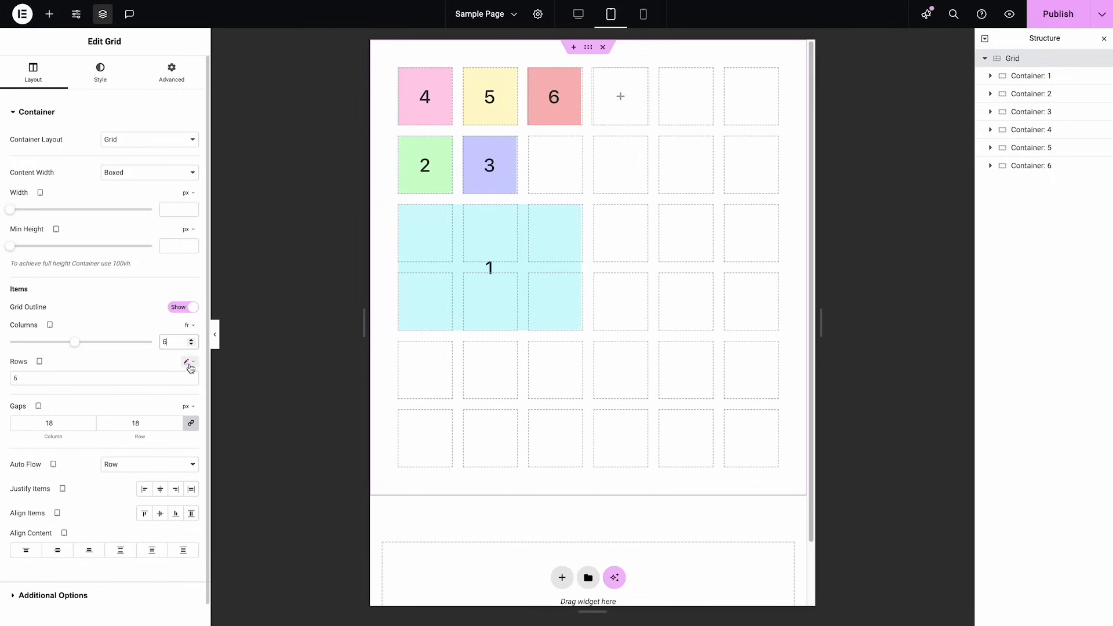
{"action": "mouse_move", "coordinate": [584, 77]}
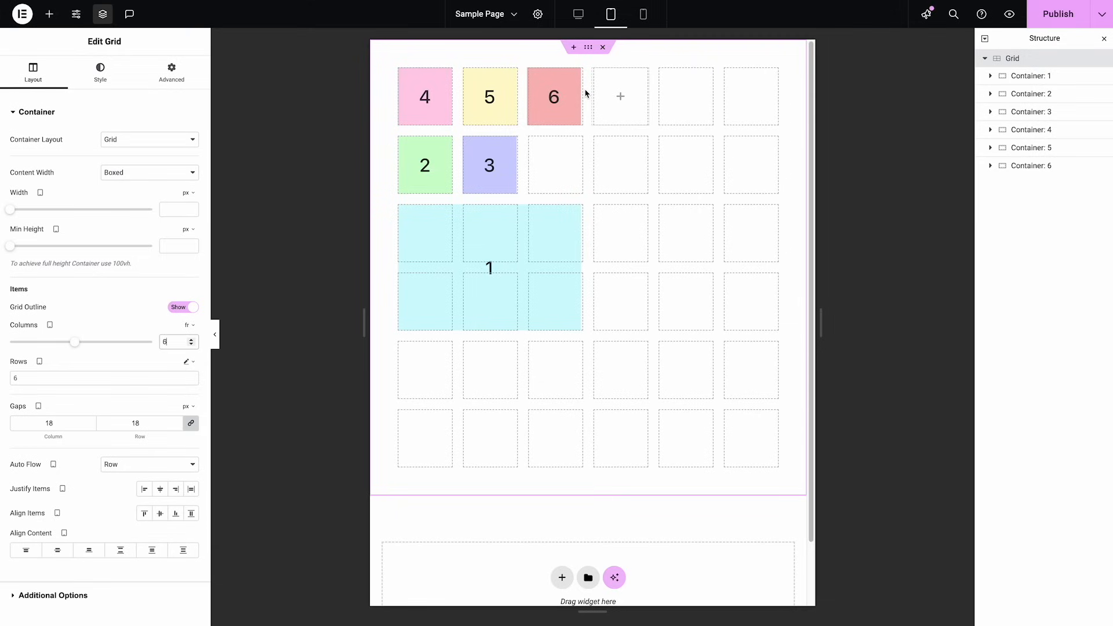
{"action": "mouse_move", "coordinate": [1030, 60]}
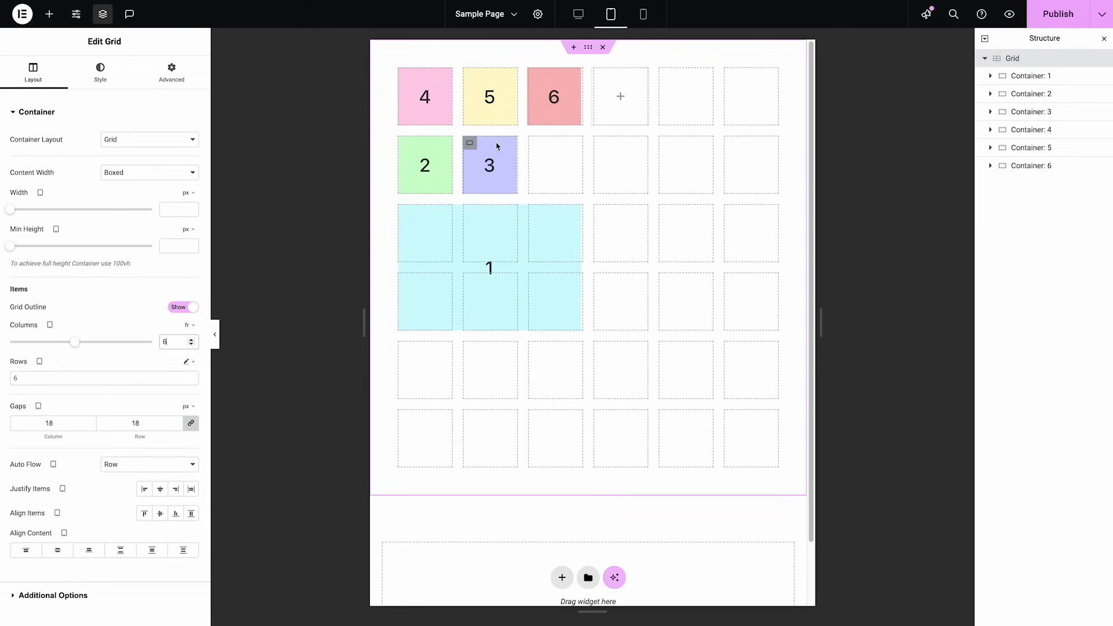
{"action": "mouse_move", "coordinate": [482, 164]}
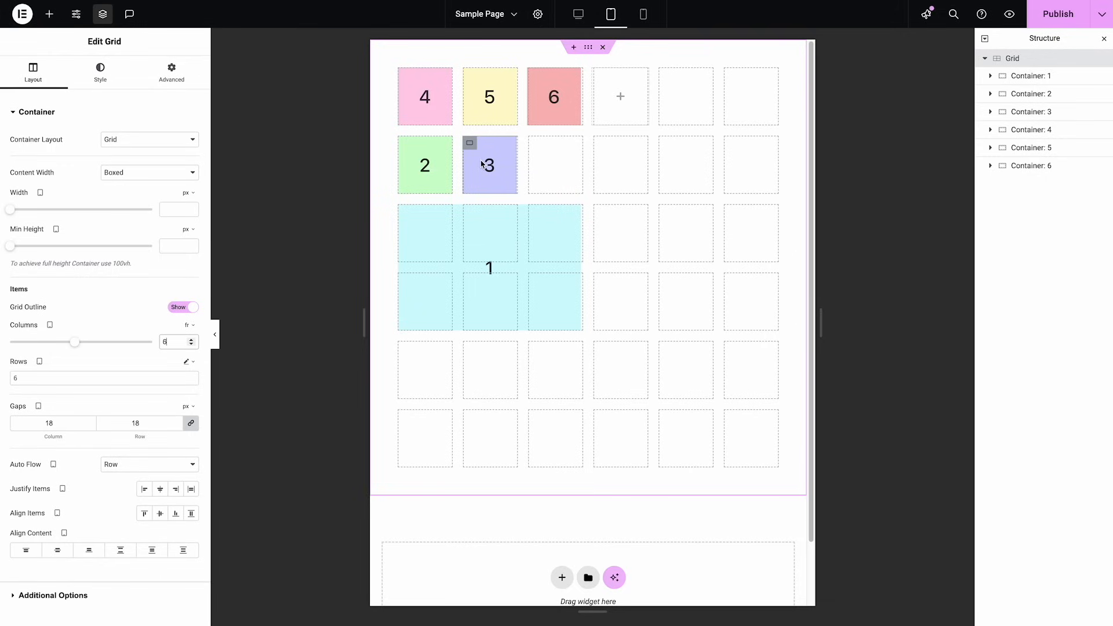
{"action": "mouse_move", "coordinate": [638, 76]}
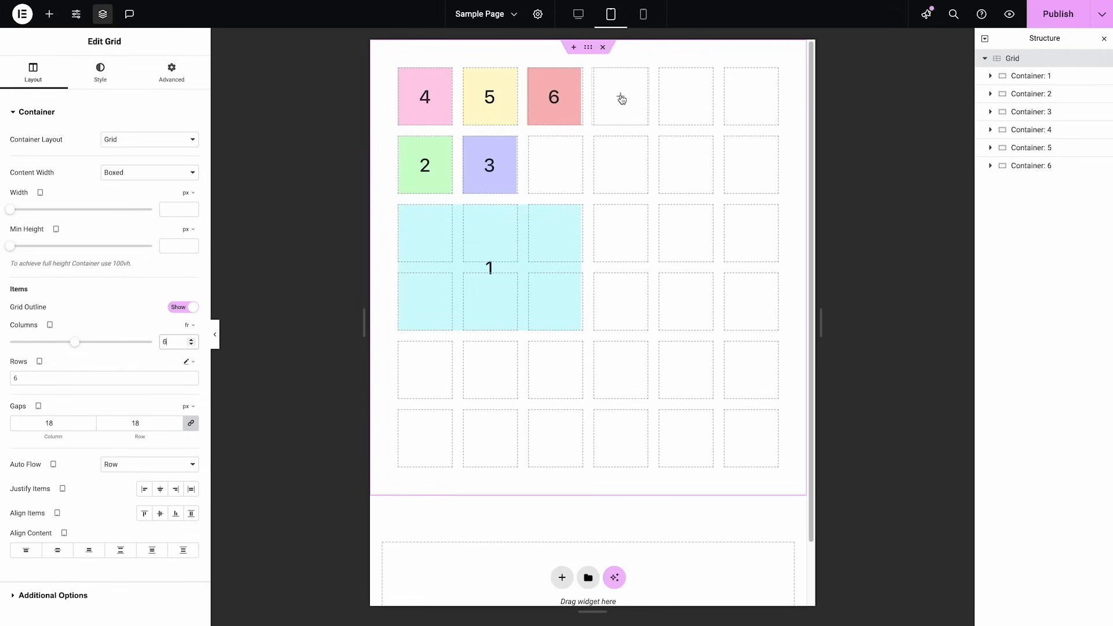
{"action": "mouse_move", "coordinate": [1020, 69]}
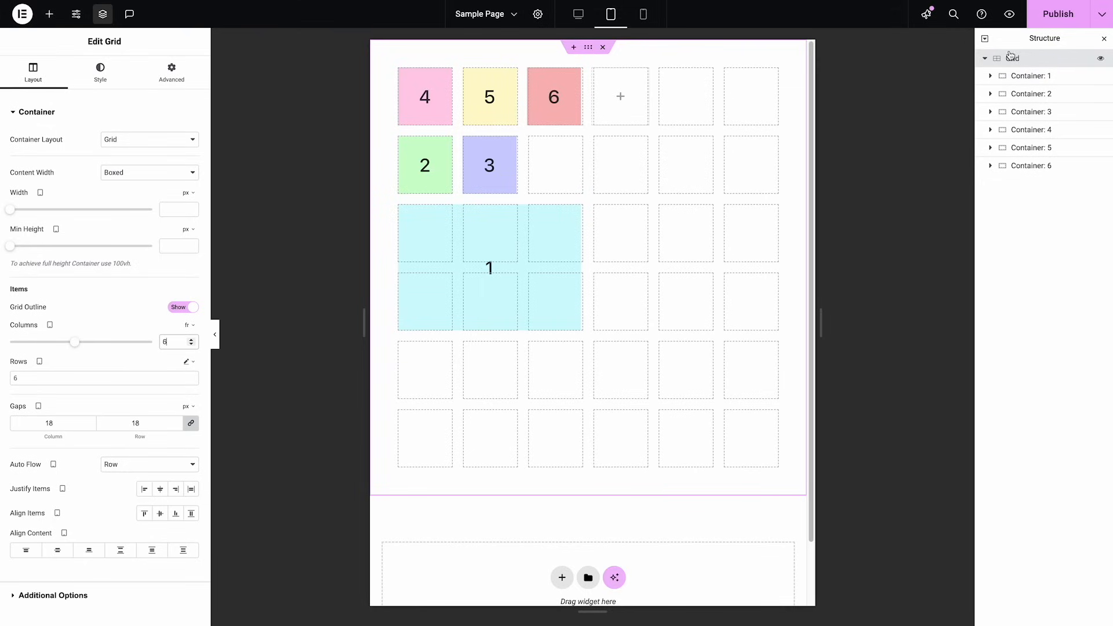
On desktop, add an Image widget to the grid and set its column span to 3
{"action": "left_click", "coordinate": [578, 14]}
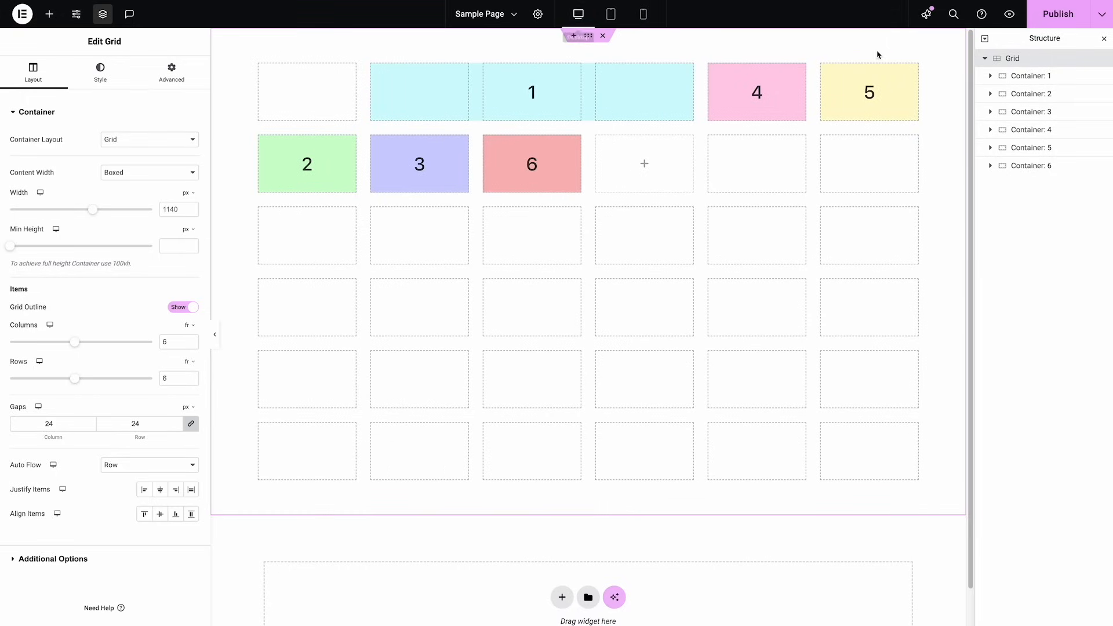
{"action": "mouse_move", "coordinate": [942, 76]}
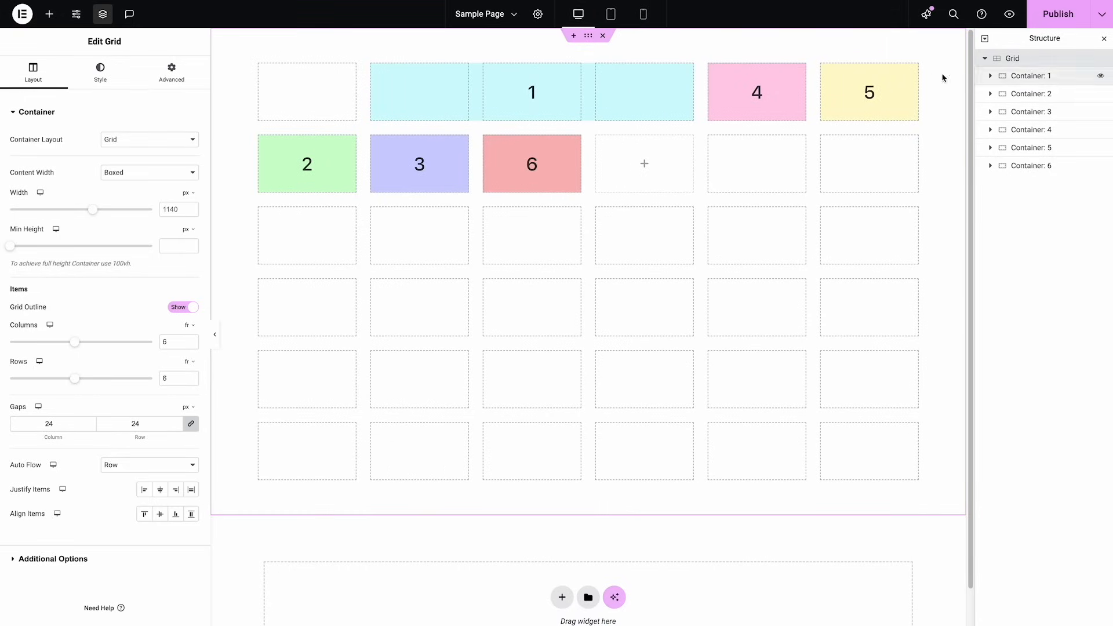
{"action": "mouse_move", "coordinate": [48, 13]}
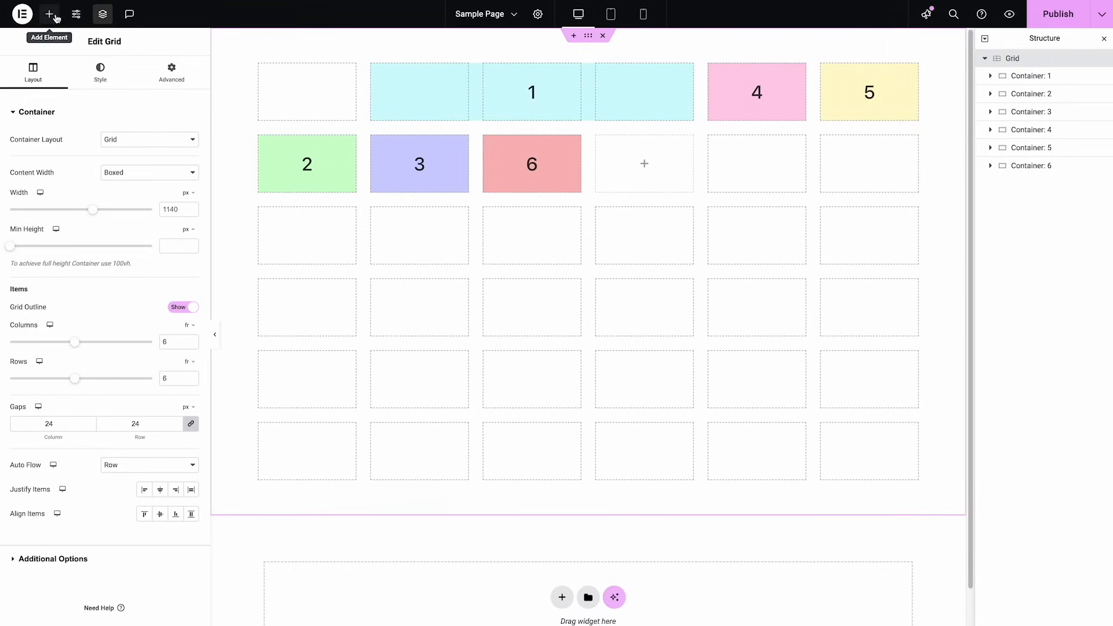
{"action": "left_click", "coordinate": [48, 13]}
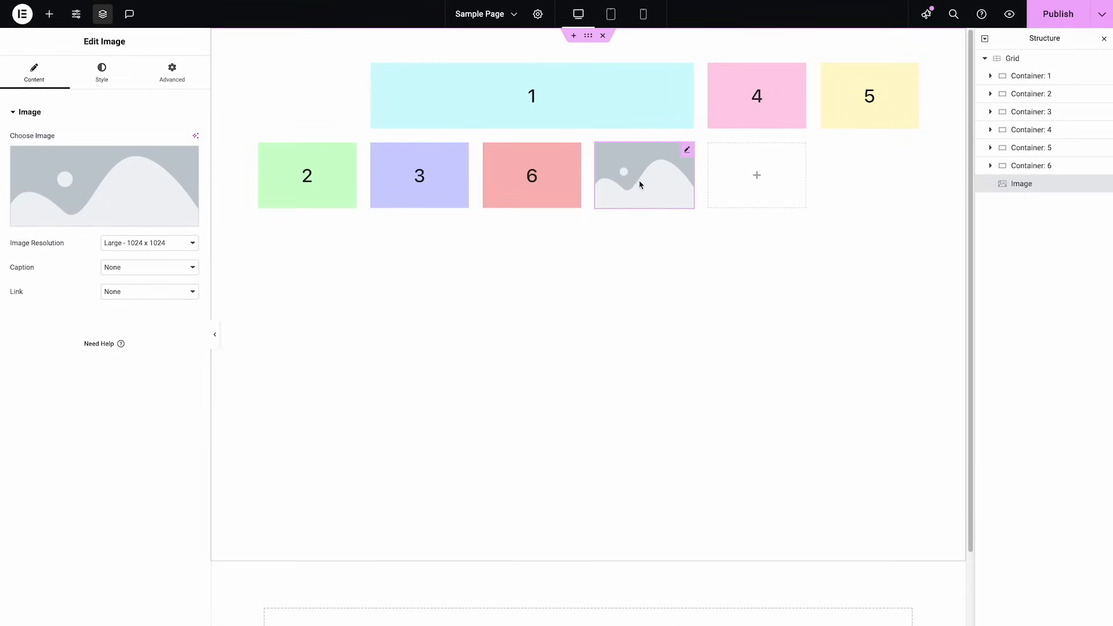
{"action": "left_click", "coordinate": [172, 73]}
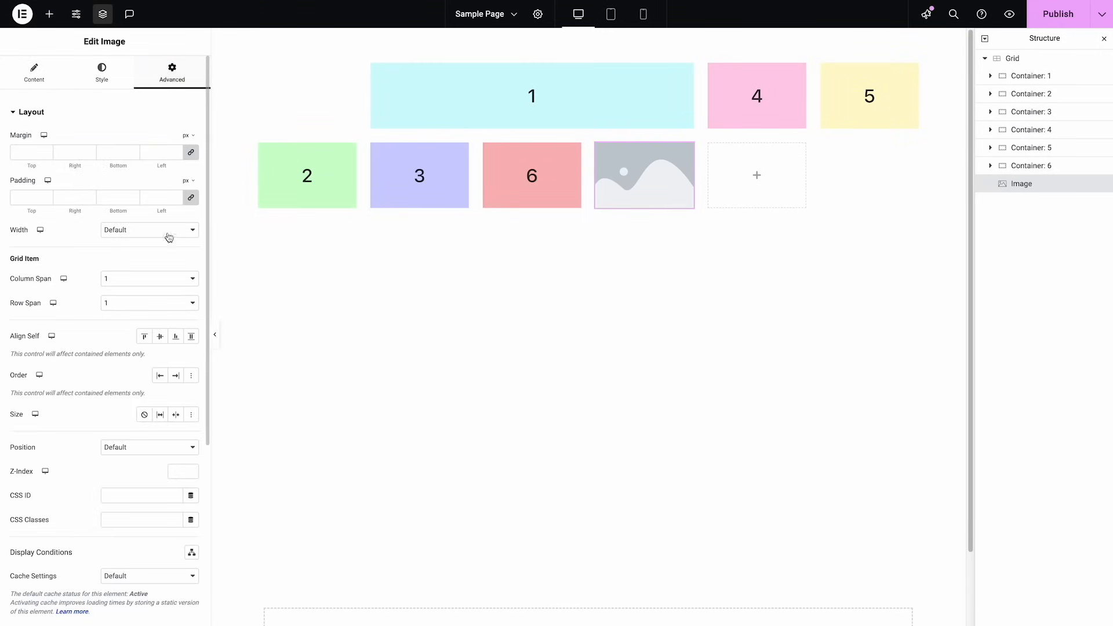
{"action": "left_click", "coordinate": [149, 277]}
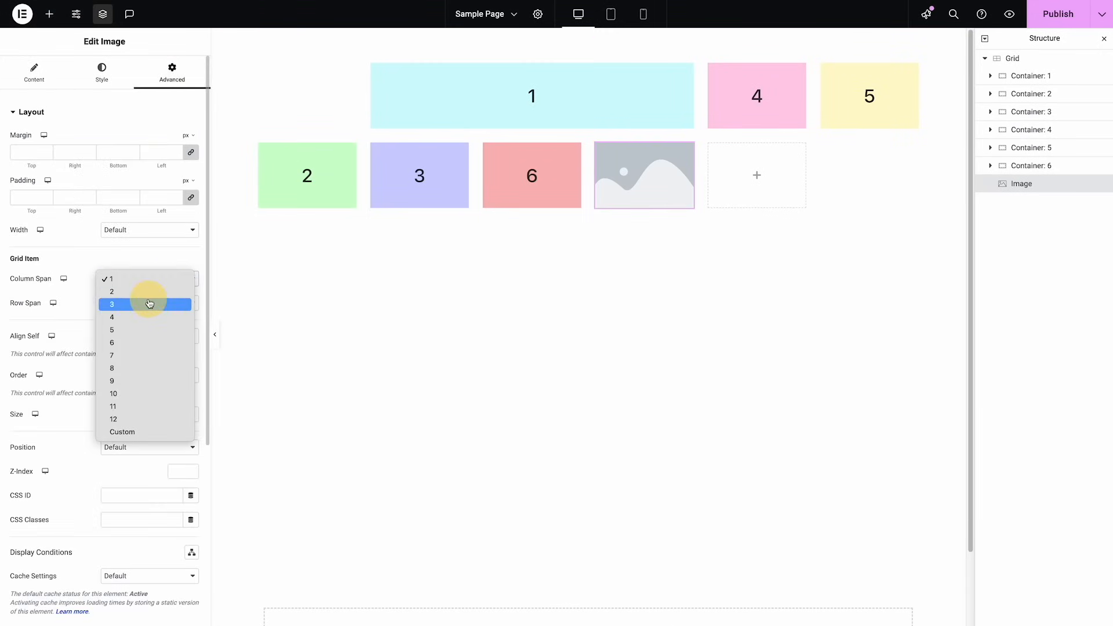
{"action": "left_click", "coordinate": [111, 303]}
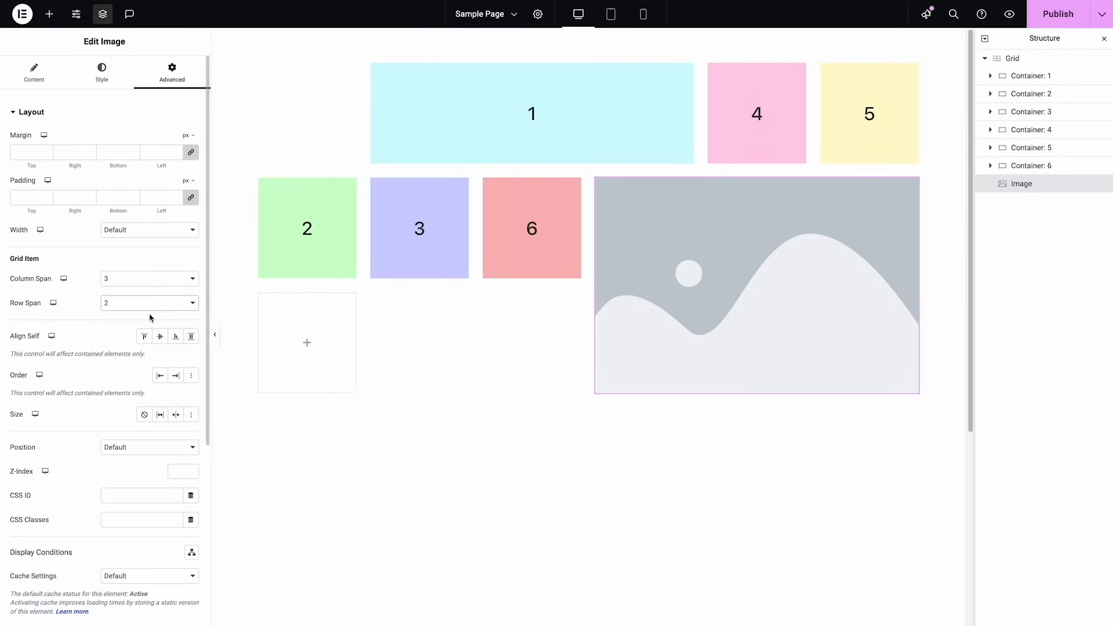
{"action": "mouse_move", "coordinate": [156, 322]}
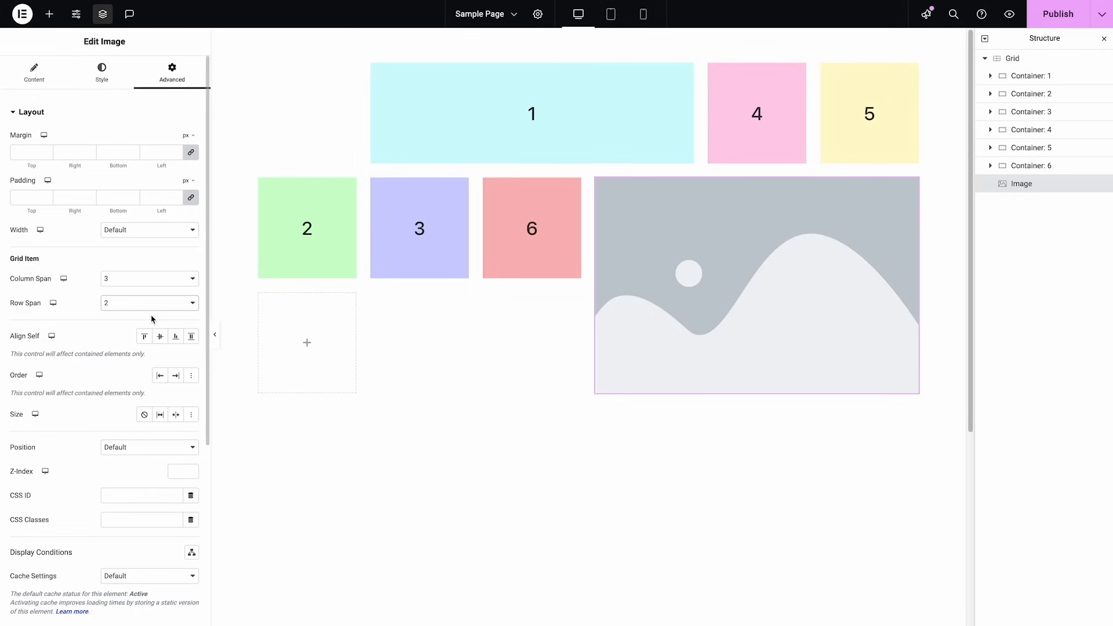
{"action": "mouse_move", "coordinate": [967, 71]}
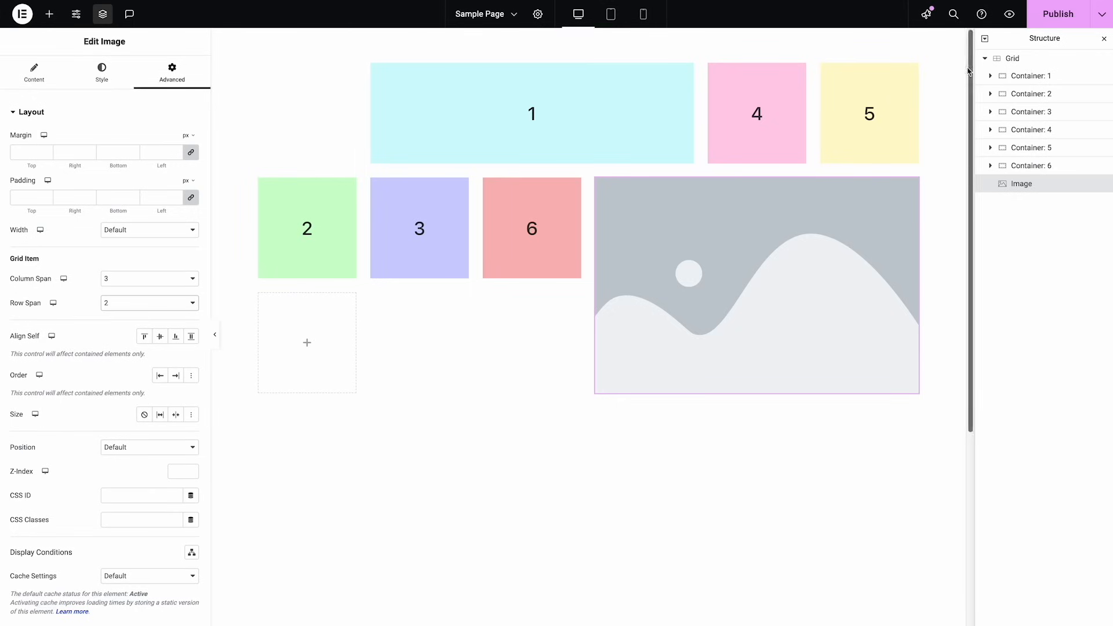
Select the grid and switch the editor to the tablet view
{"action": "left_click", "coordinate": [1012, 58]}
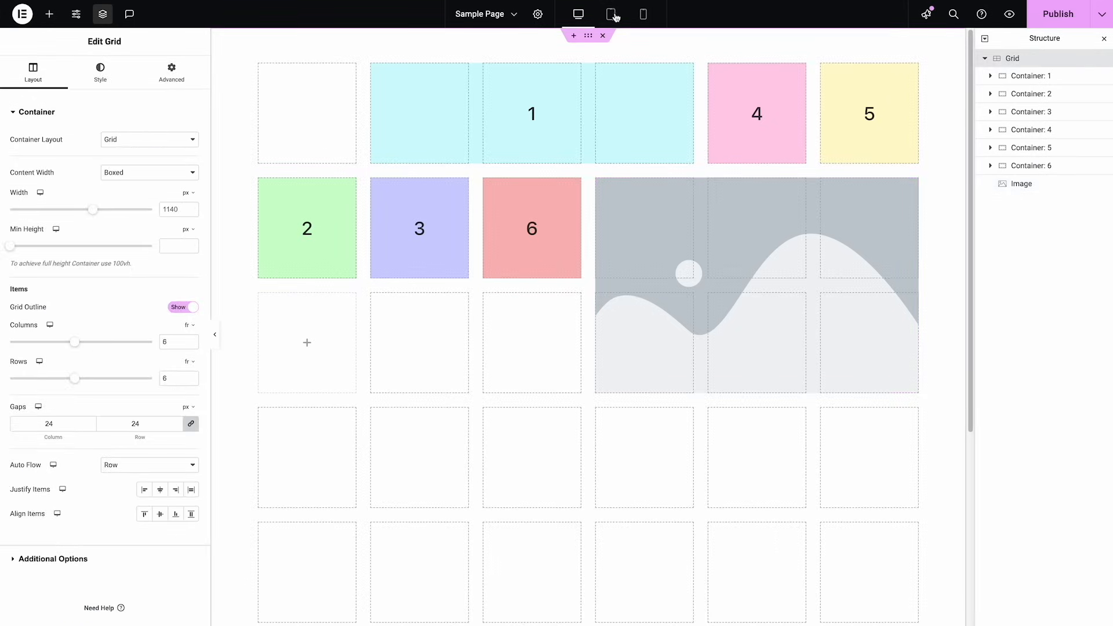
{"action": "left_click", "coordinate": [609, 14]}
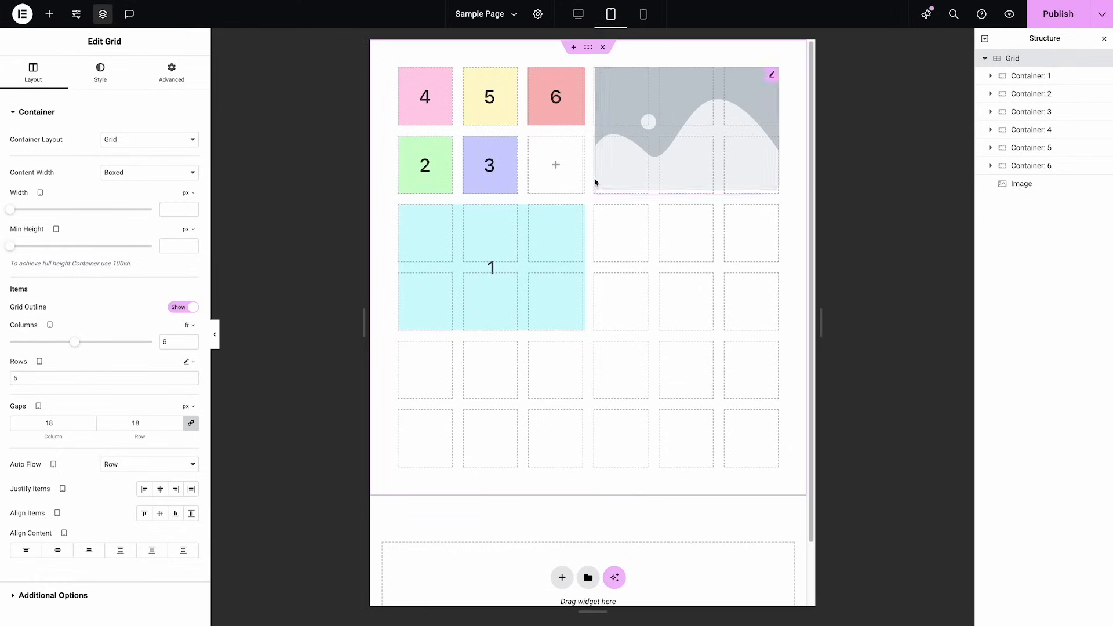
{"action": "mouse_move", "coordinate": [562, 155]}
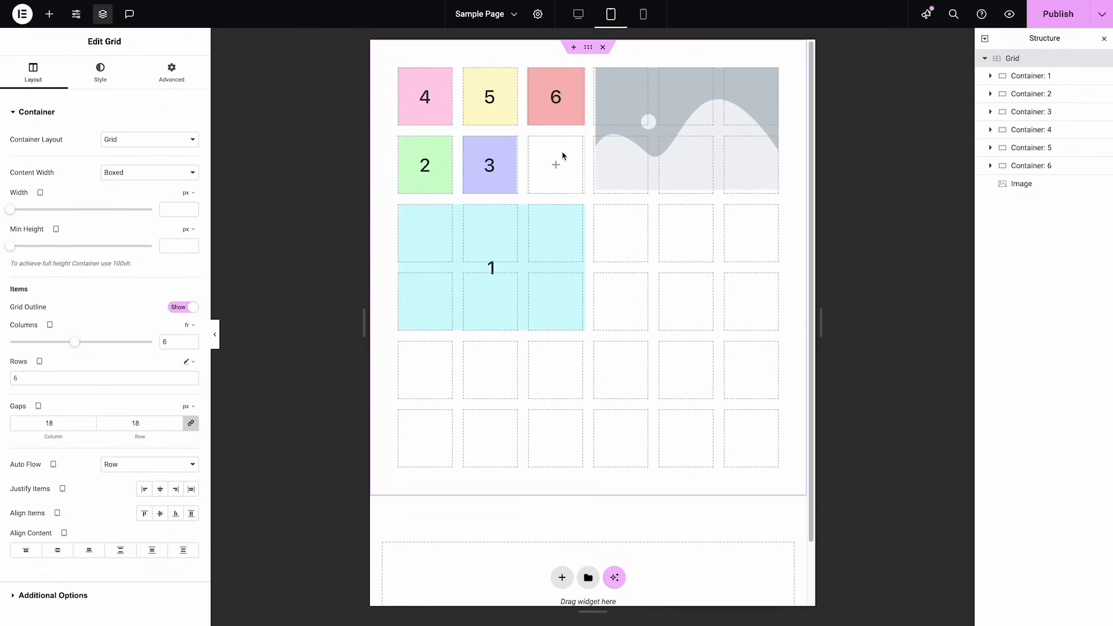
{"action": "mouse_move", "coordinate": [562, 167]}
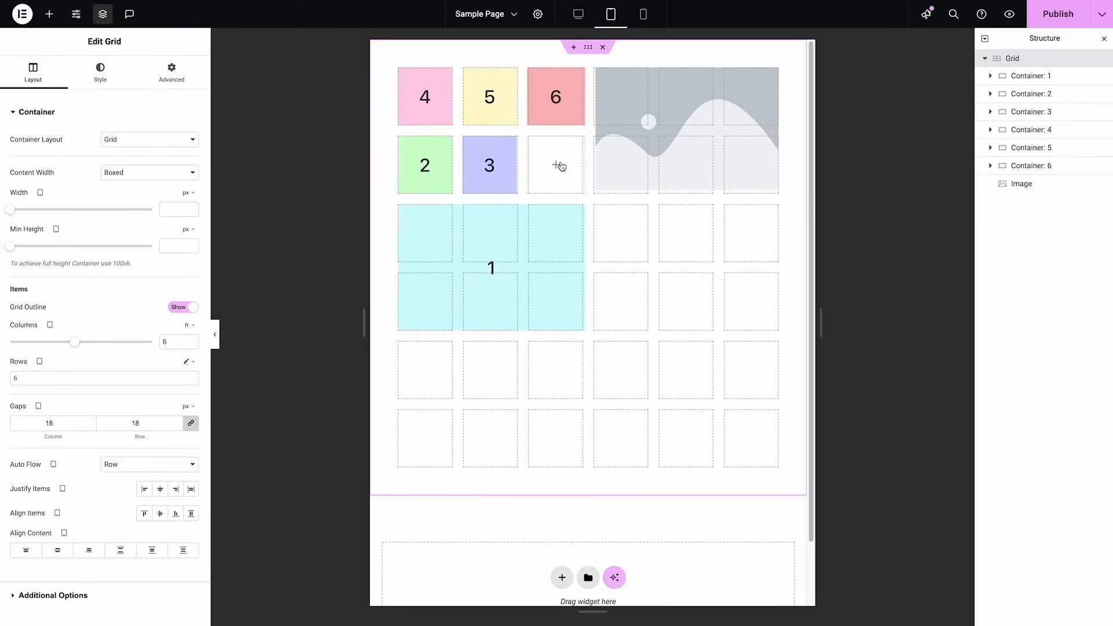
{"action": "mouse_move", "coordinate": [540, 146]}
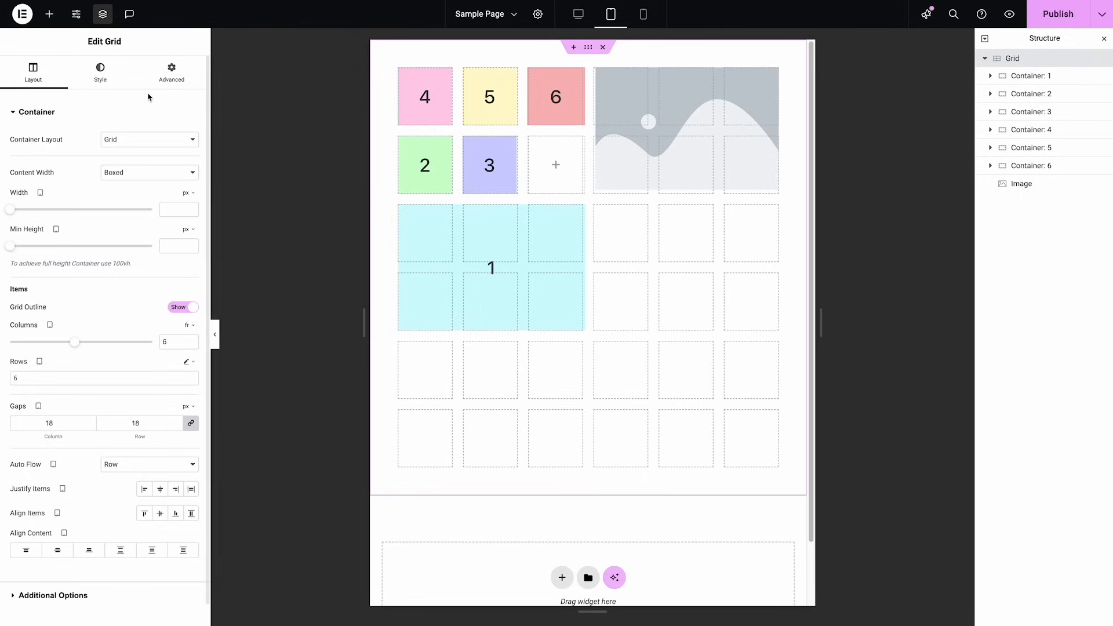
Change the custom CSS selector to '.hide-plus .elementor-empty-view' and copy the class name
{"action": "left_click", "coordinate": [171, 72]}
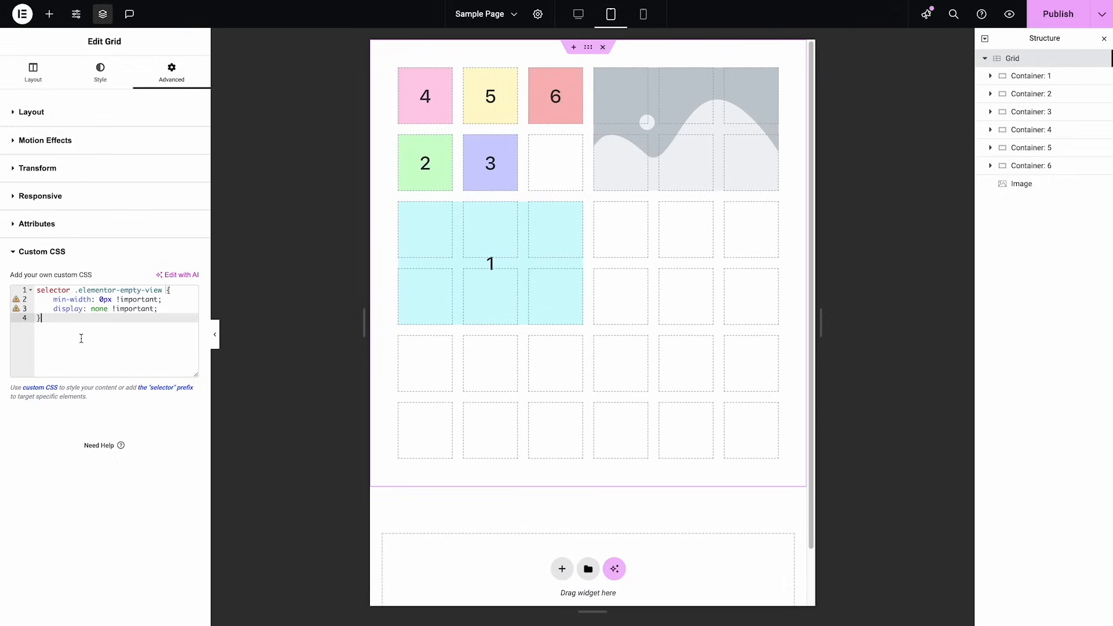
{"action": "mouse_move", "coordinate": [183, 322]}
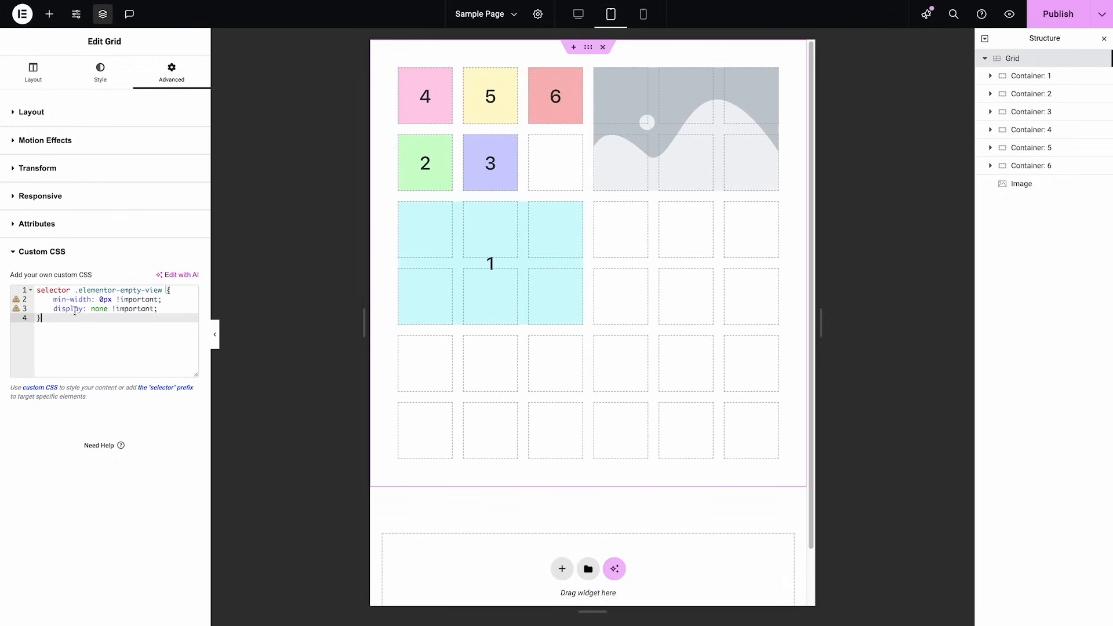
{"action": "double_click", "coordinate": [53, 290]}
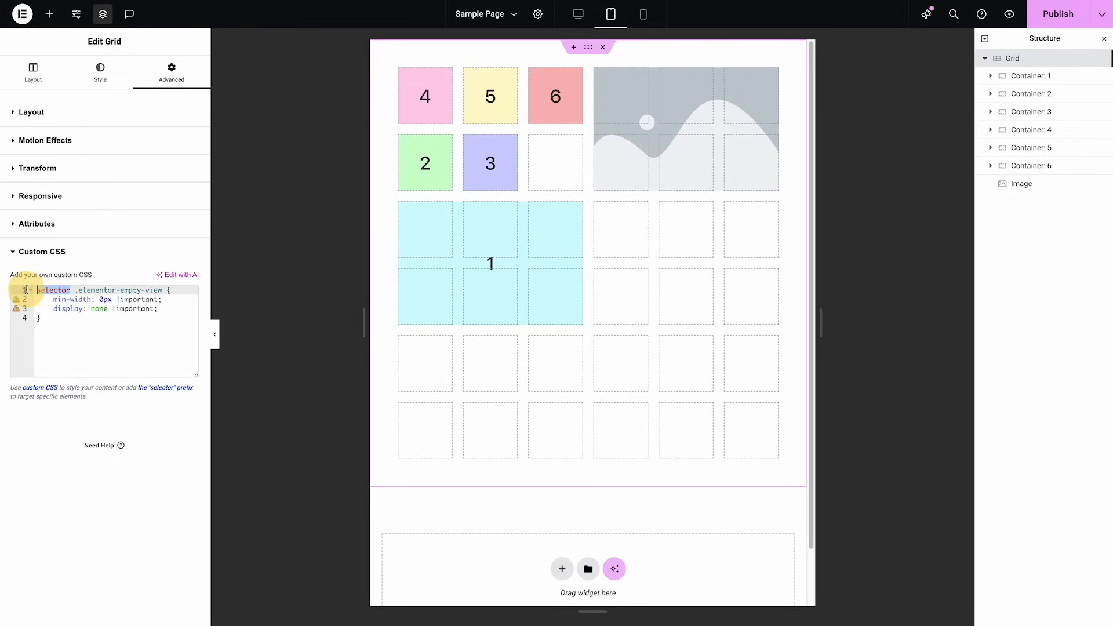
{"action": "type", "text": ".my-c"}
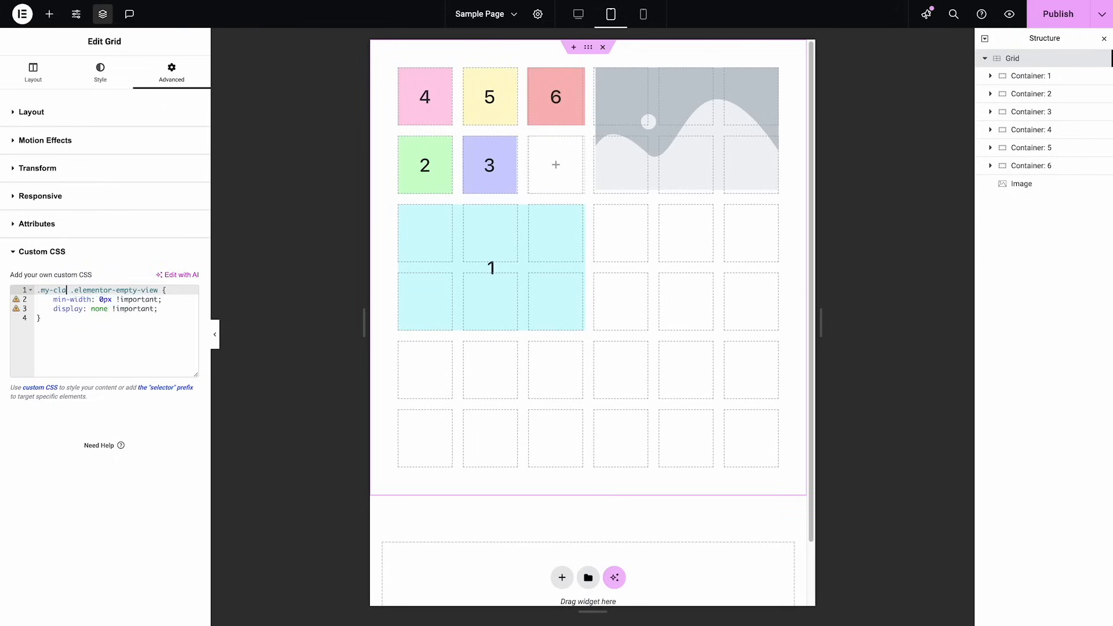
{"action": "key", "text": "Backspace"}
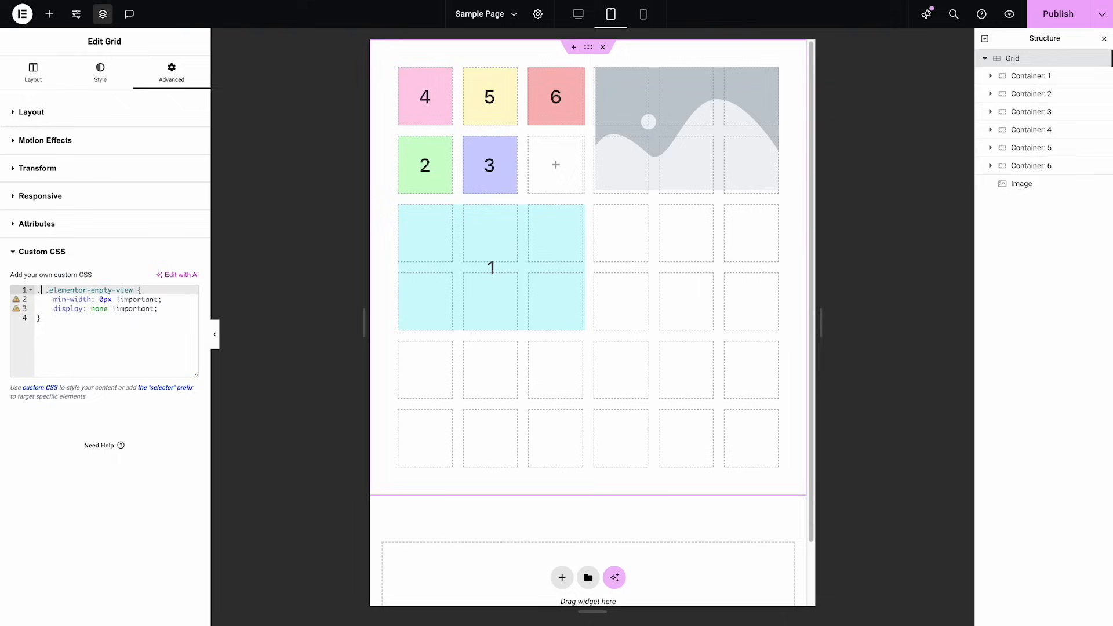
{"action": "type", "text": ".hide-plus"}
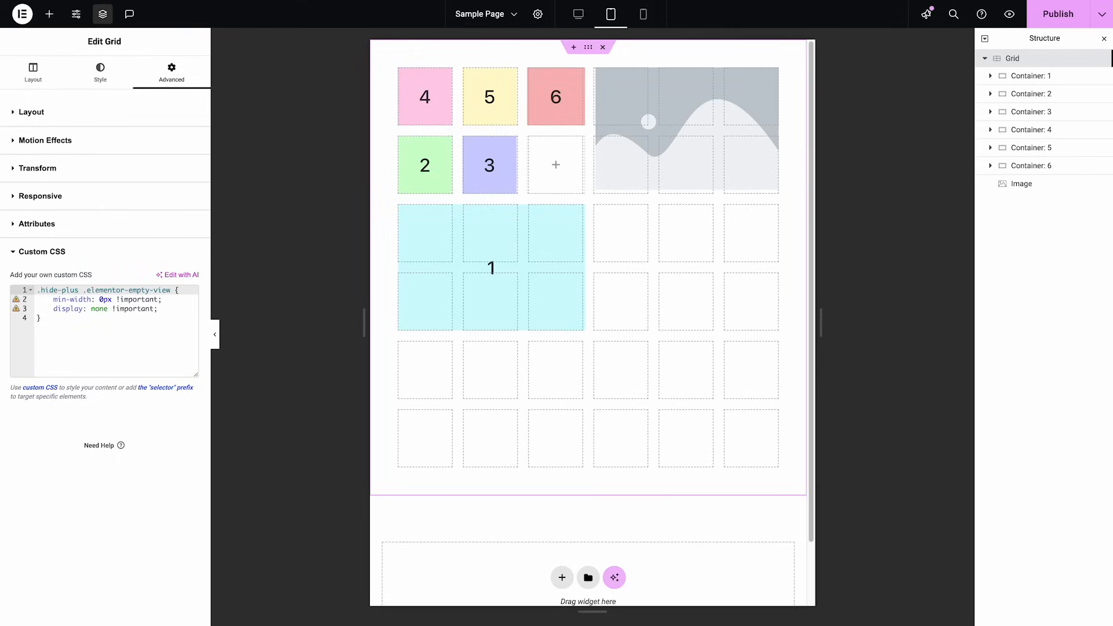
{"action": "double_click", "coordinate": [58, 290]}
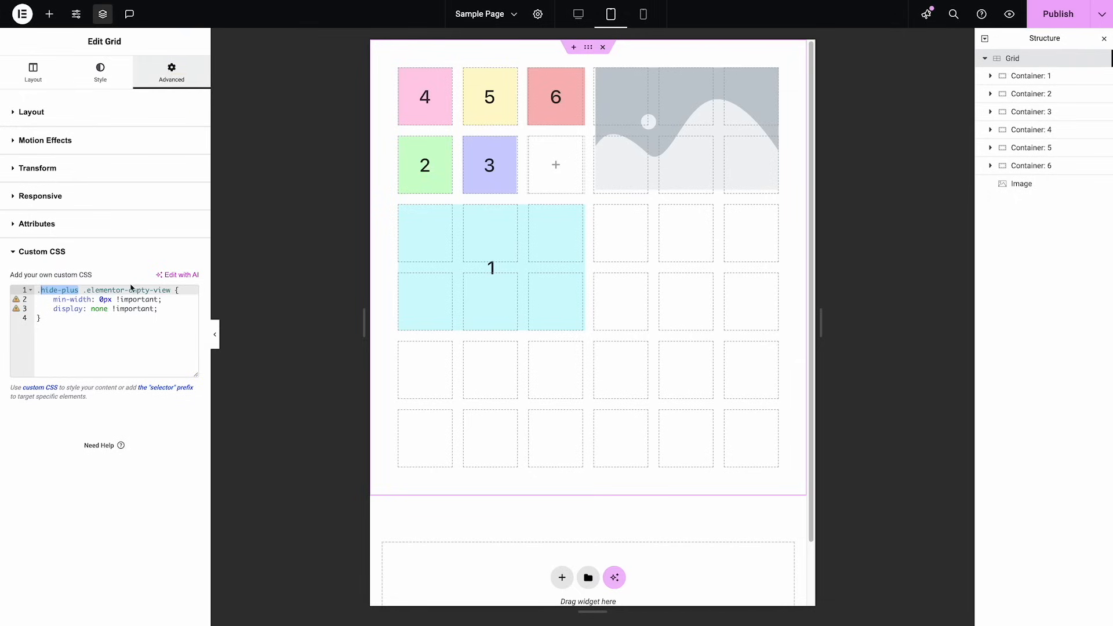
Enter 'hide-plus' in the grid's CSS Classes field
{"action": "left_click", "coordinate": [31, 112]}
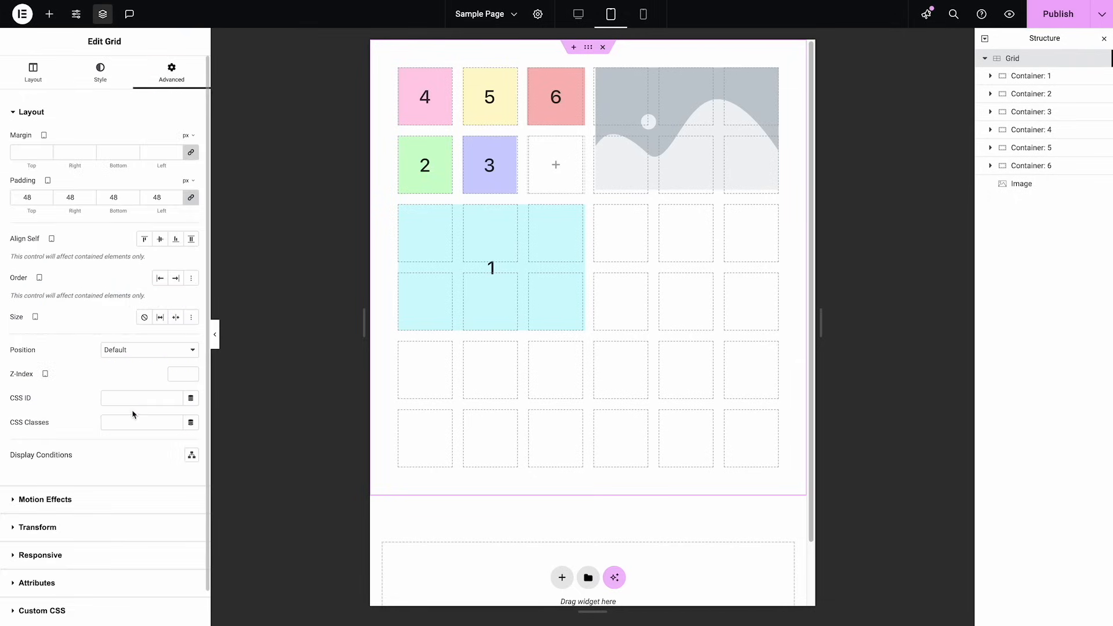
{"action": "type", "text": "hide-plus"}
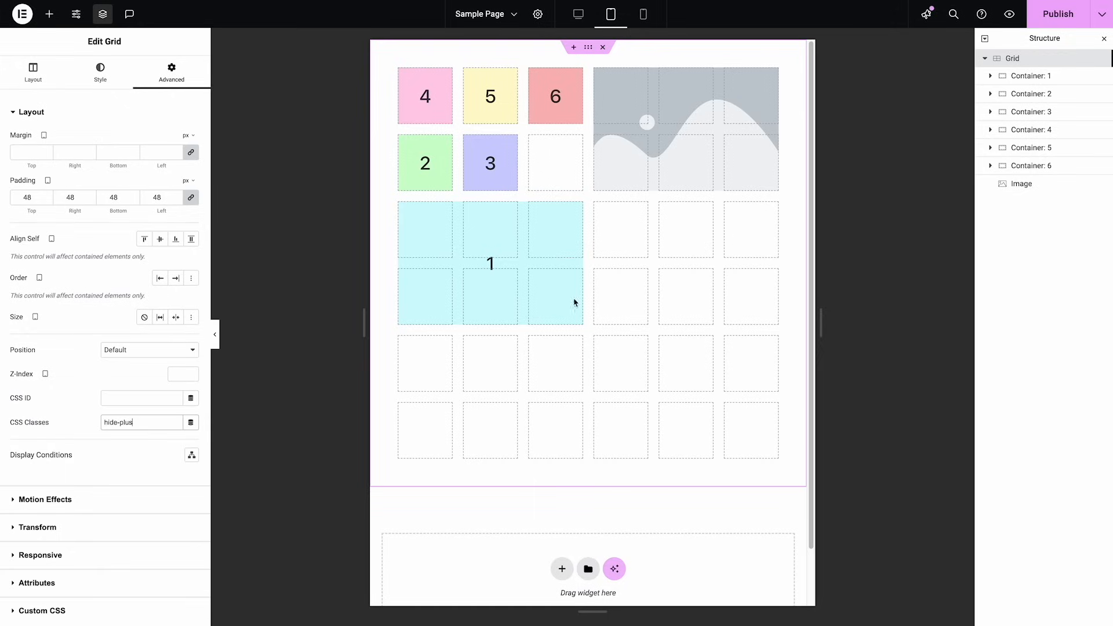
{"action": "mouse_move", "coordinate": [728, 434]}
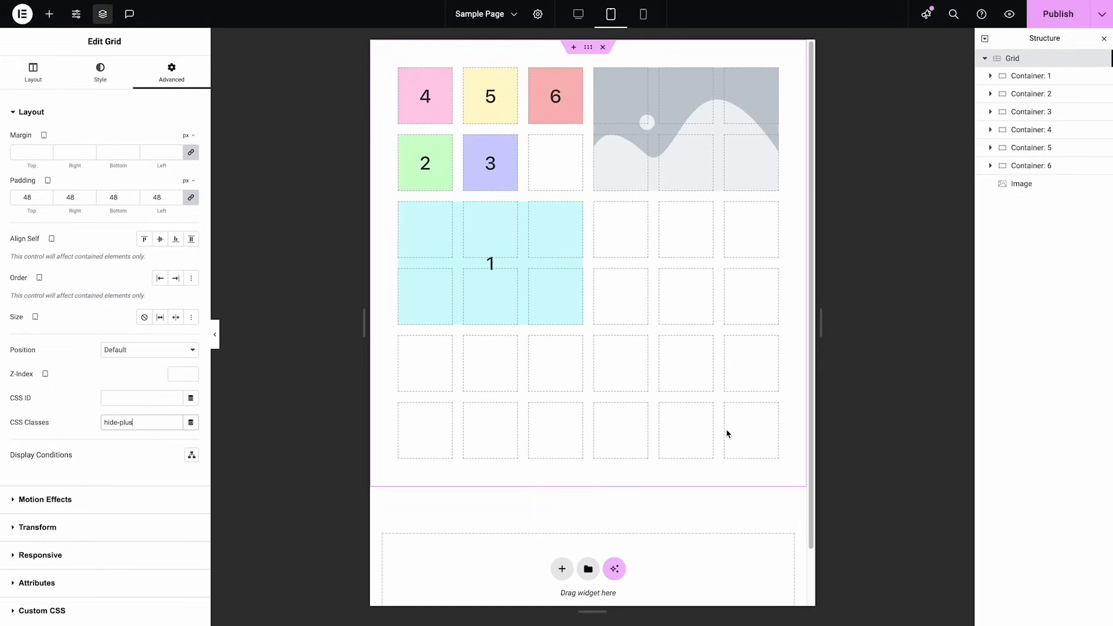
{"action": "mouse_move", "coordinate": [714, 449]}
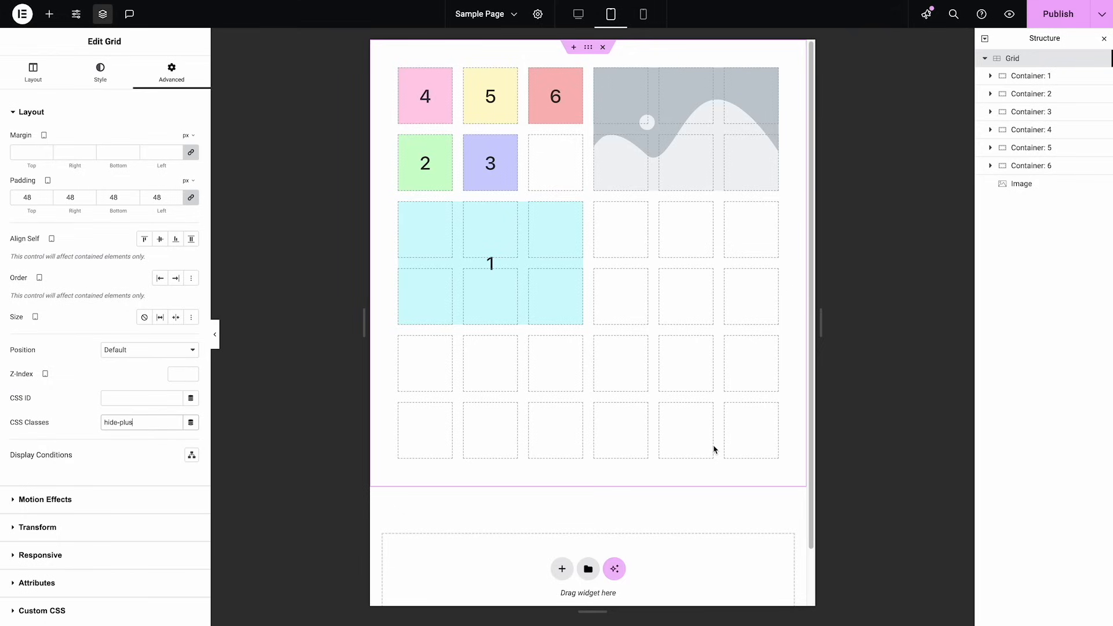
{"action": "mouse_move", "coordinate": [303, 304]}
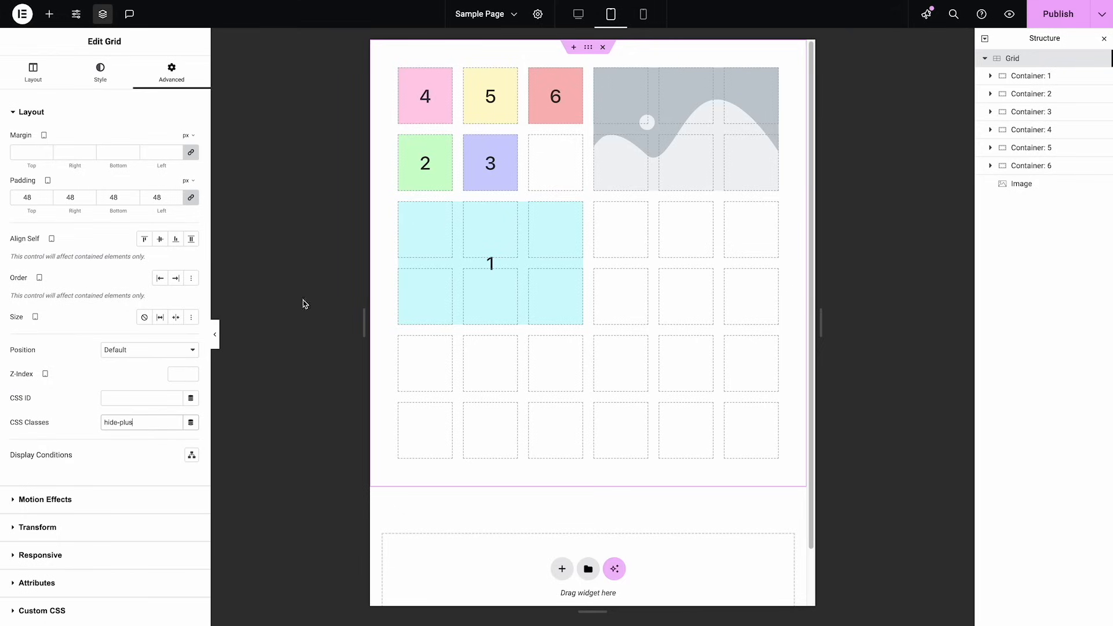
{"action": "mouse_move", "coordinate": [578, 13]}
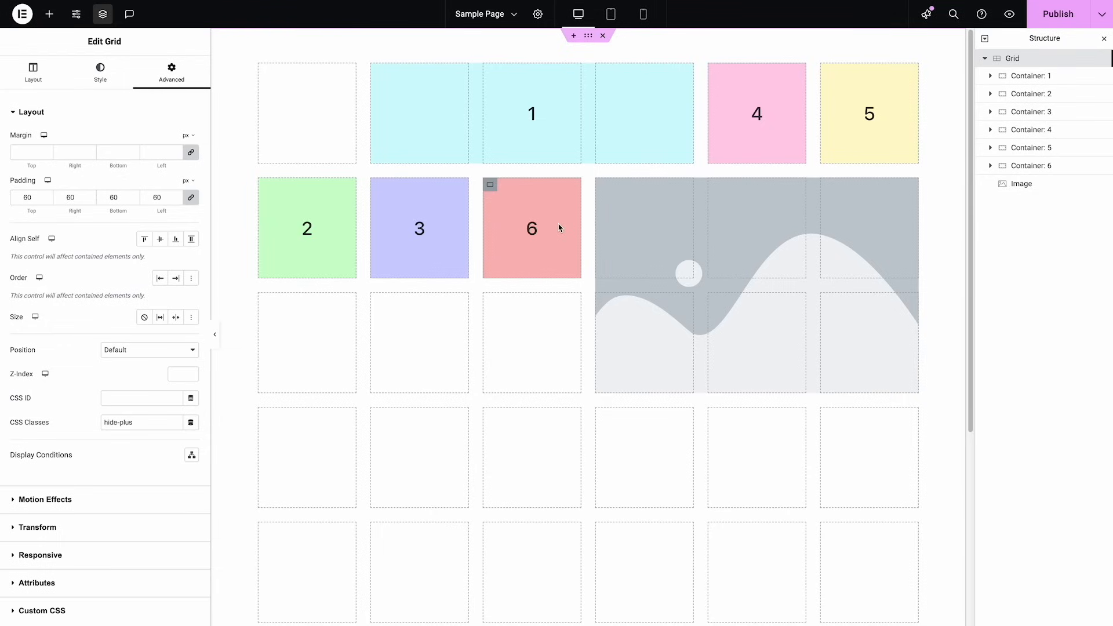
{"action": "mouse_move", "coordinate": [601, 225]}
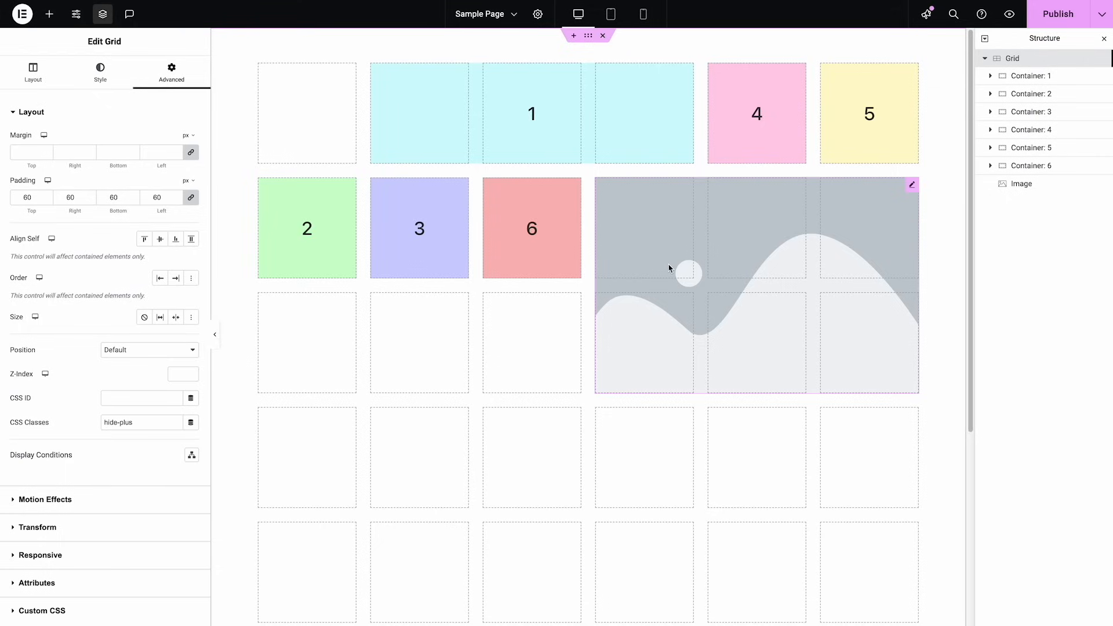
{"action": "mouse_move", "coordinate": [636, 214]}
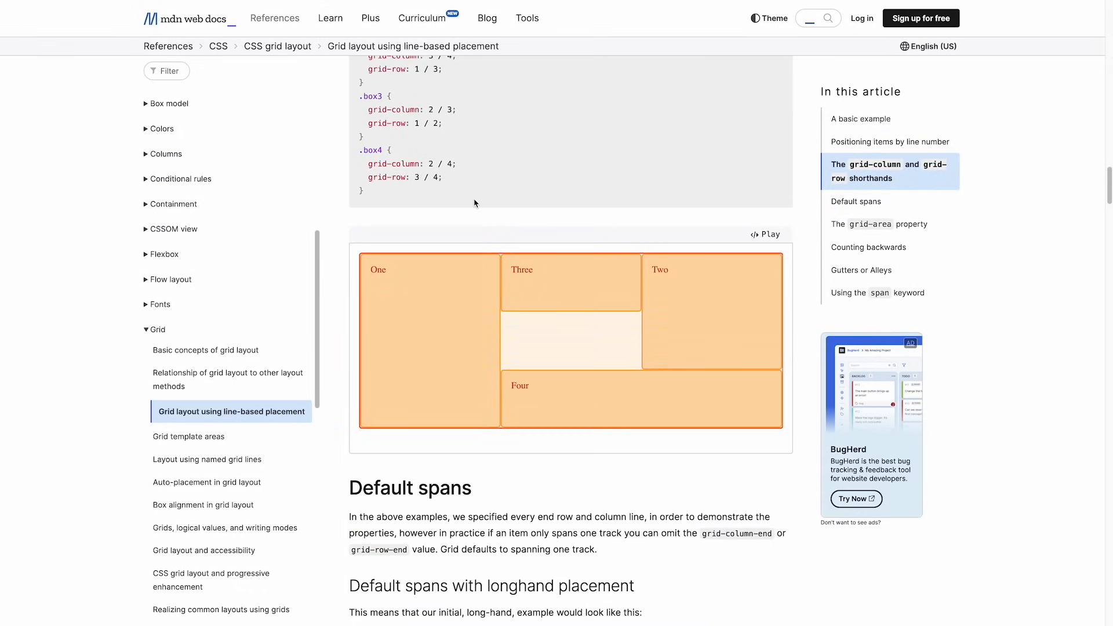
{"action": "scroll", "scroll_direction": "down", "scroll_amount": 3}
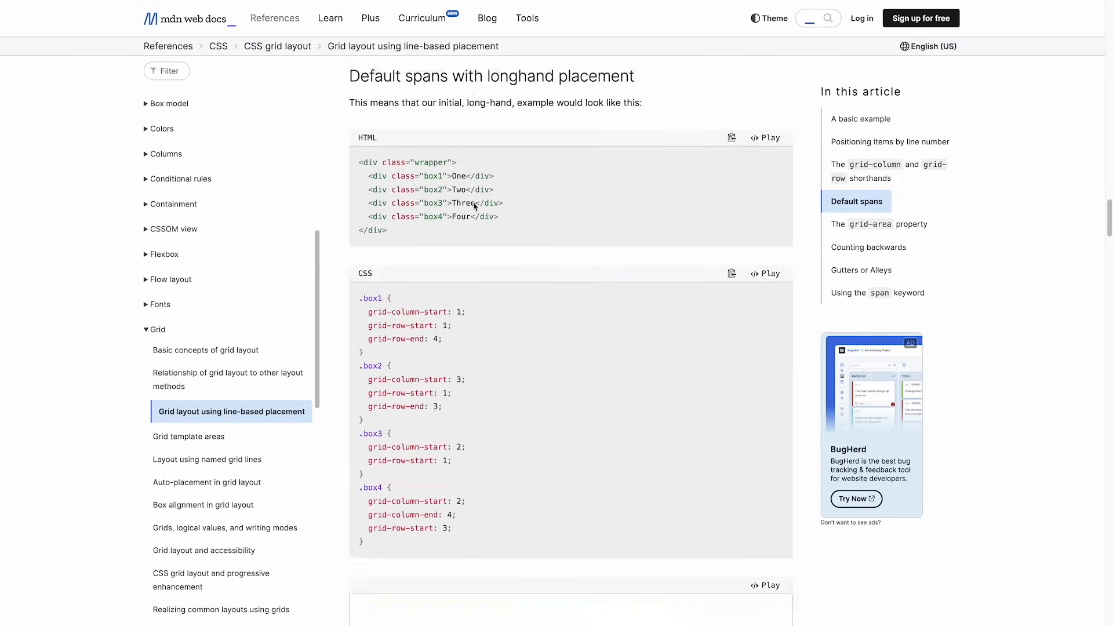
{"action": "scroll", "scroll_direction": "down", "scroll_amount": 3}
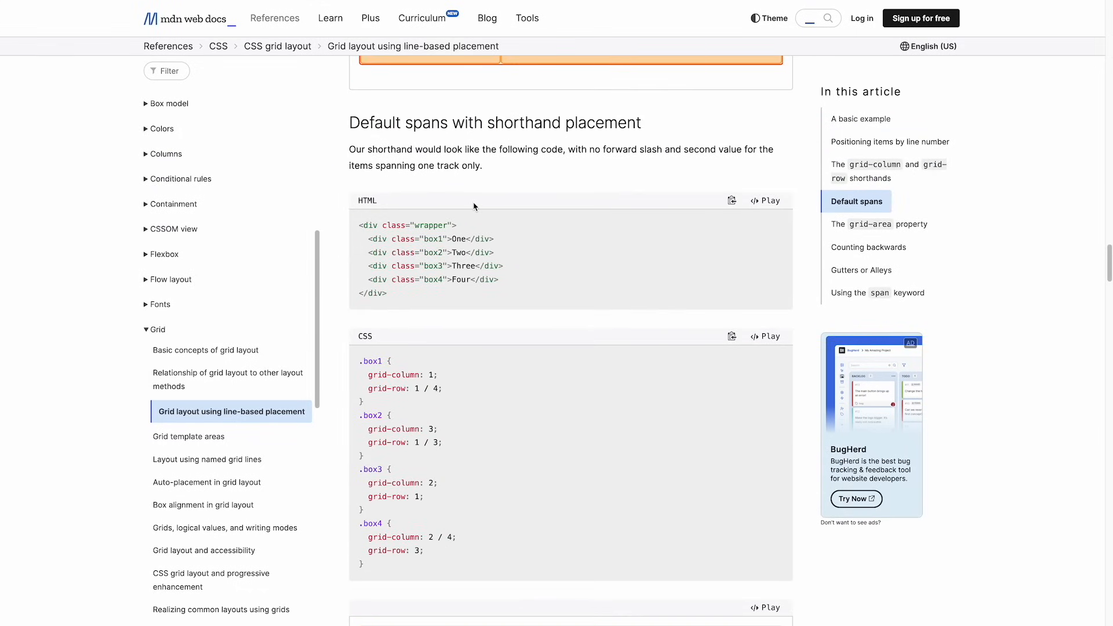
{"action": "scroll", "scroll_direction": "down", "scroll_amount": 3}
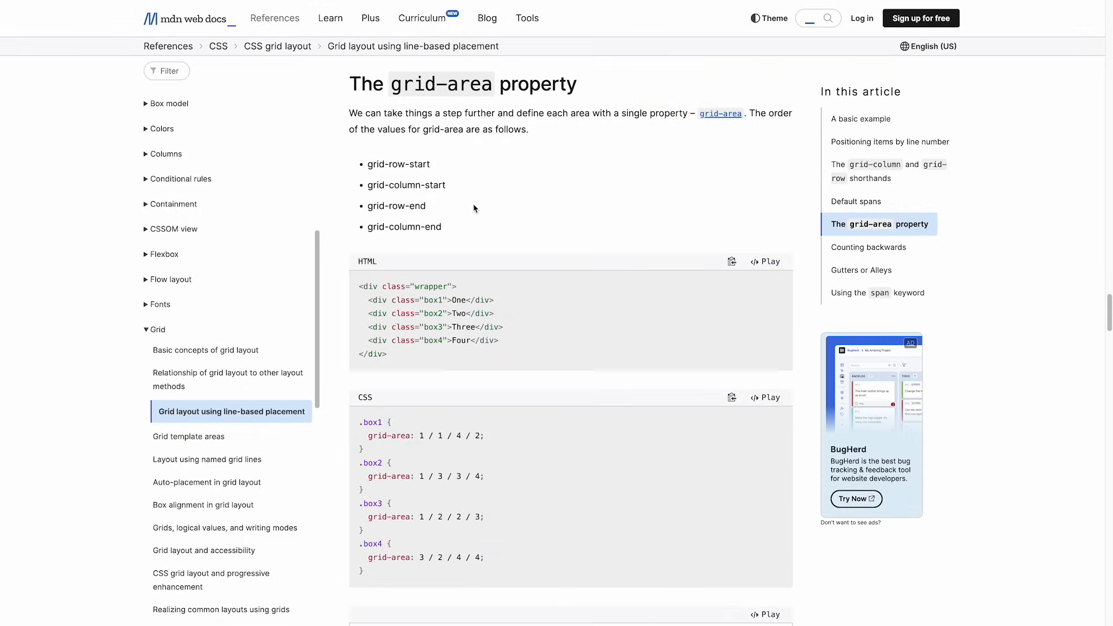
{"action": "scroll", "scroll_direction": "down", "scroll_amount": 3}
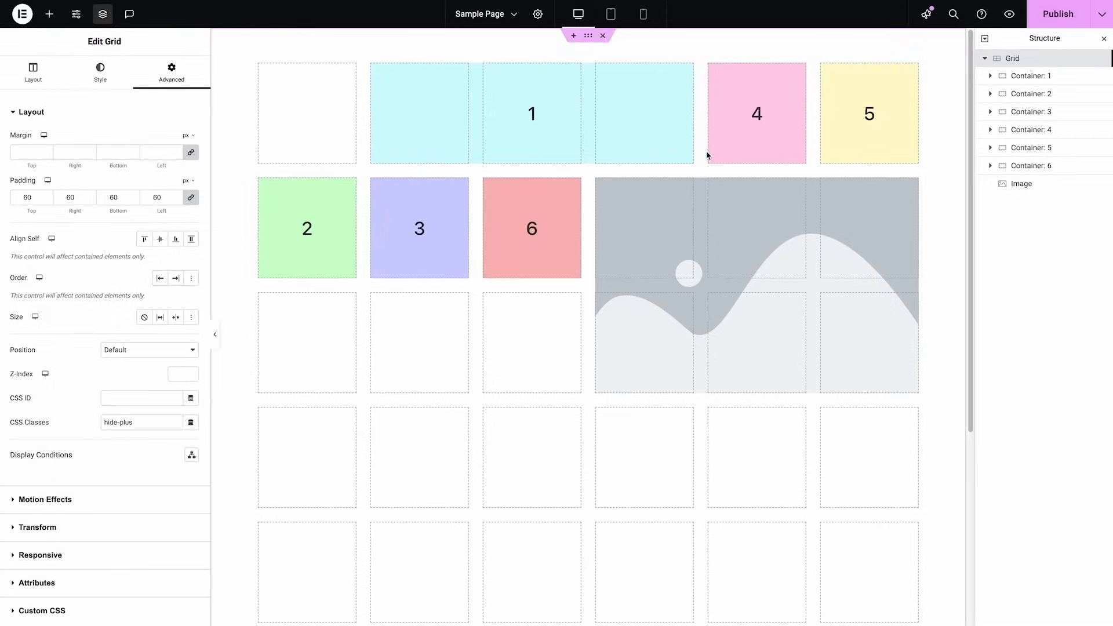
Select Container 1 and set its custom column placement to -2 / -5
{"action": "left_click", "coordinate": [1029, 76]}
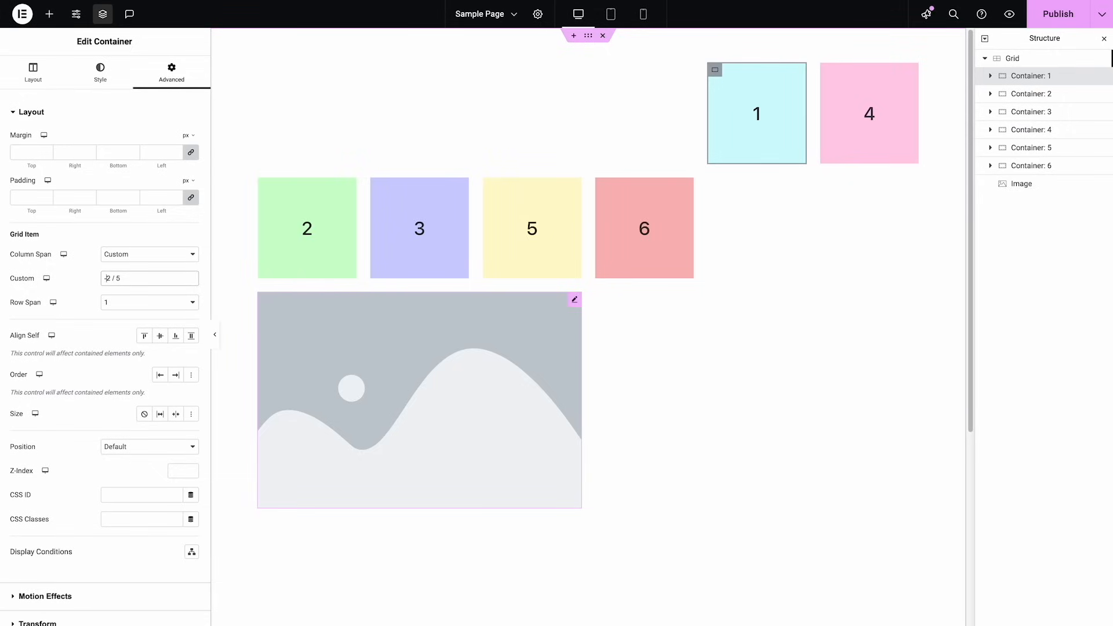
{"action": "mouse_move", "coordinate": [517, 323]}
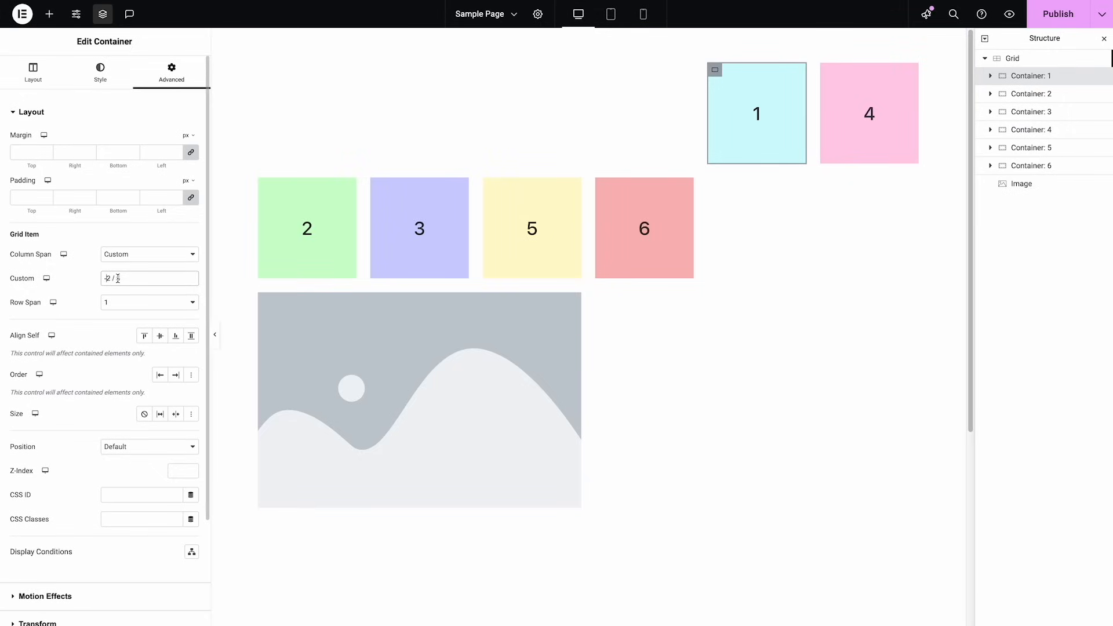
{"action": "type", "text": "-2 / -5"}
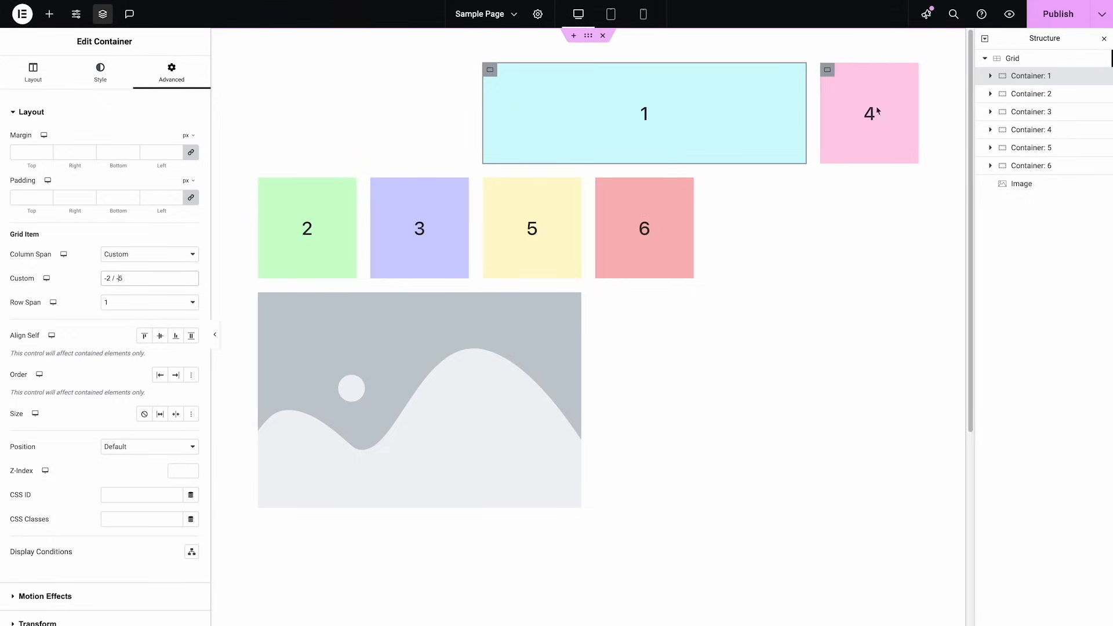
{"action": "mouse_move", "coordinate": [807, 128]}
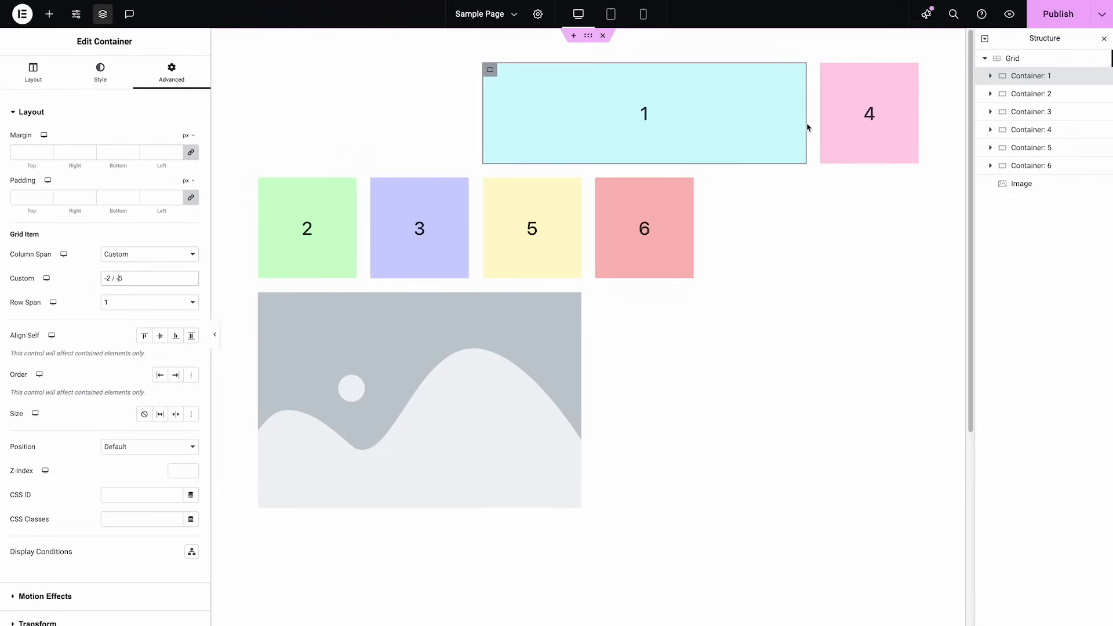
{"action": "mouse_move", "coordinate": [498, 177]}
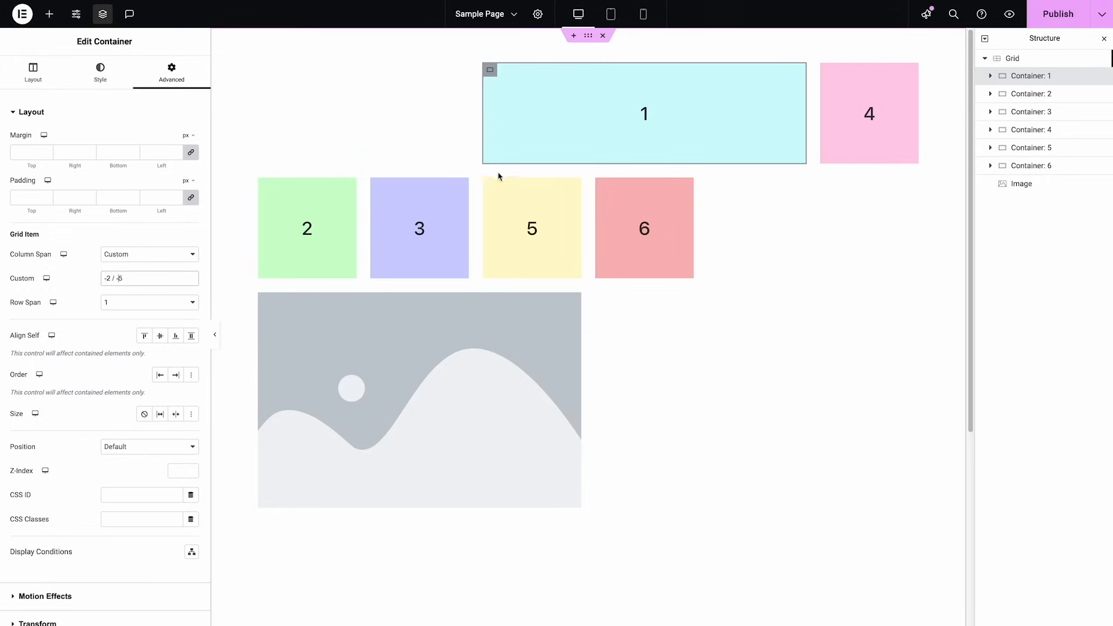
{"action": "mouse_move", "coordinate": [488, 173]}
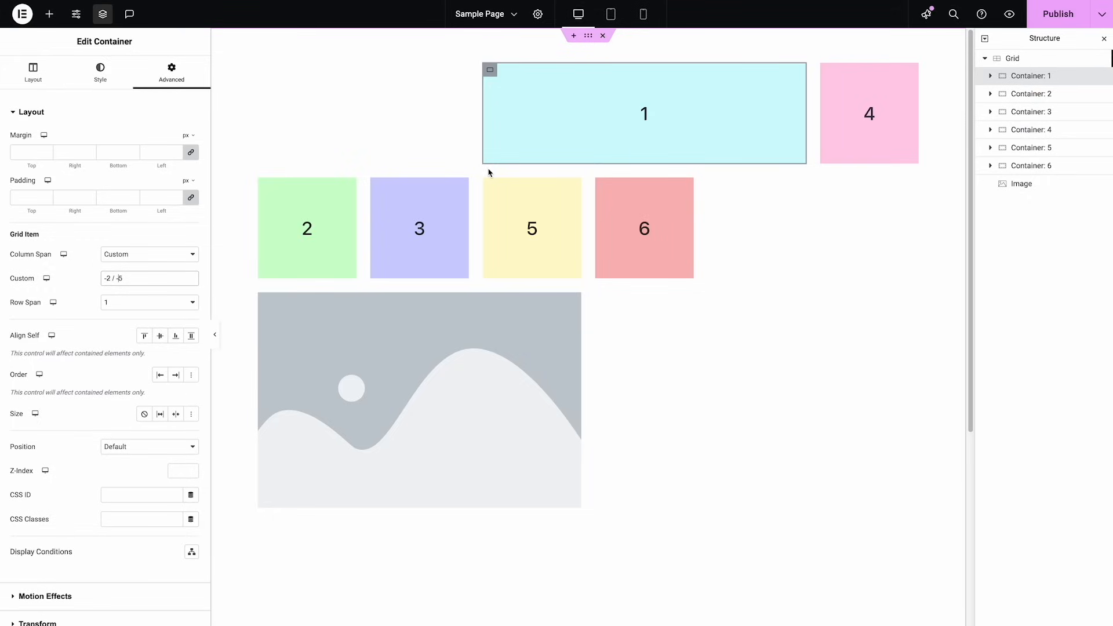
{"action": "mouse_move", "coordinate": [296, 167]}
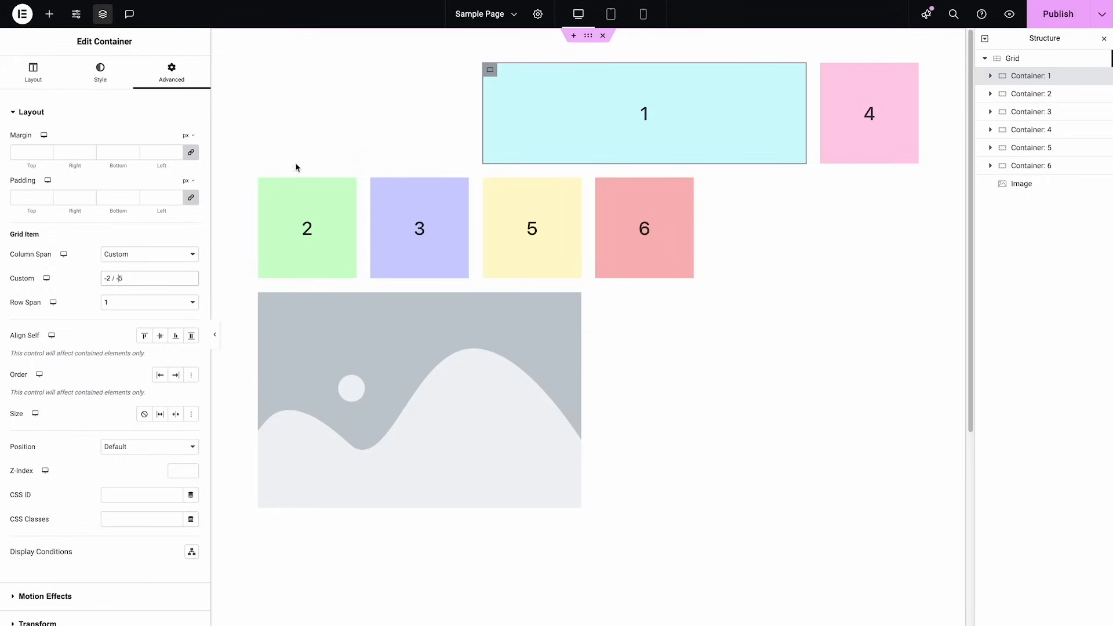
{"action": "mouse_move", "coordinate": [247, 266]}
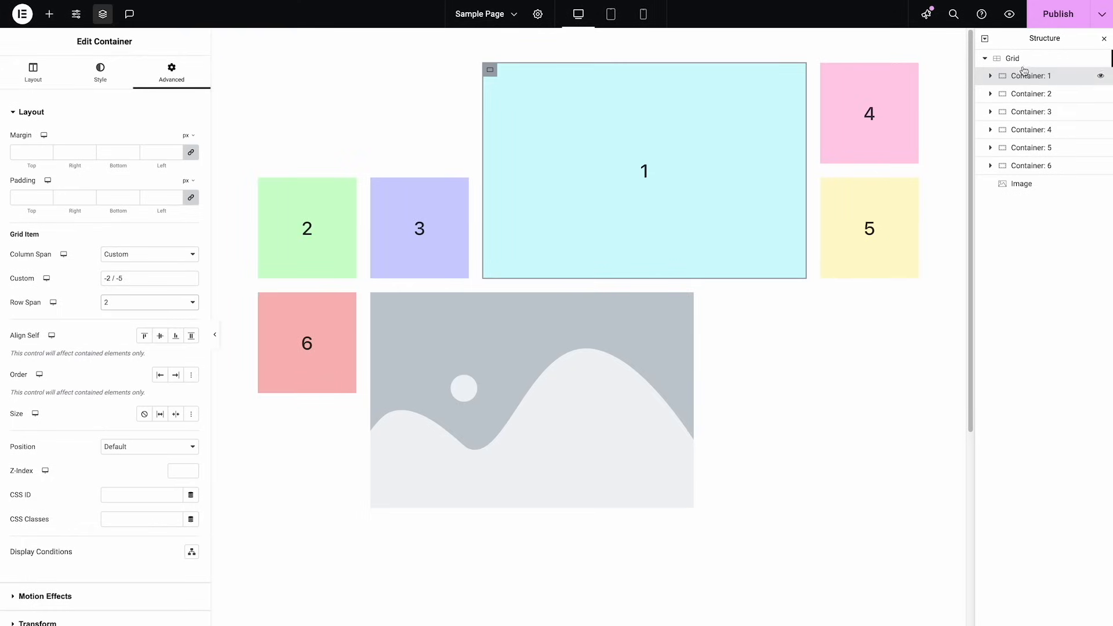
Select the whole grid to edit its gap settings
{"action": "left_click", "coordinate": [1012, 58]}
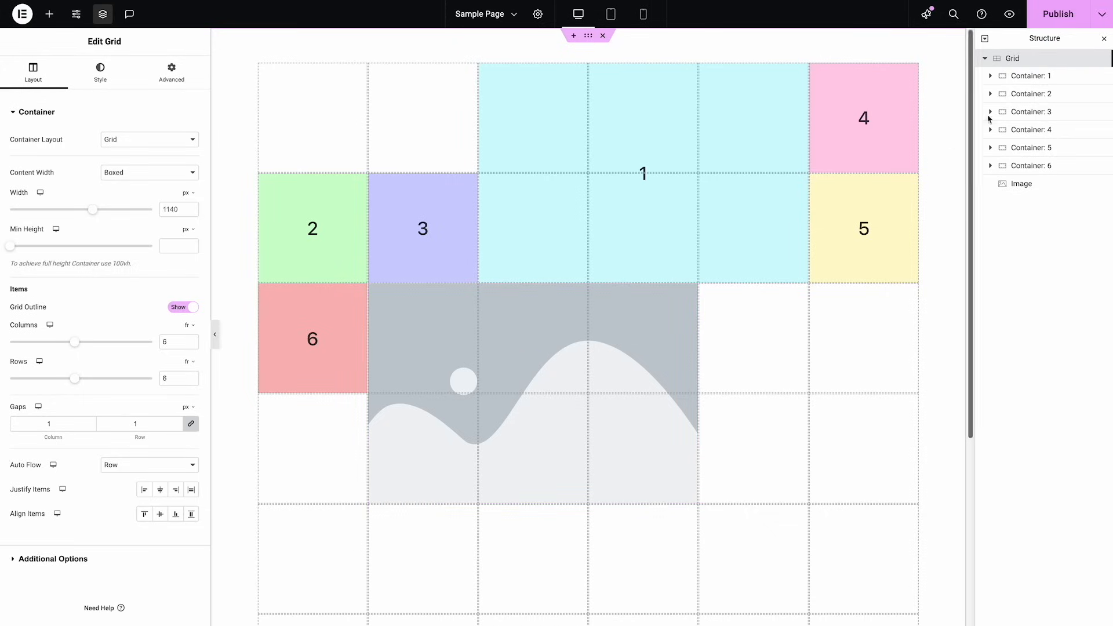
{"action": "mouse_move", "coordinate": [146, 330]}
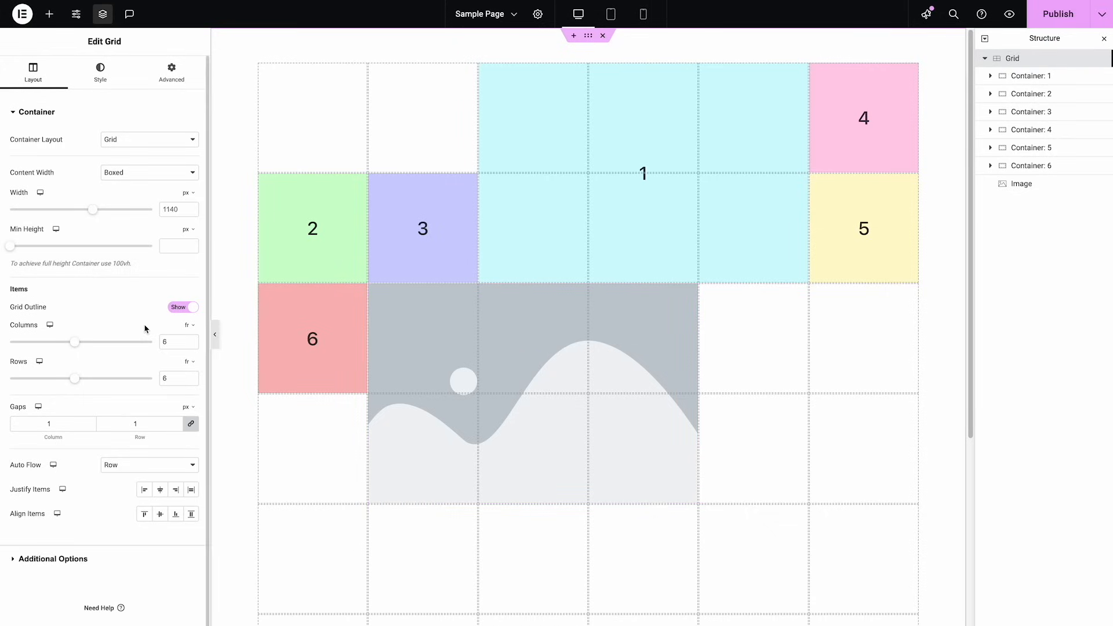